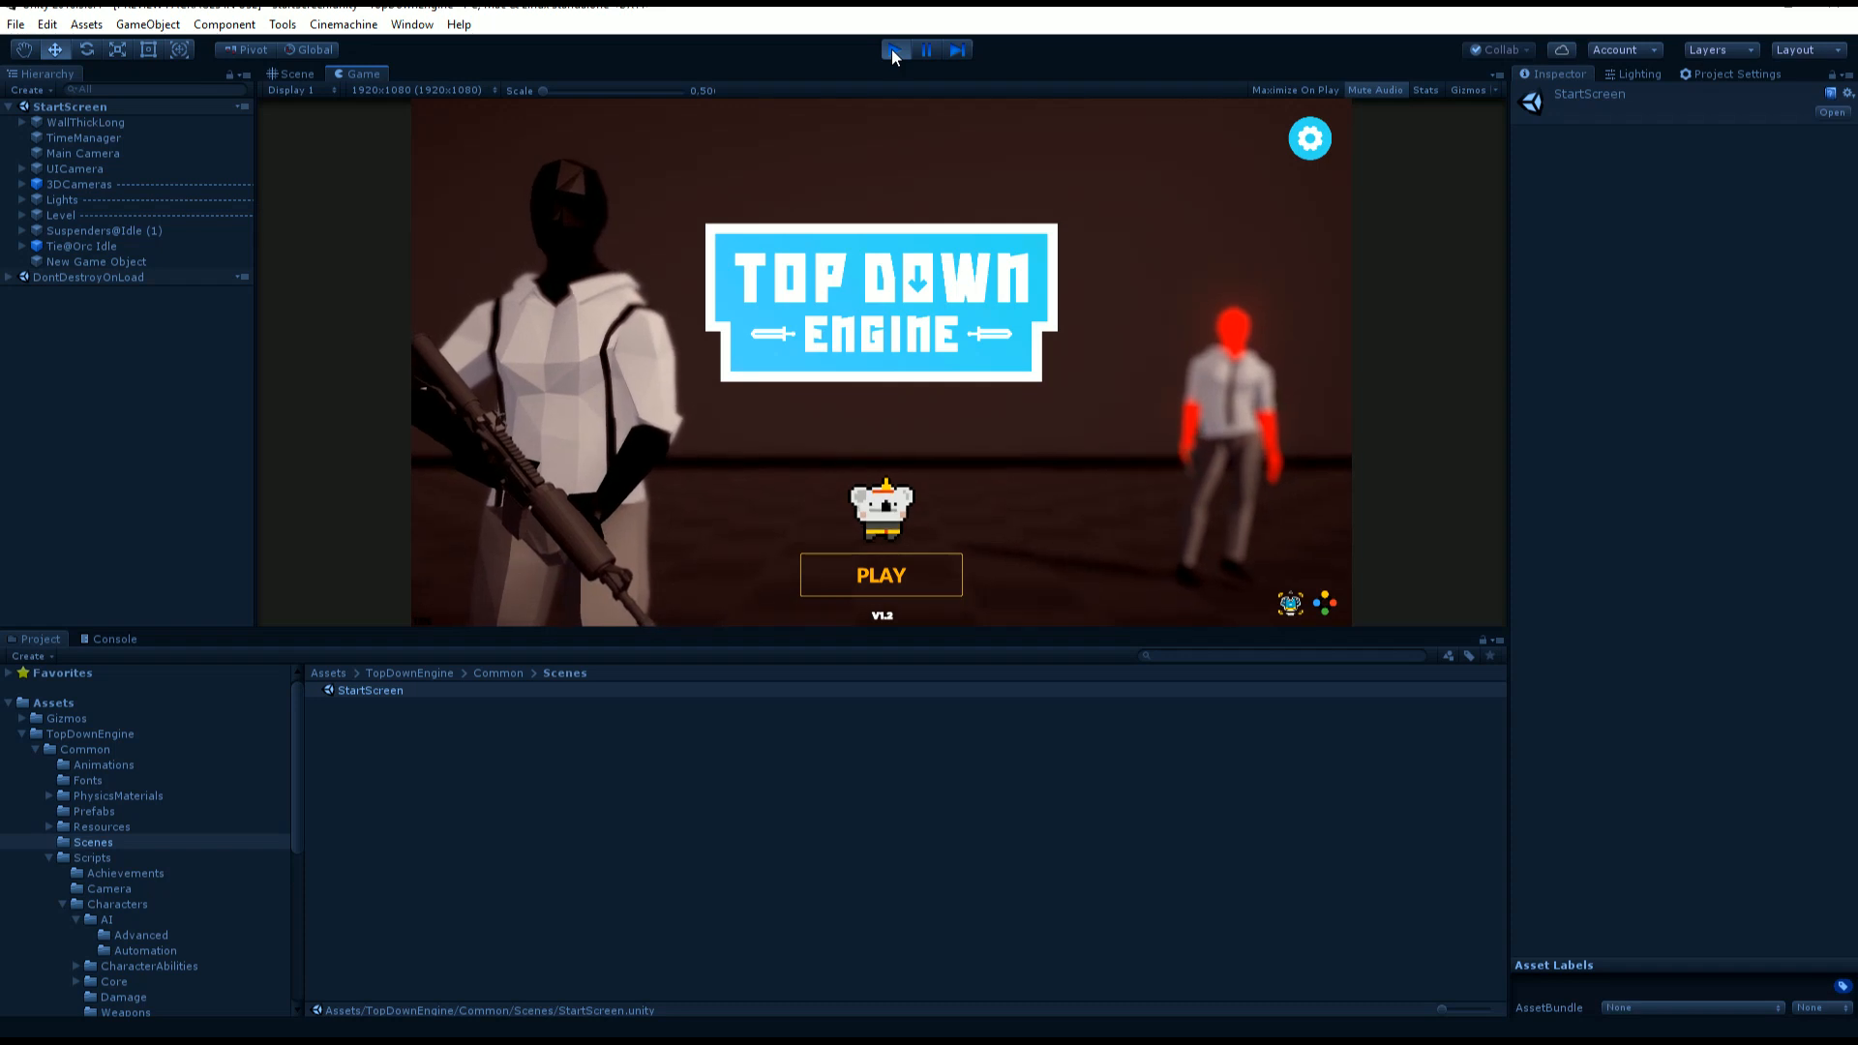
Stop the StartScreen play session and browse the Demos folder to the Minimal2D demo.
{"action": "left_click", "coordinate": [894, 49]}
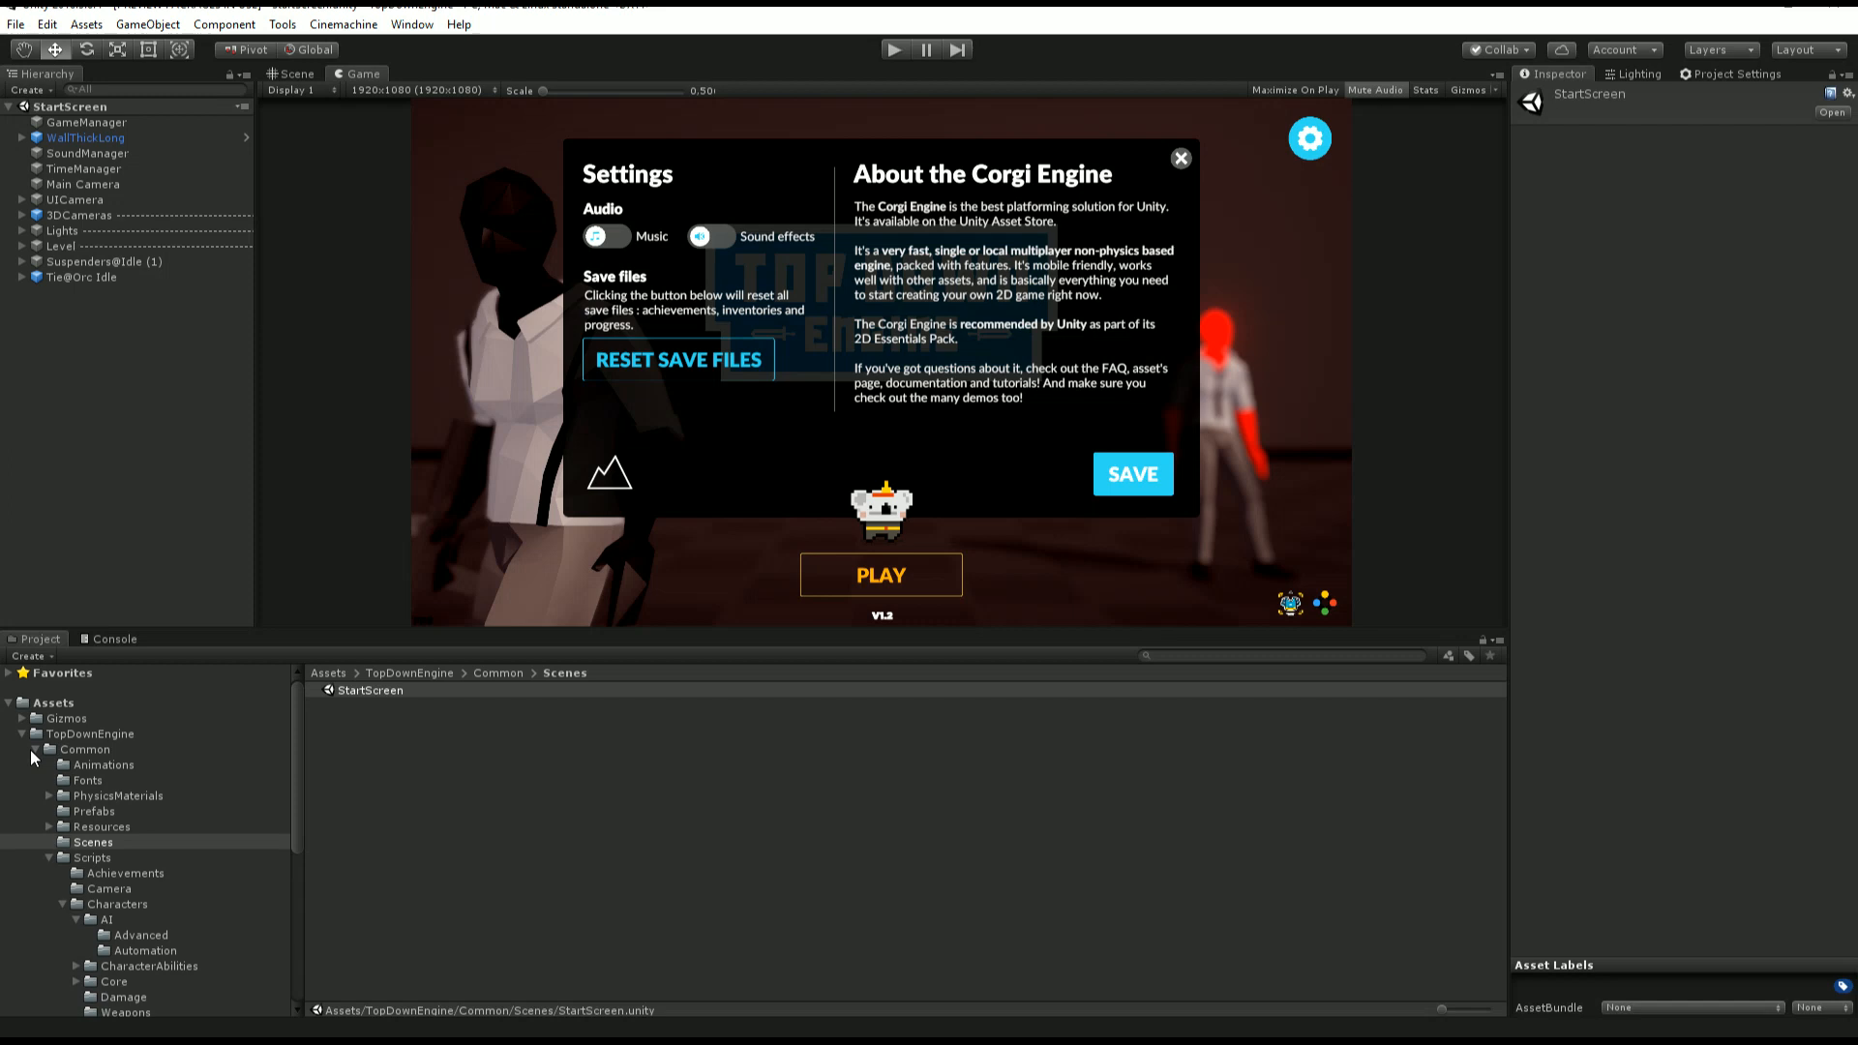
{"action": "left_click", "coordinate": [84, 749]}
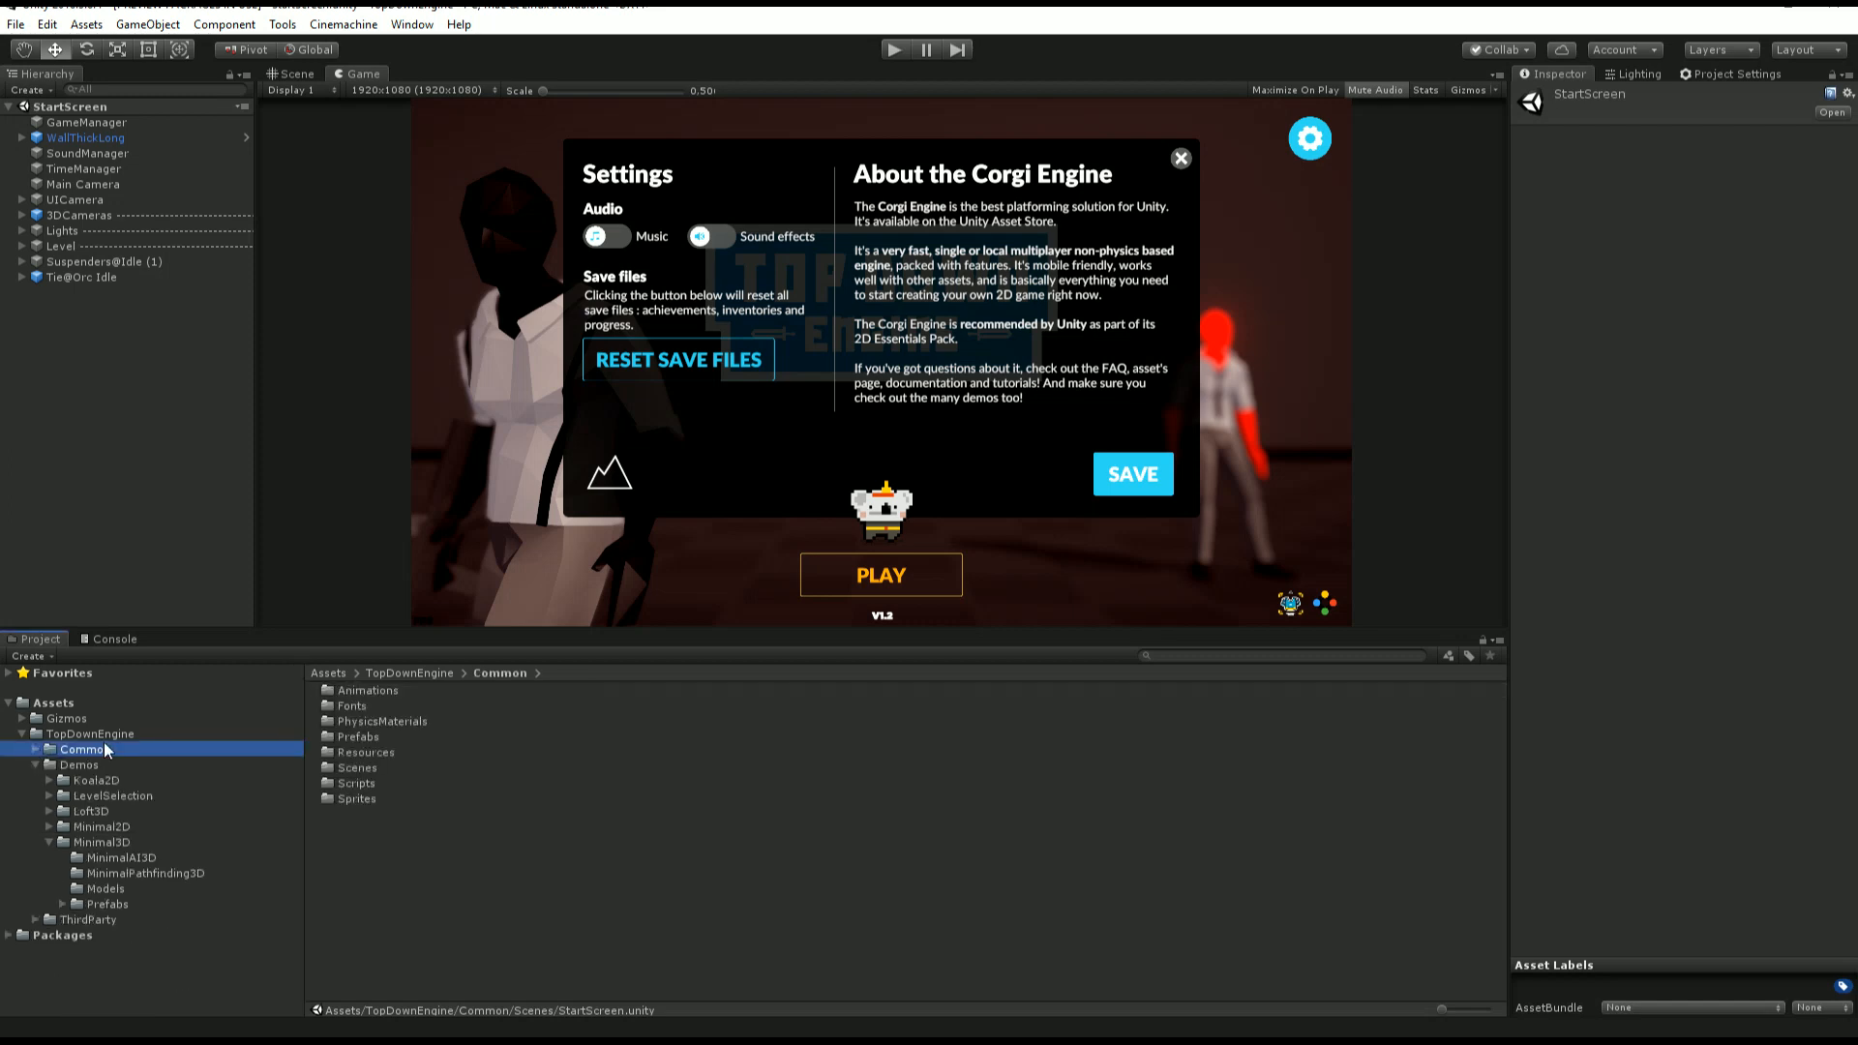
{"action": "left_click", "coordinate": [79, 765]}
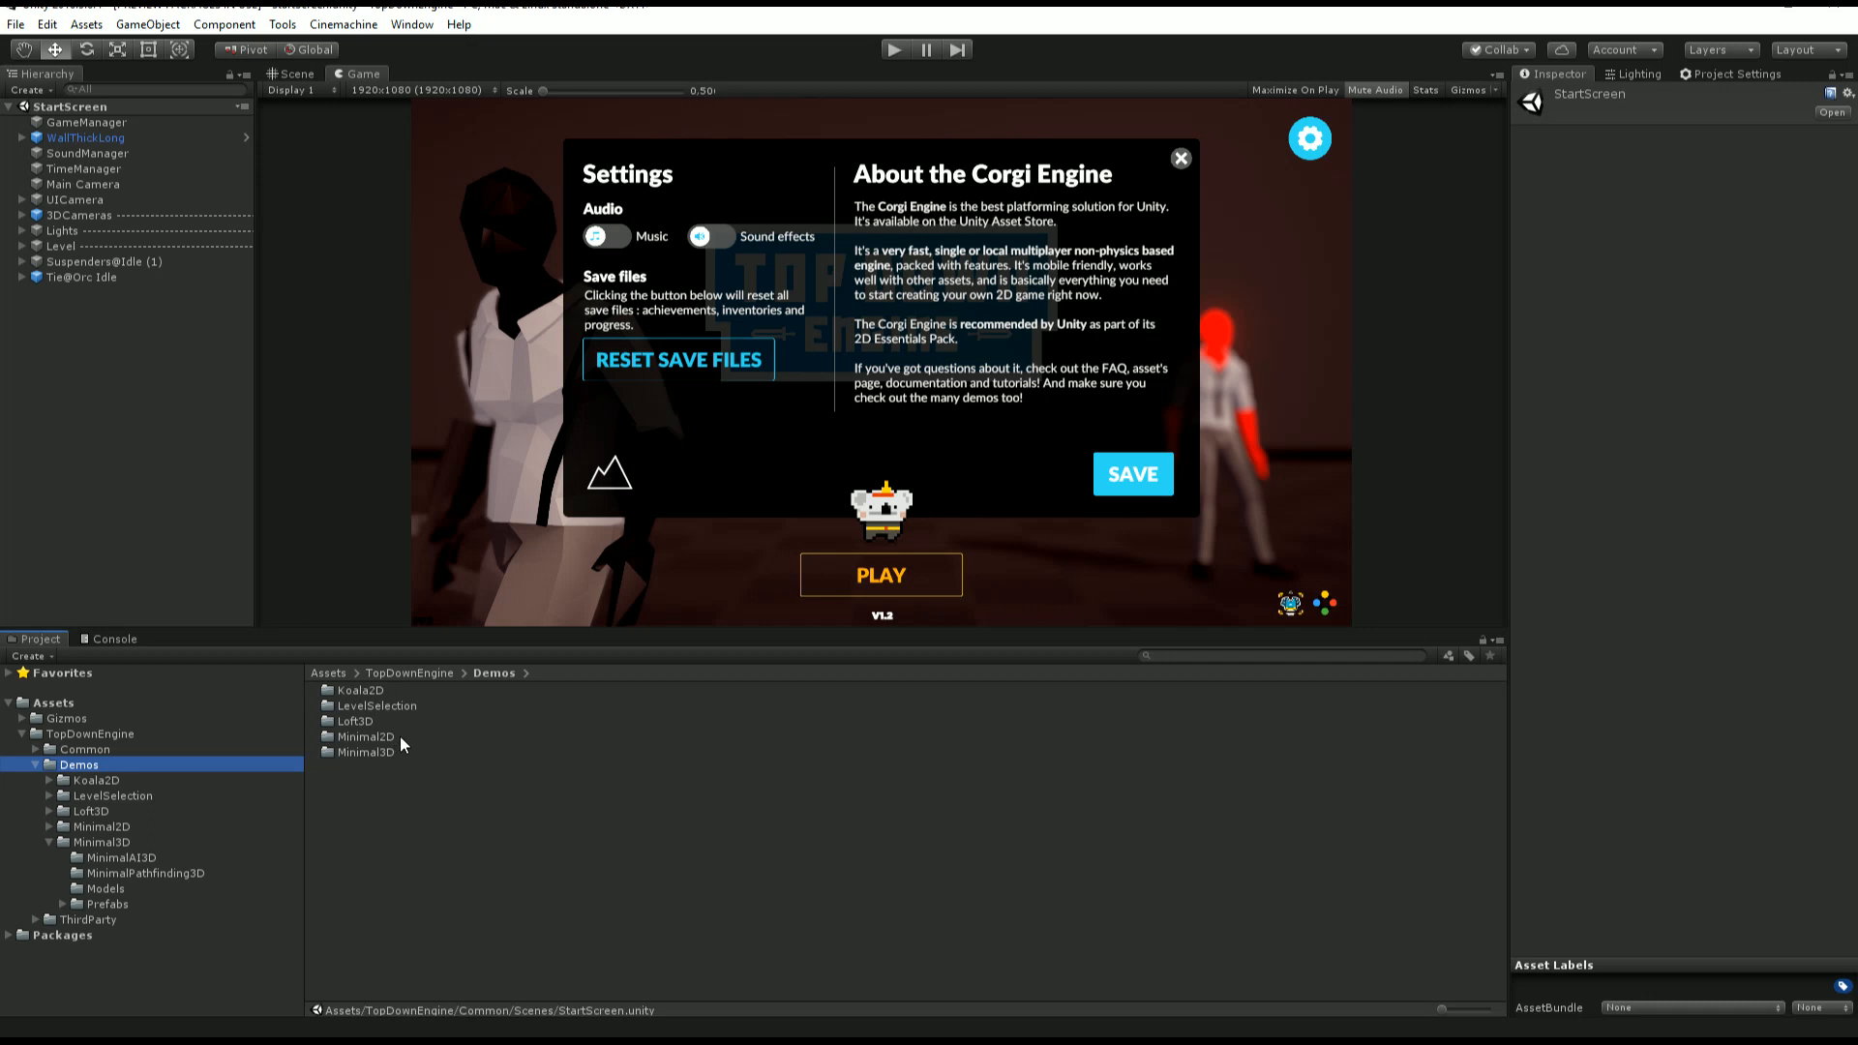
{"action": "left_click", "coordinate": [367, 751]}
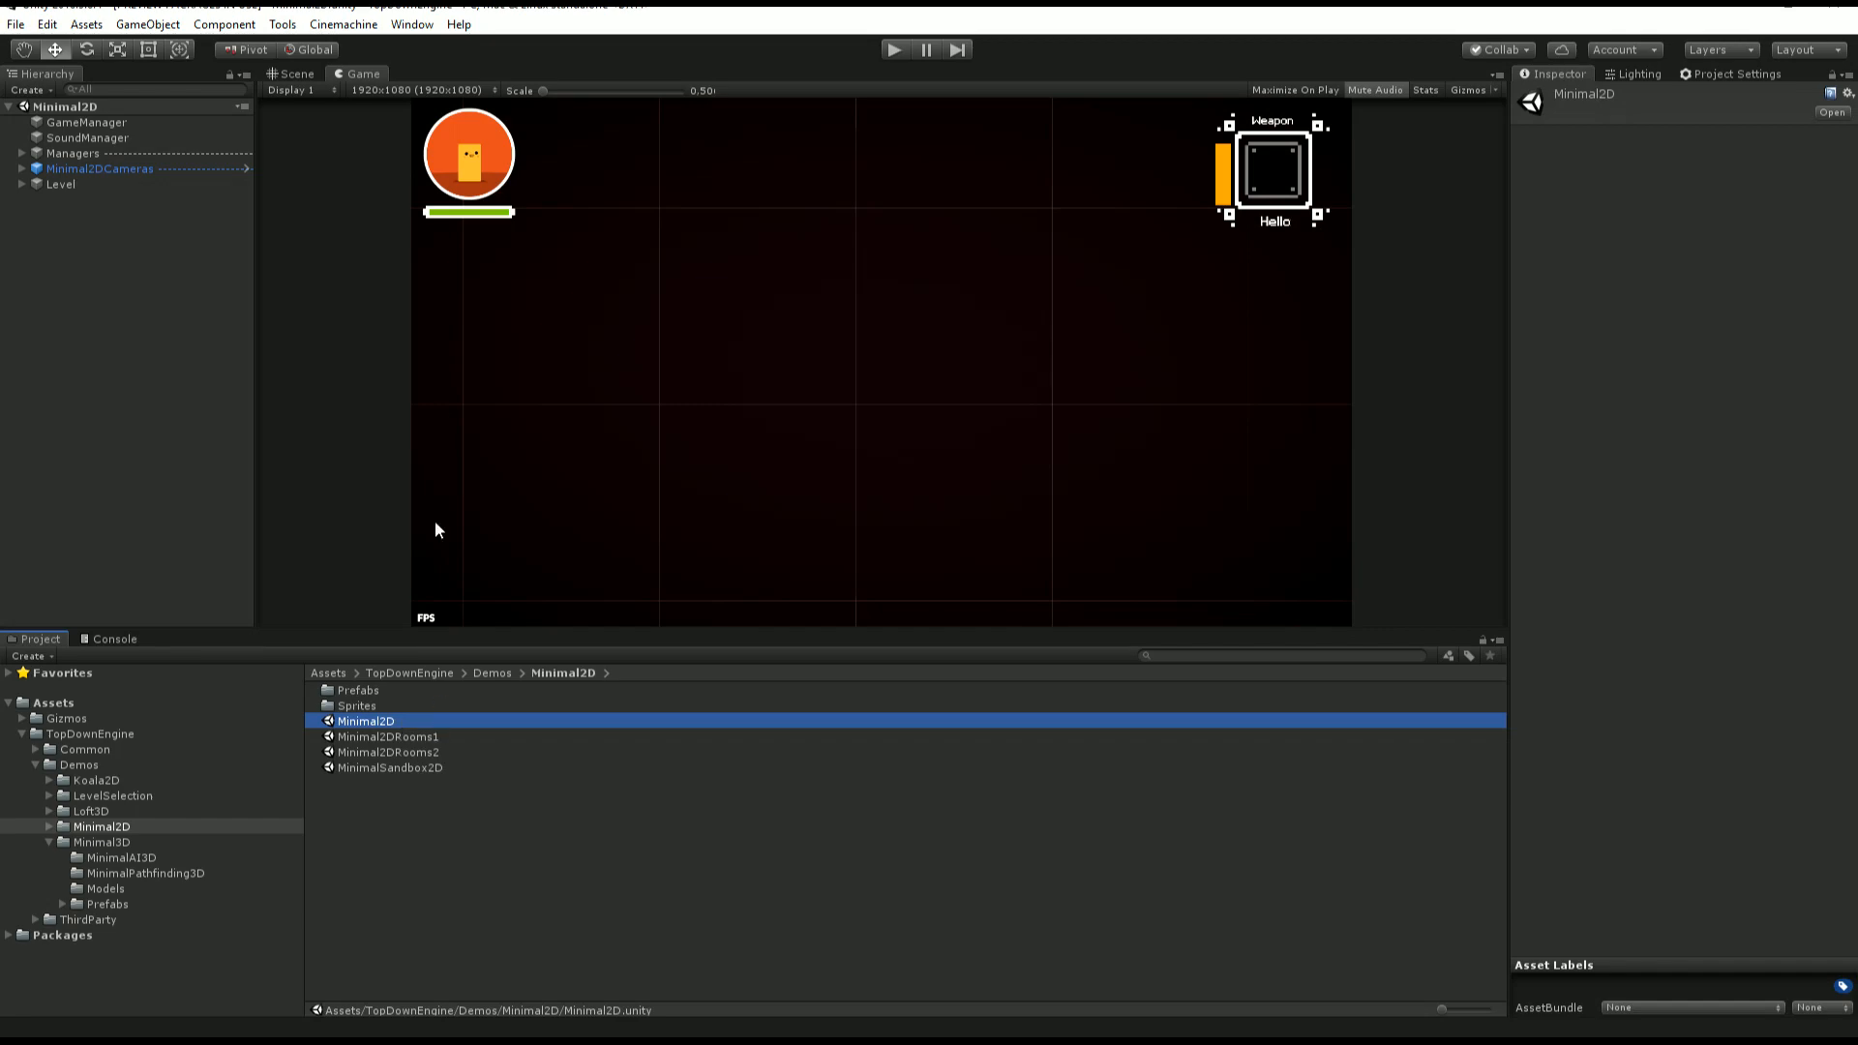
Show the Minimal2D level flat in the Scene view with 2D mode enabled.
{"action": "left_click", "coordinate": [291, 74]}
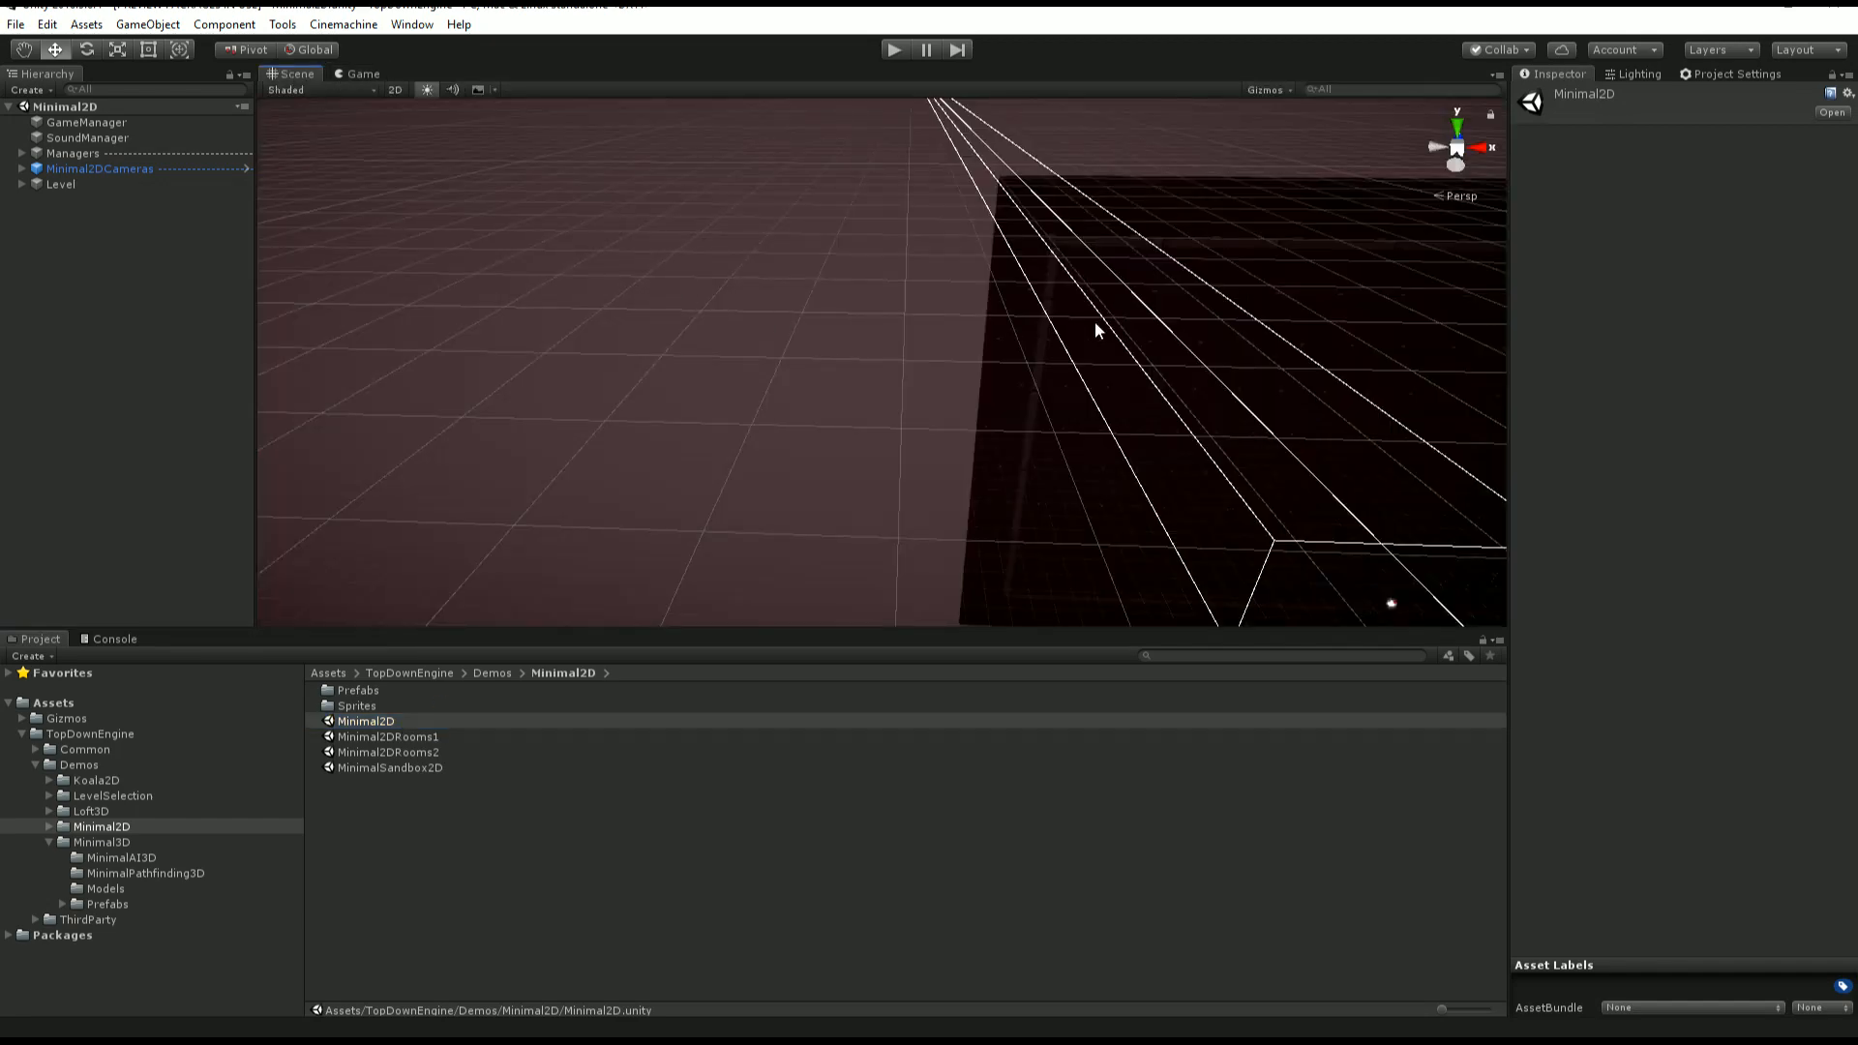
{"action": "left_click", "coordinate": [395, 89]}
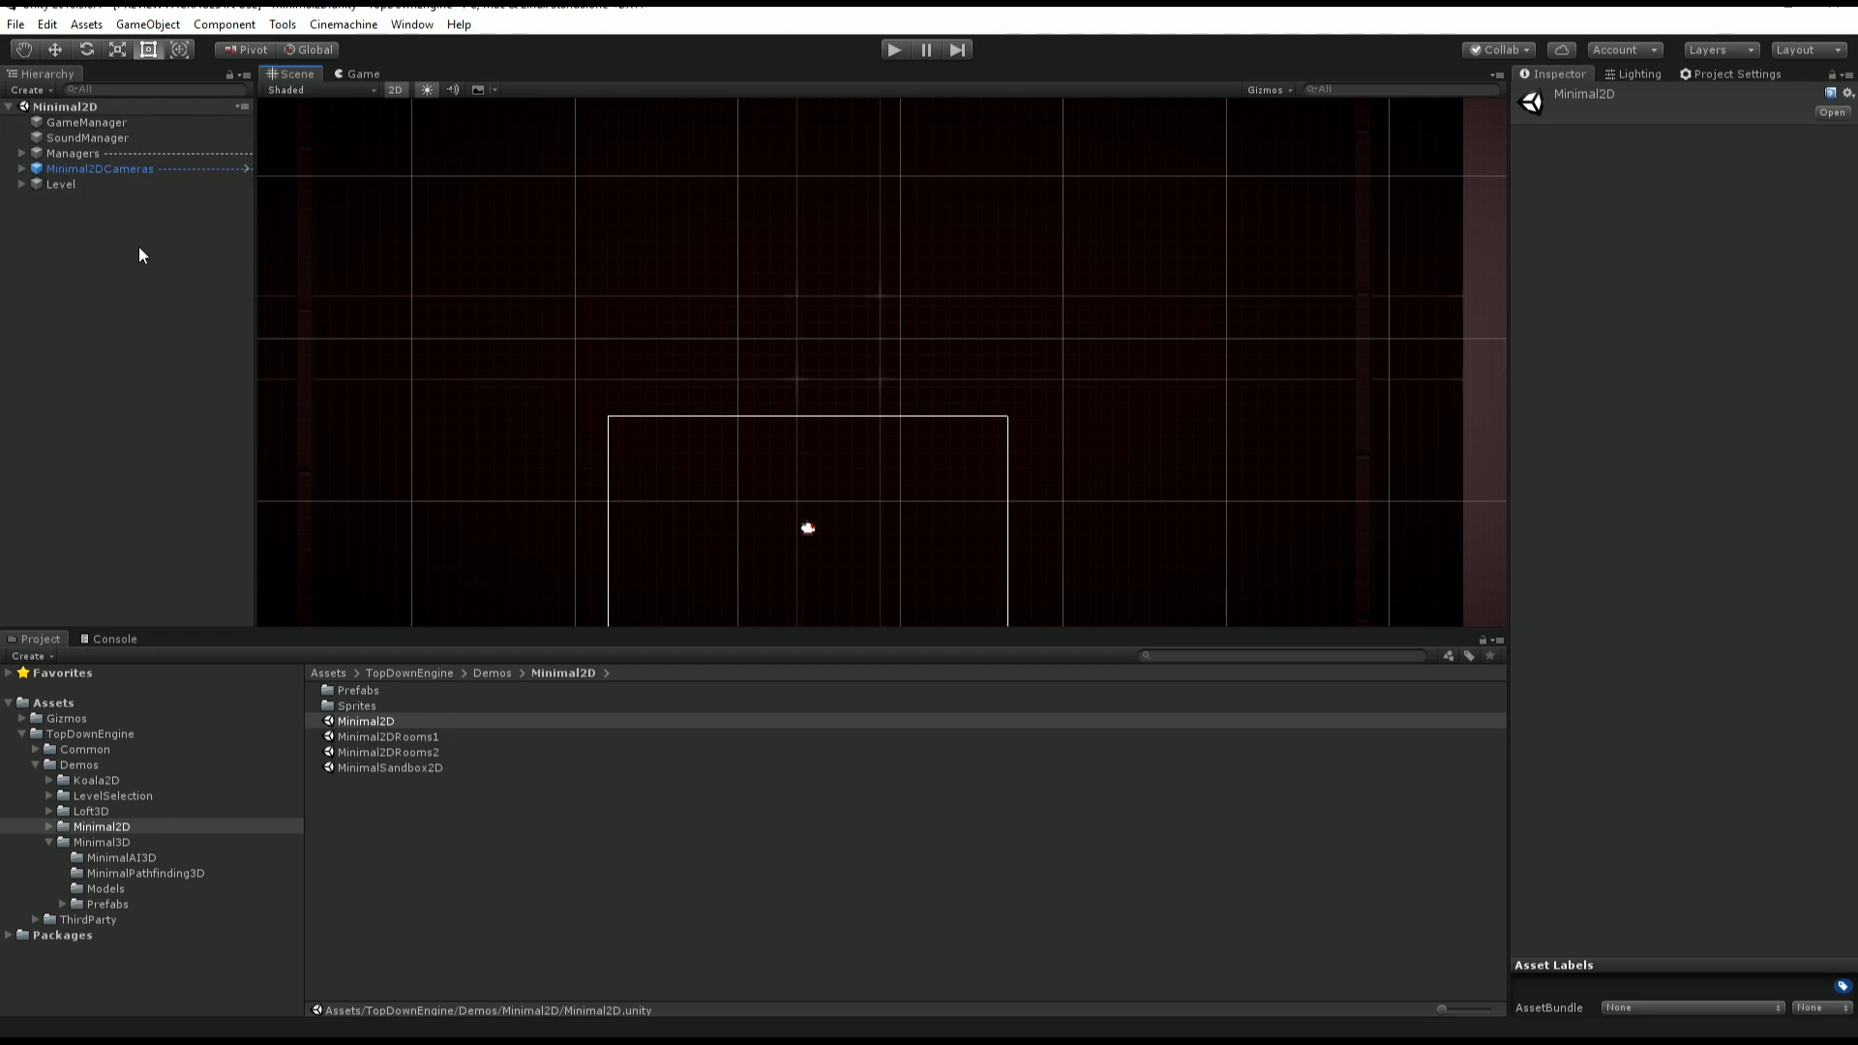
Inspect GameManager, then SoundManager showing music volume 0.3 and sound effects volume 0.116.
{"action": "left_click", "coordinate": [86, 122]}
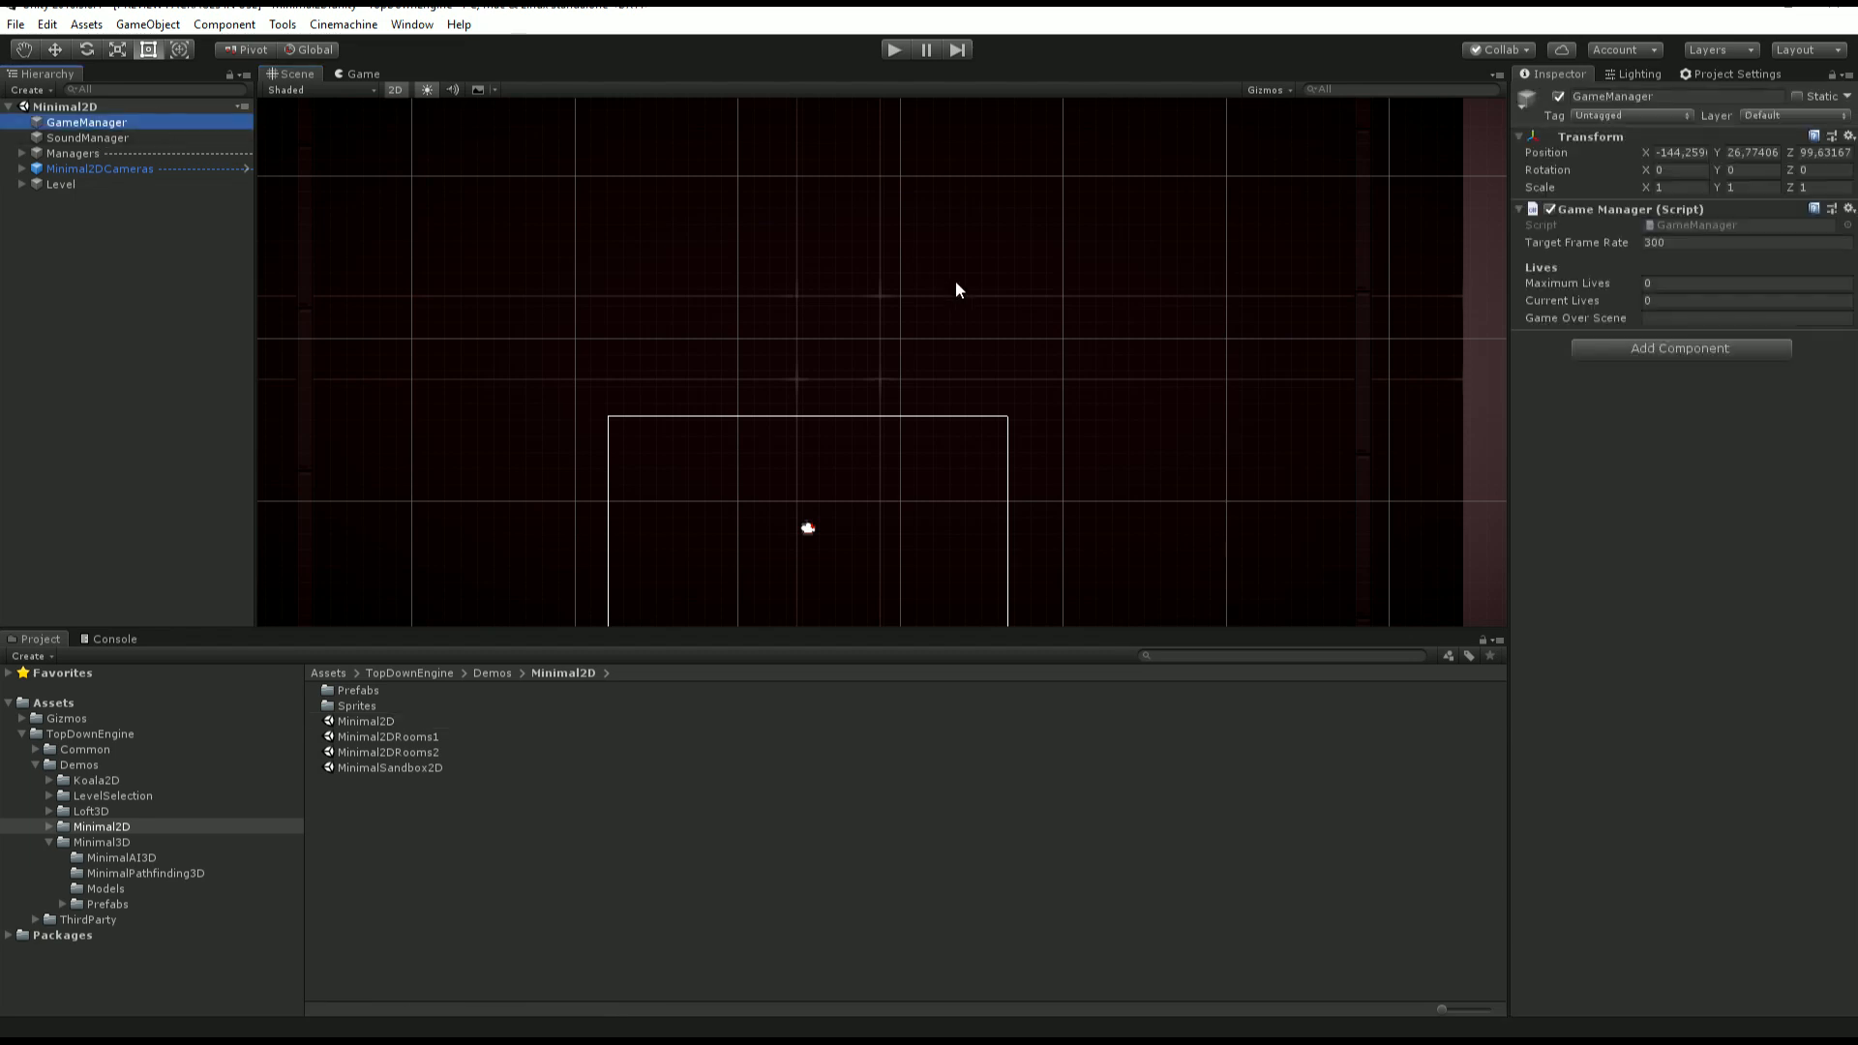
{"action": "mouse_move", "coordinate": [1361, 439]}
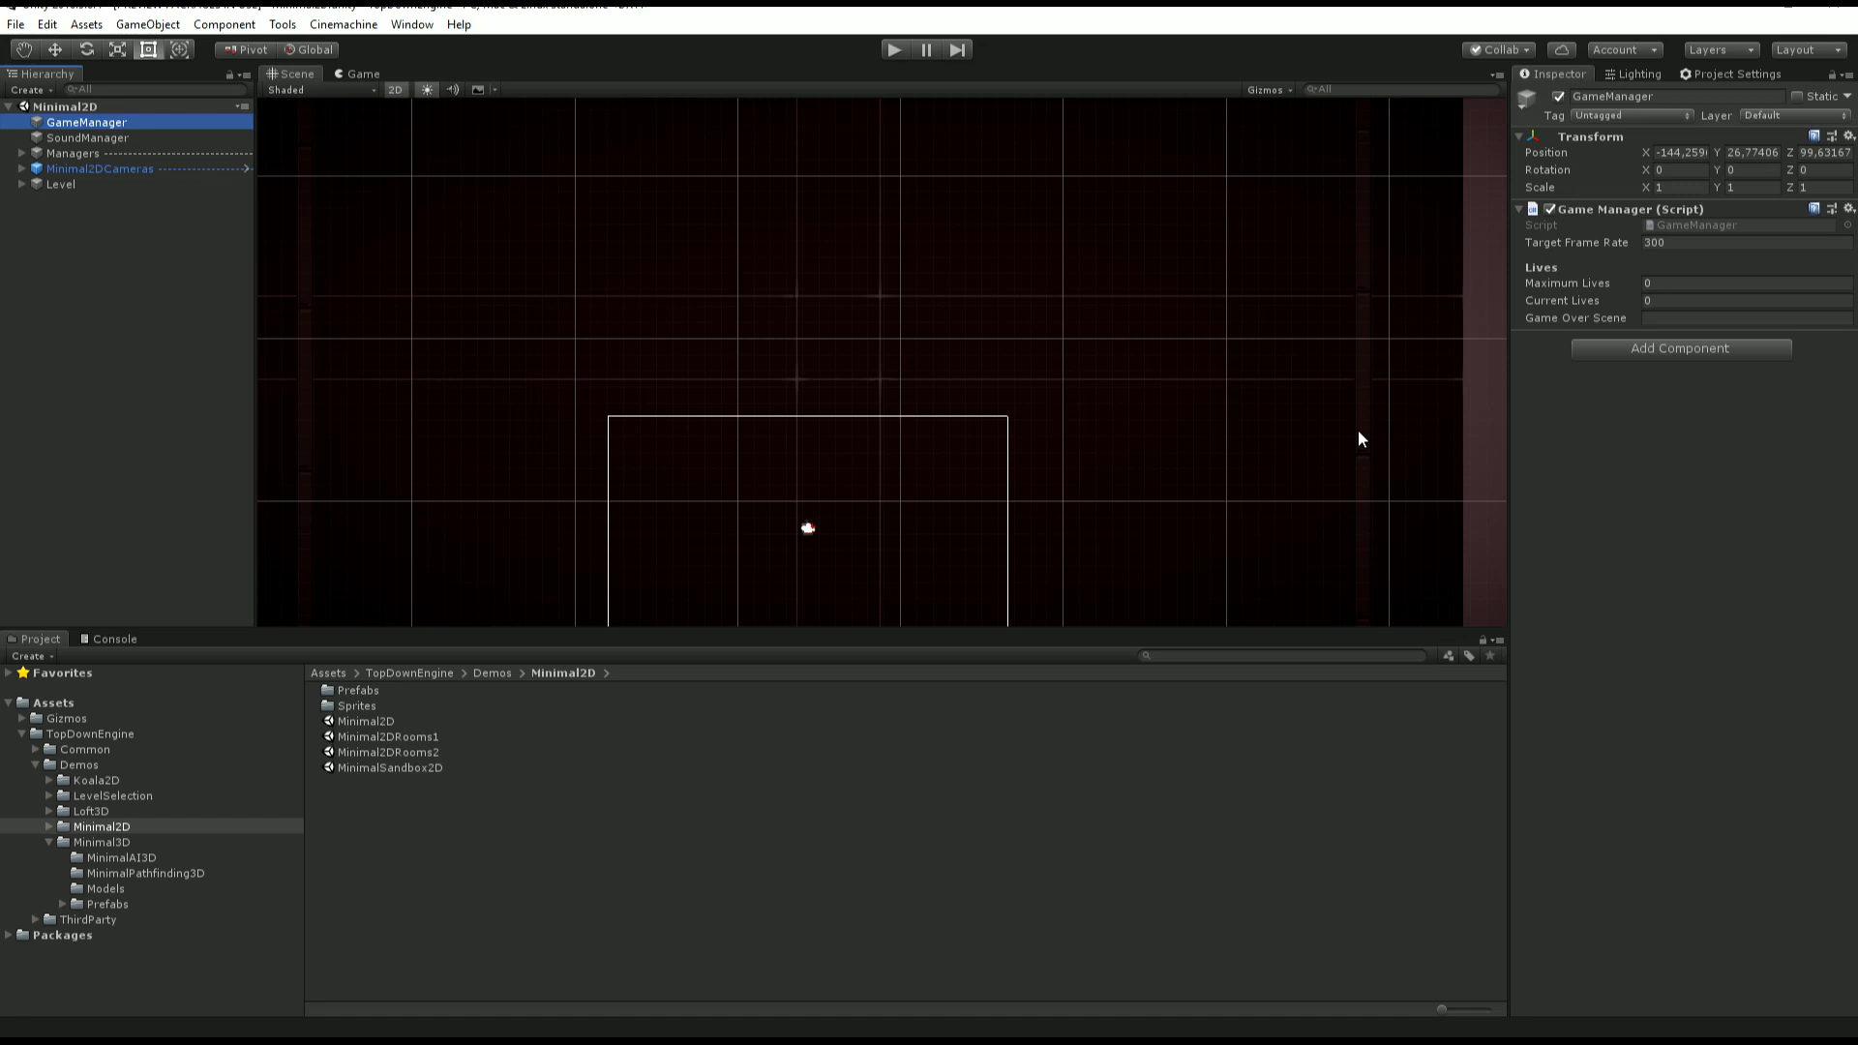
{"action": "left_click", "coordinate": [87, 137]}
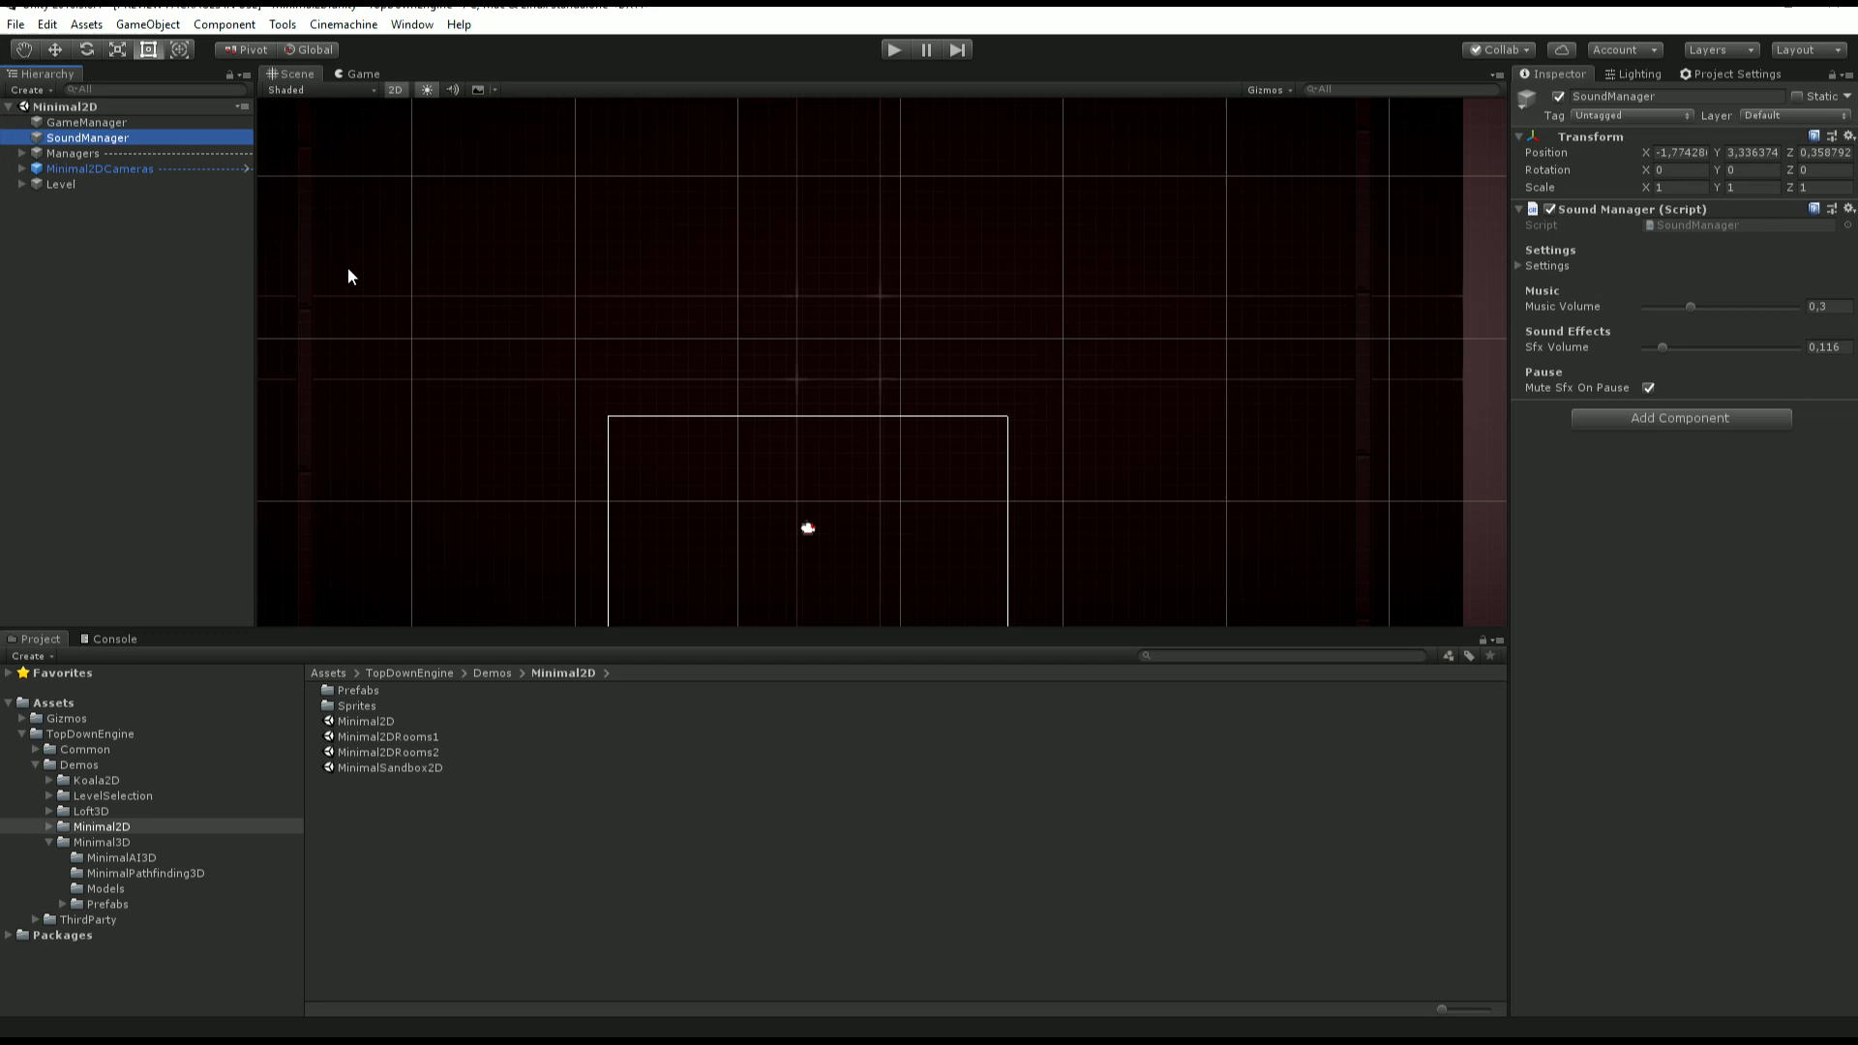
{"action": "mouse_move", "coordinate": [114, 329]}
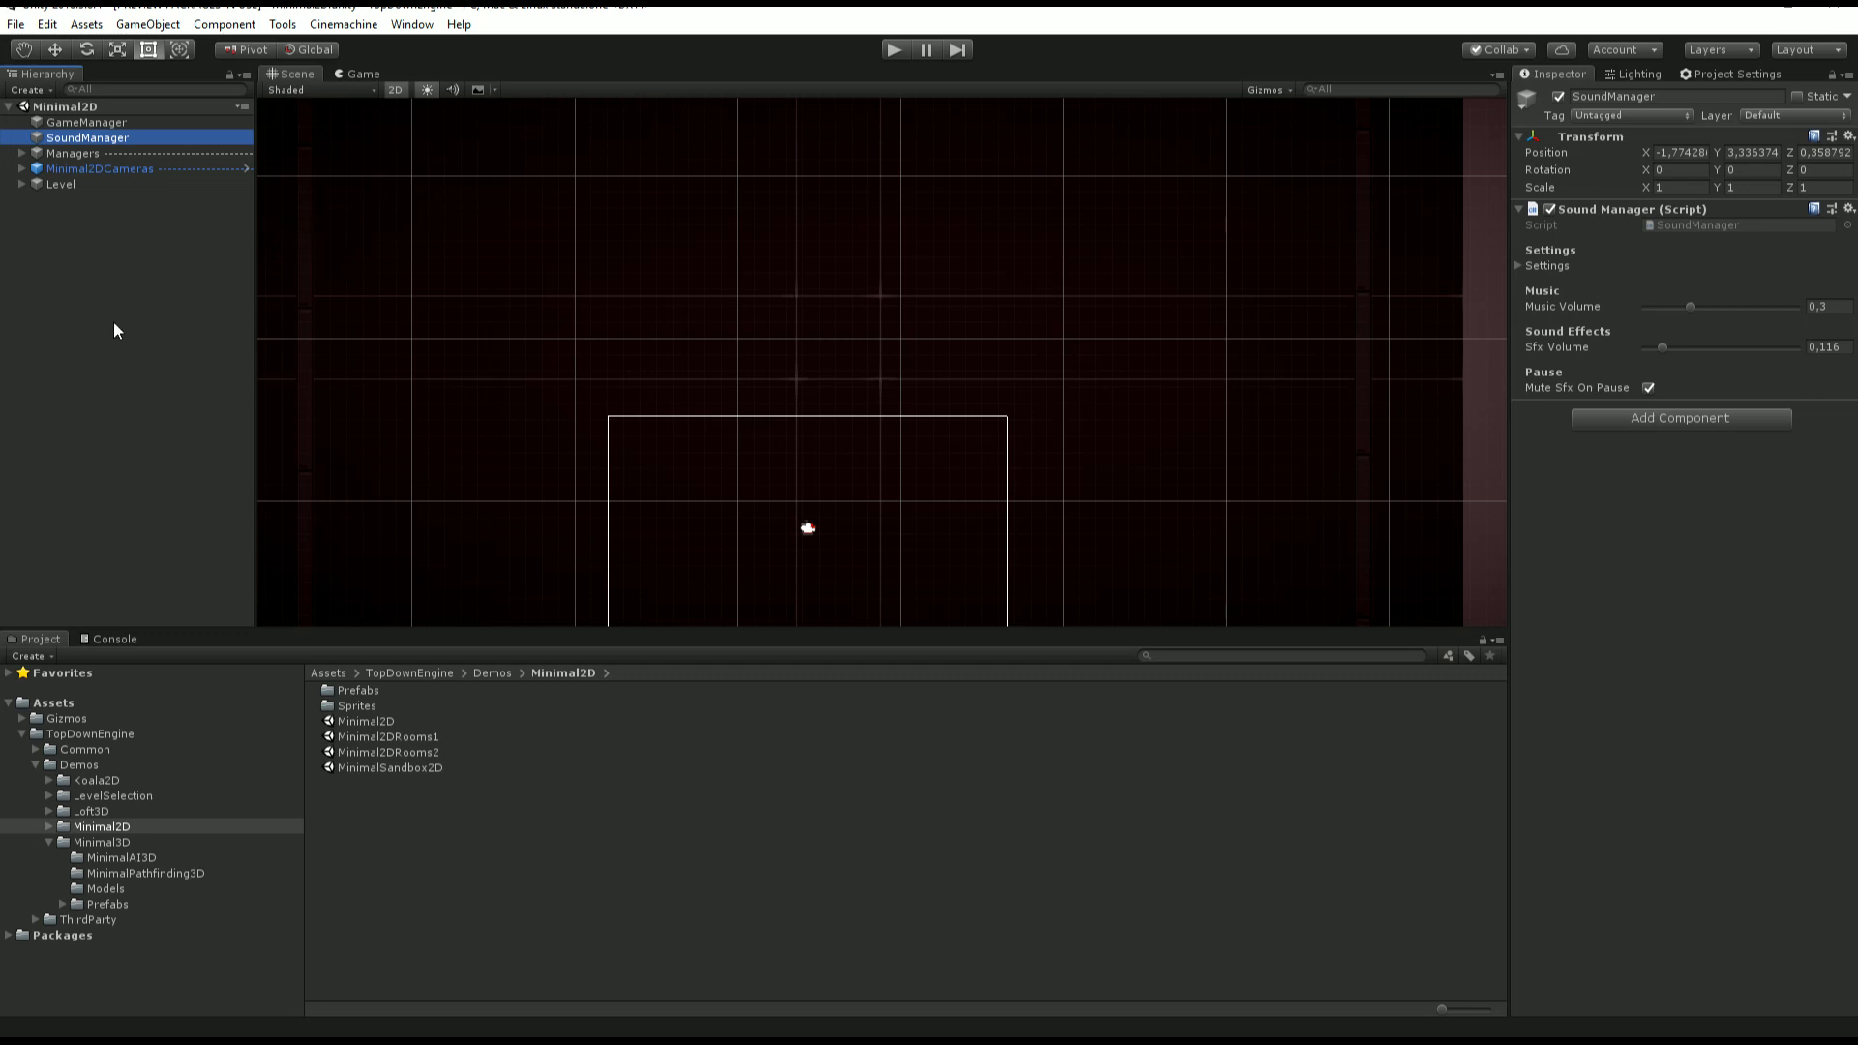
Expand the Managers group to reveal LevelManager's spawn point, fade and respawn settings.
{"action": "left_click", "coordinate": [74, 153]}
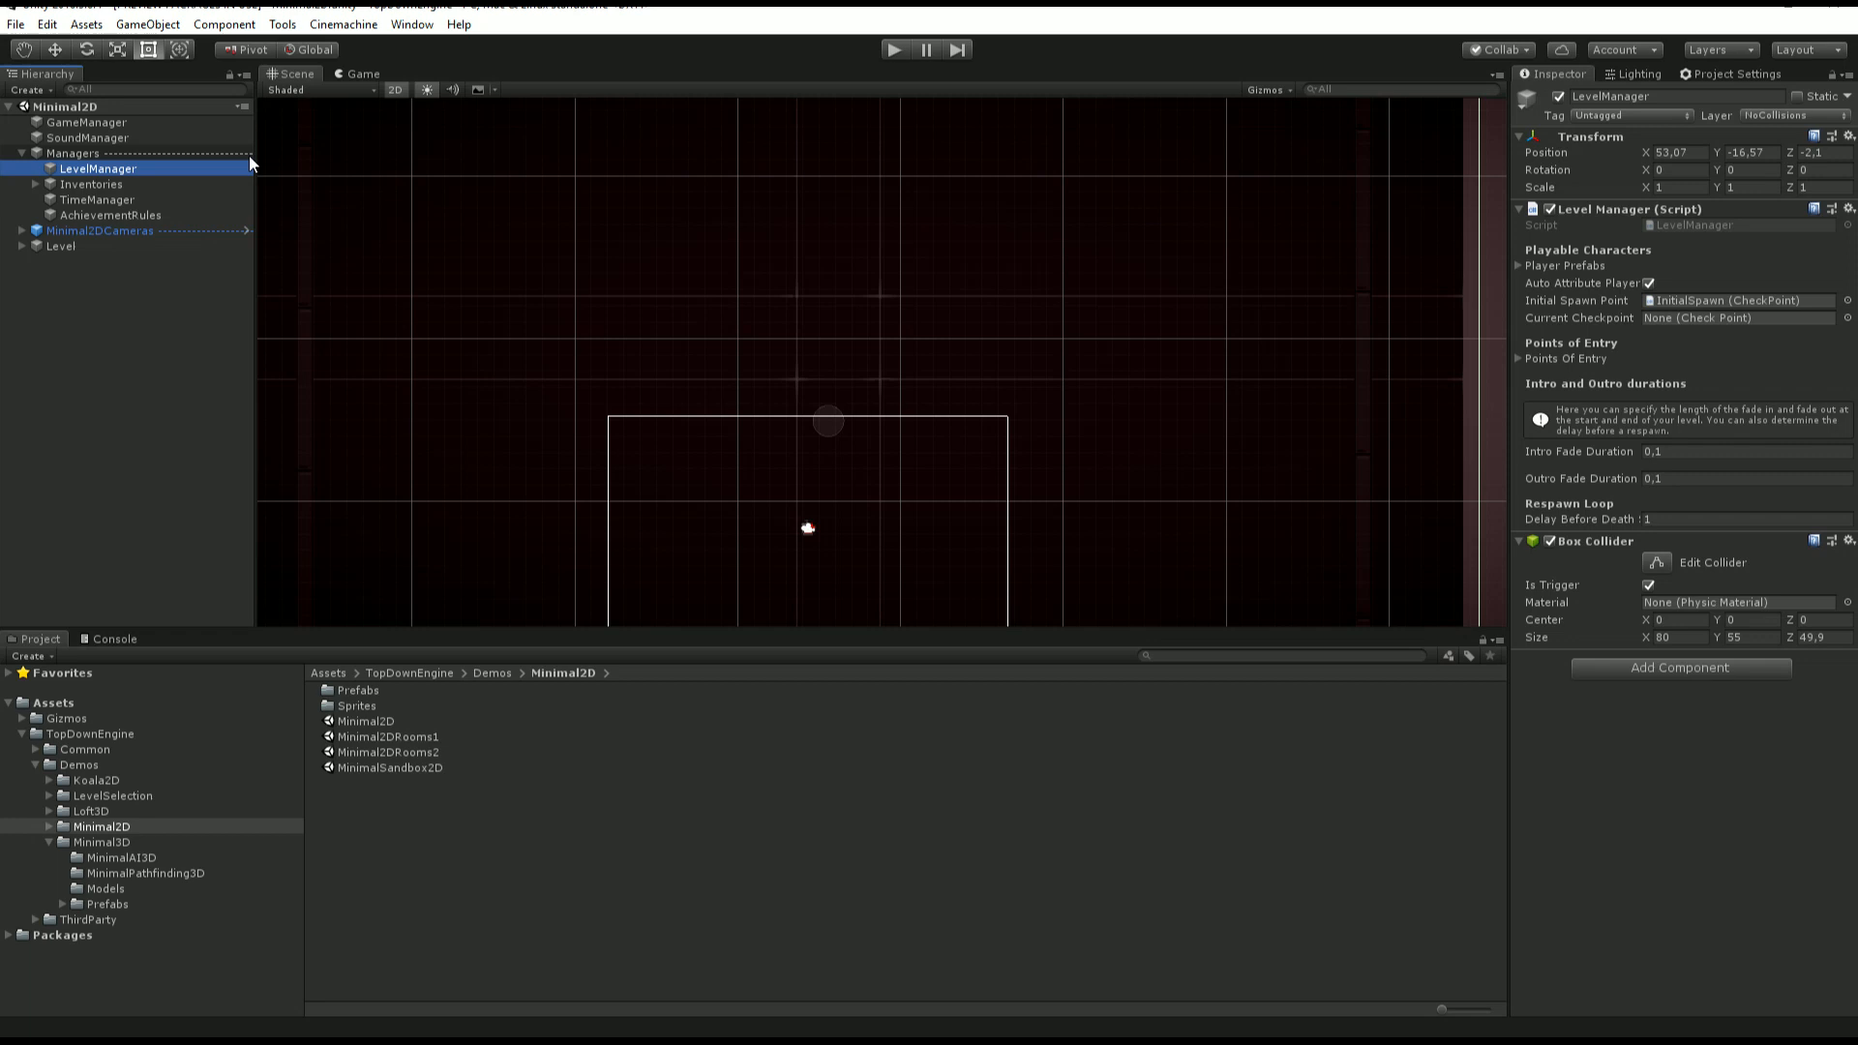
Inspect KoalaMainInventory, TimeManager and AchievementRules, leaving the Inventories group collapsed.
{"action": "left_click", "coordinate": [127, 199]}
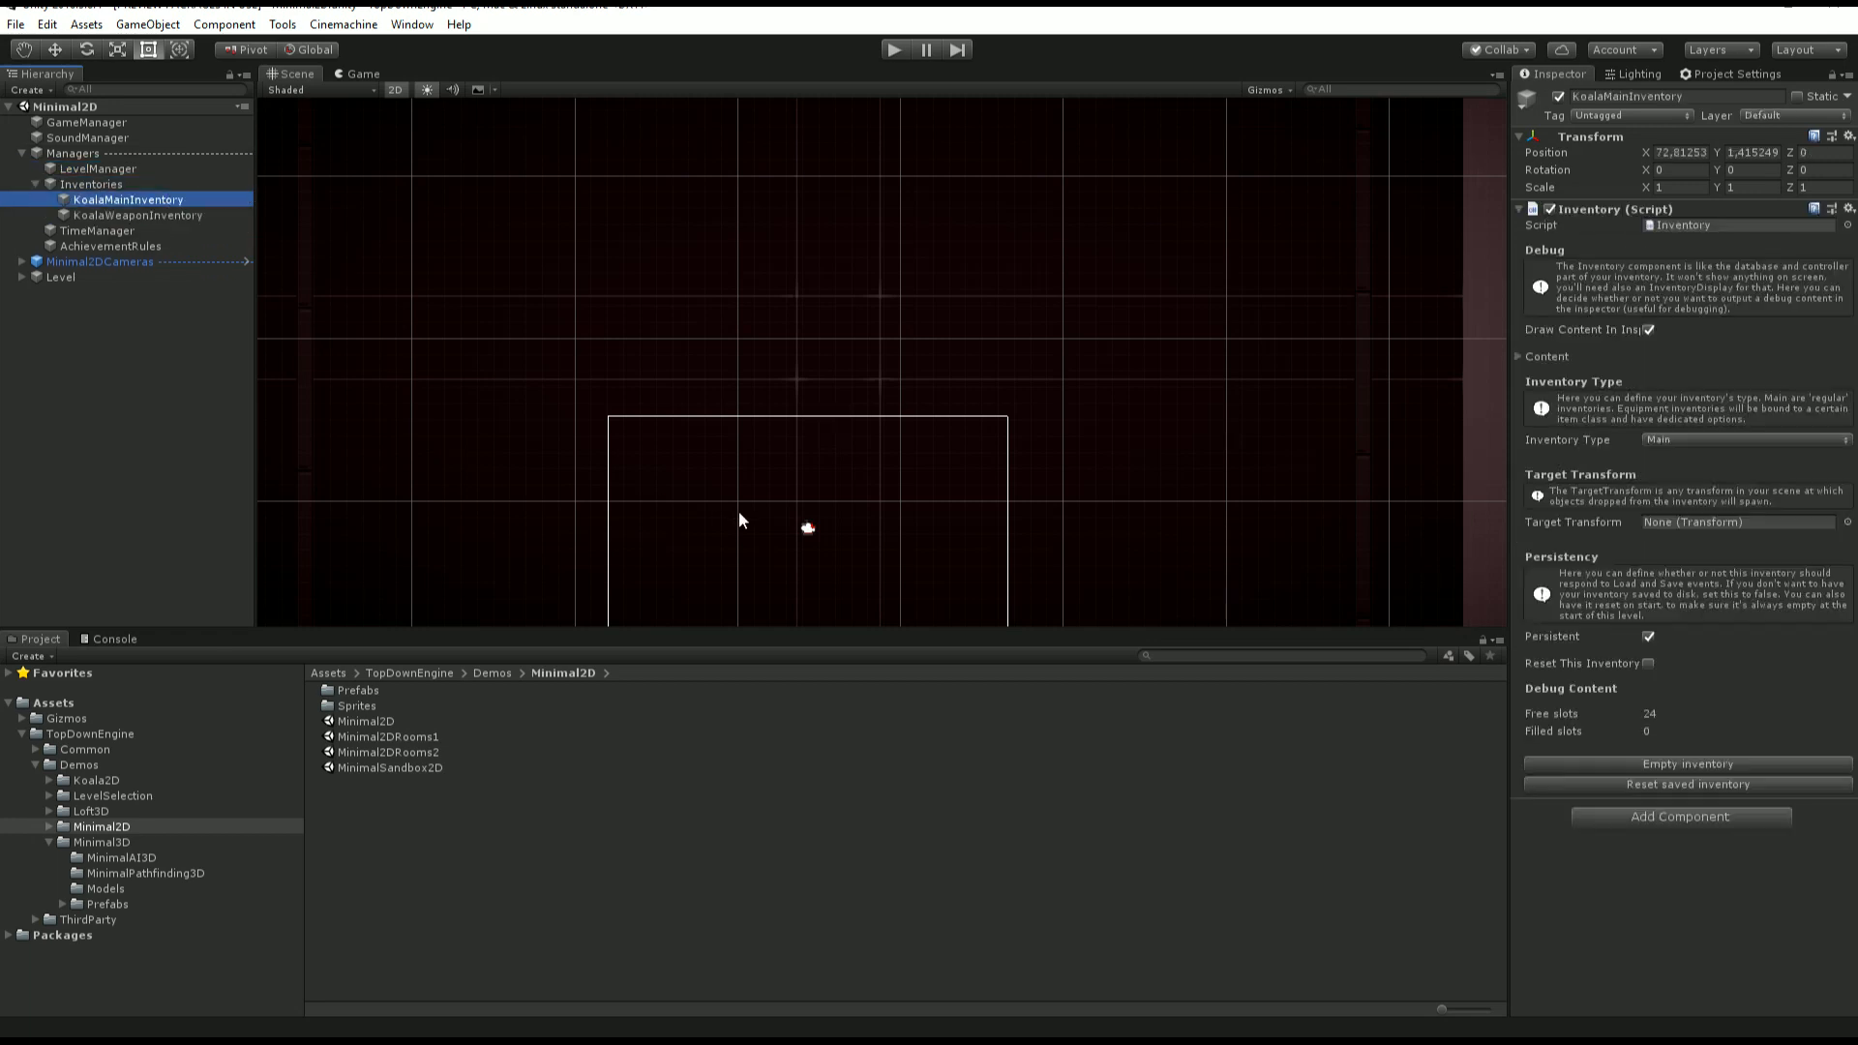
{"action": "left_click", "coordinate": [91, 184]}
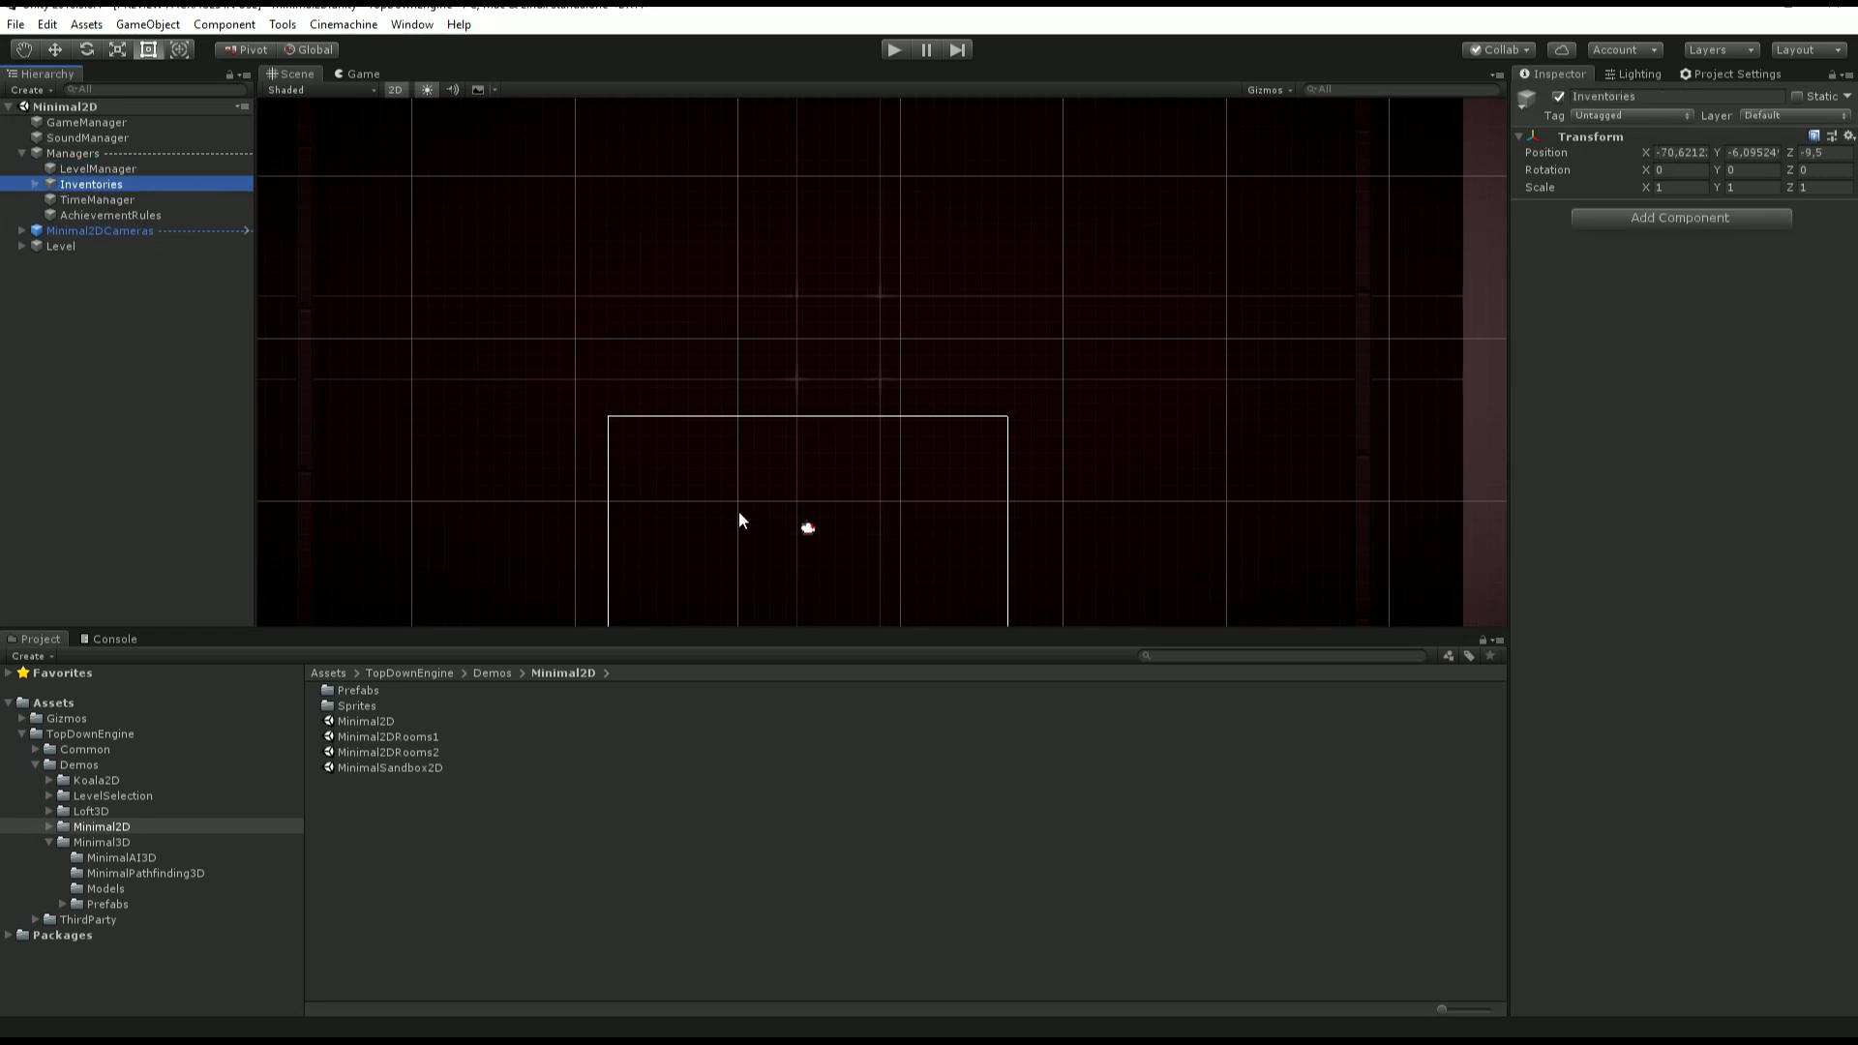
{"action": "left_click", "coordinate": [99, 199]}
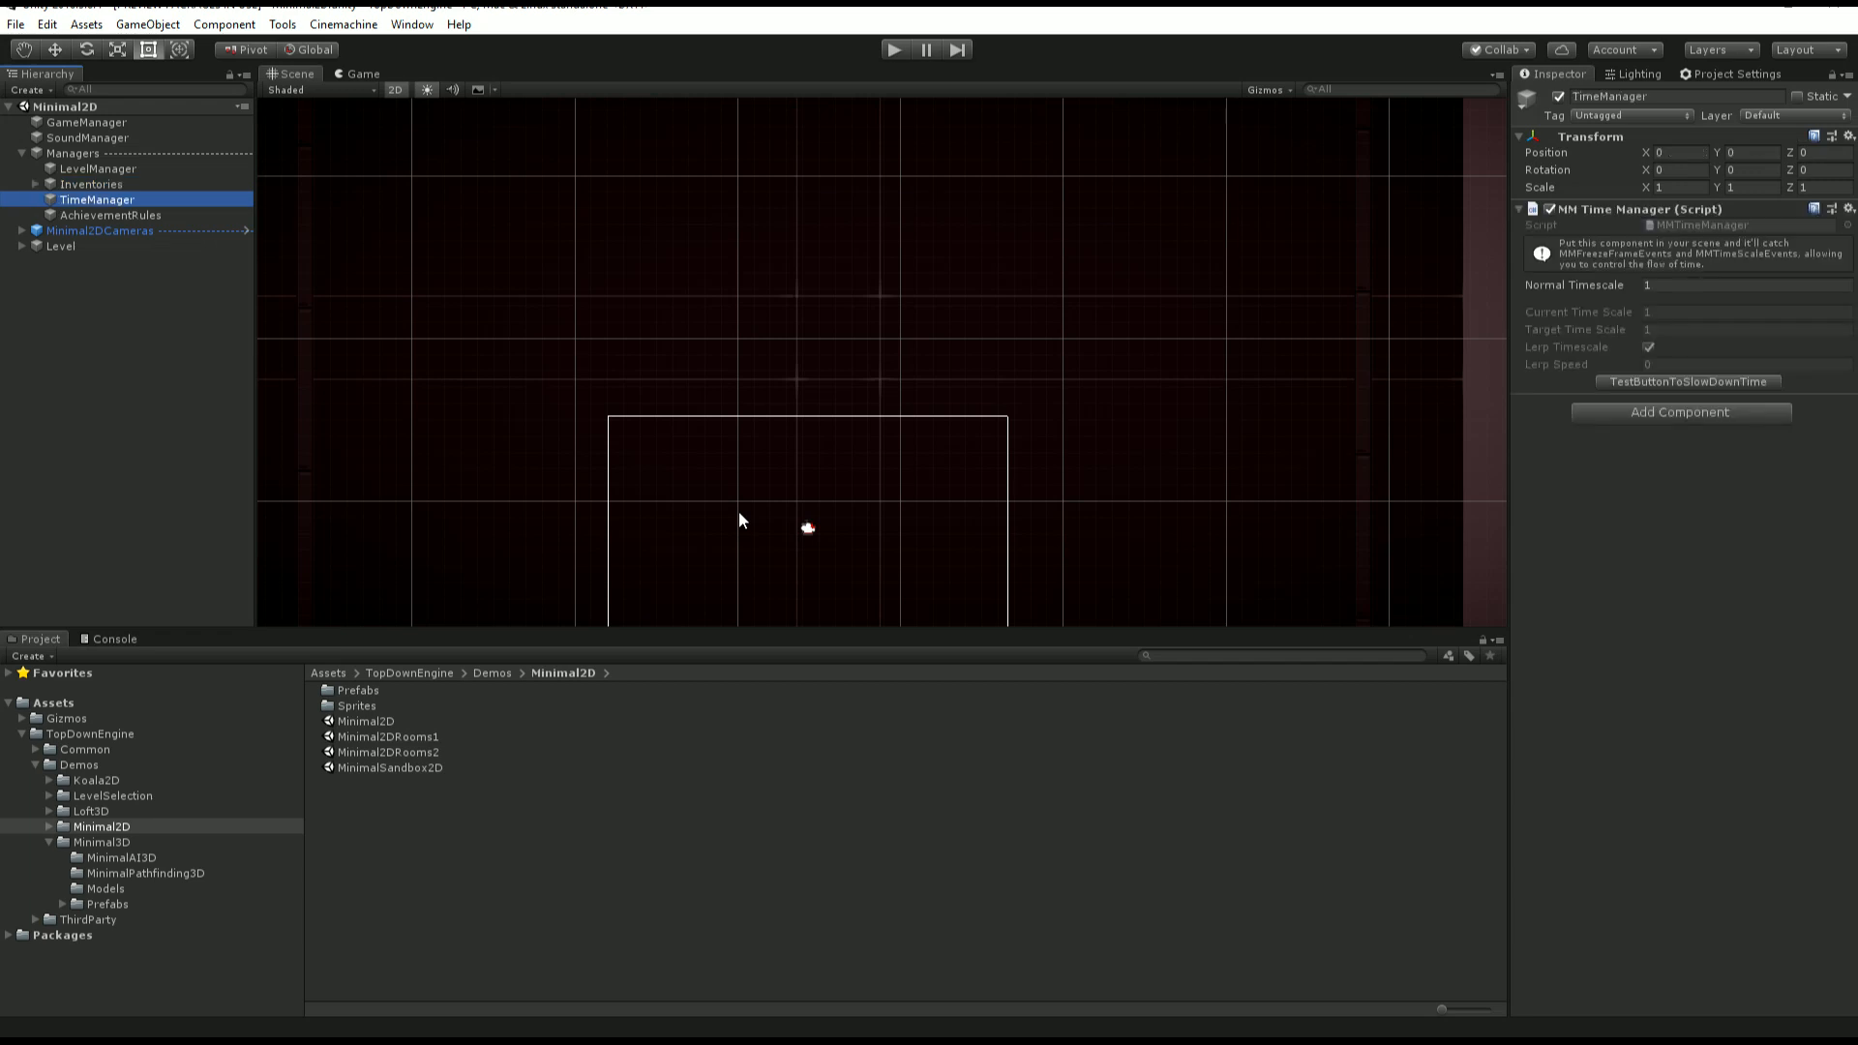
{"action": "left_click", "coordinate": [128, 199]}
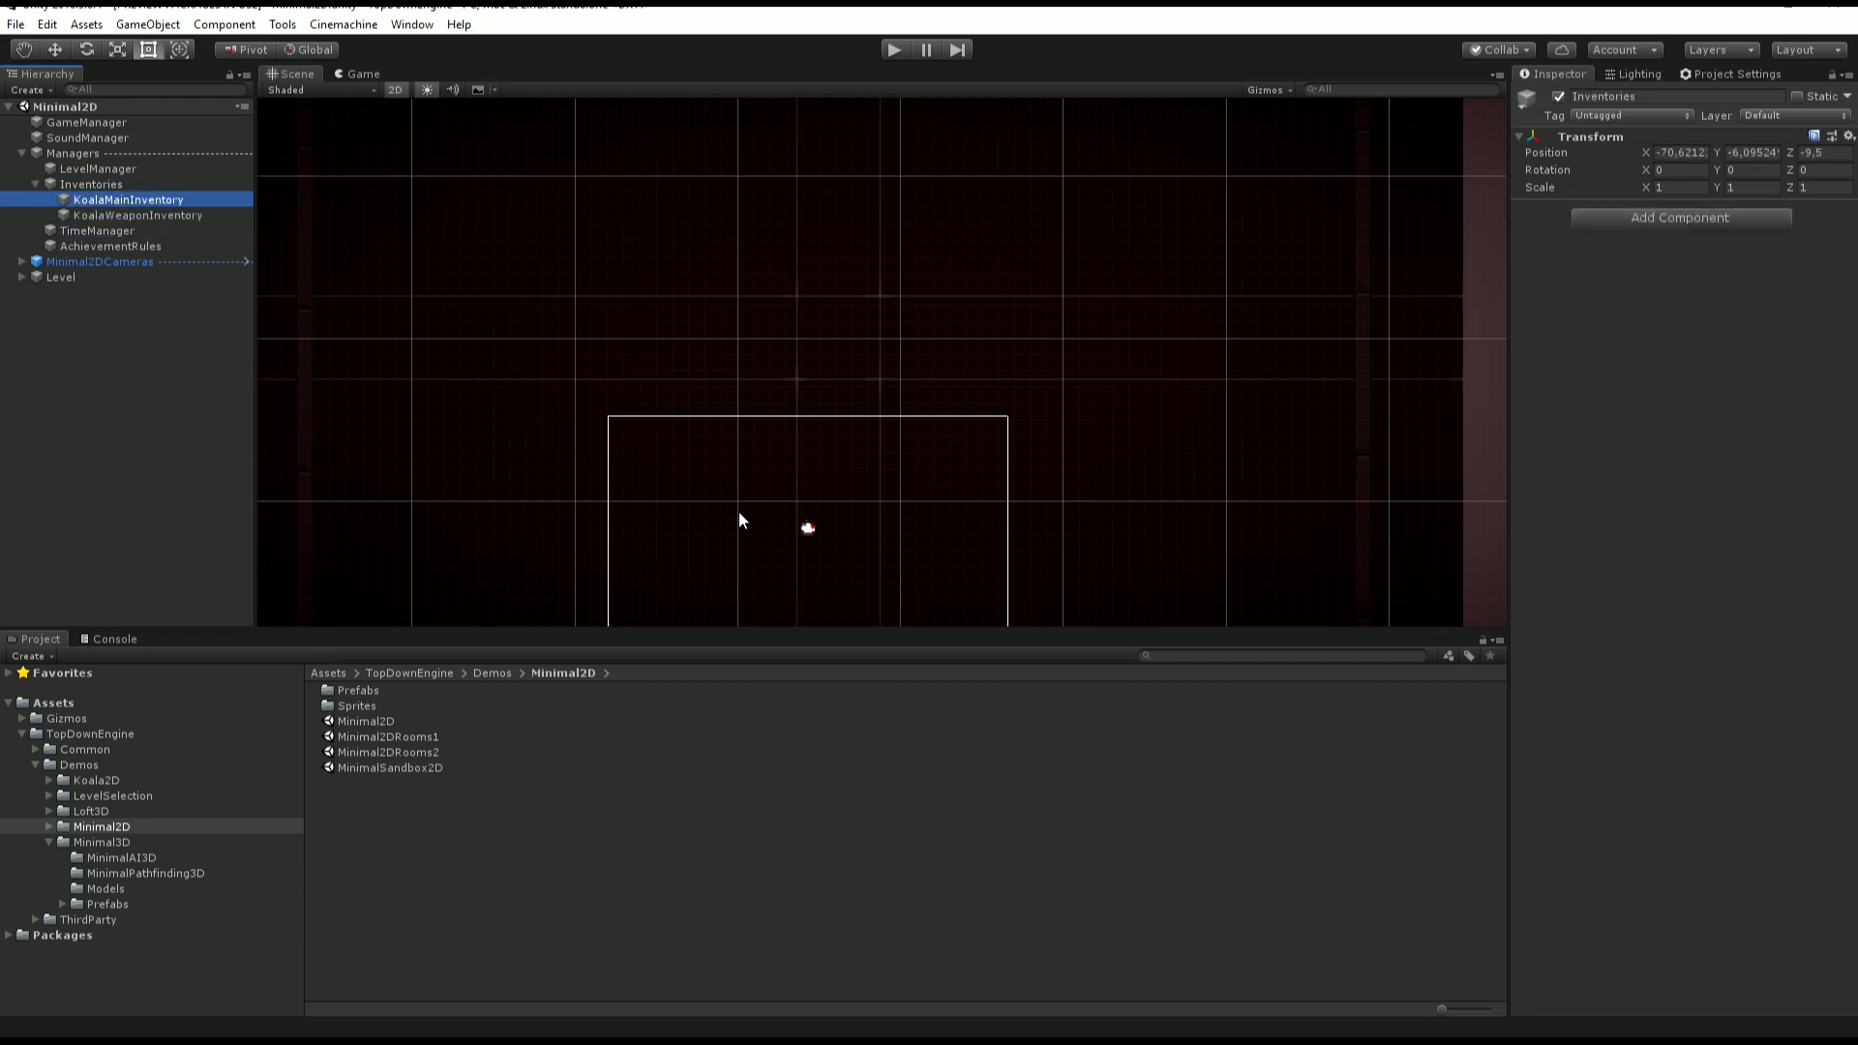
{"action": "left_click", "coordinate": [98, 230]}
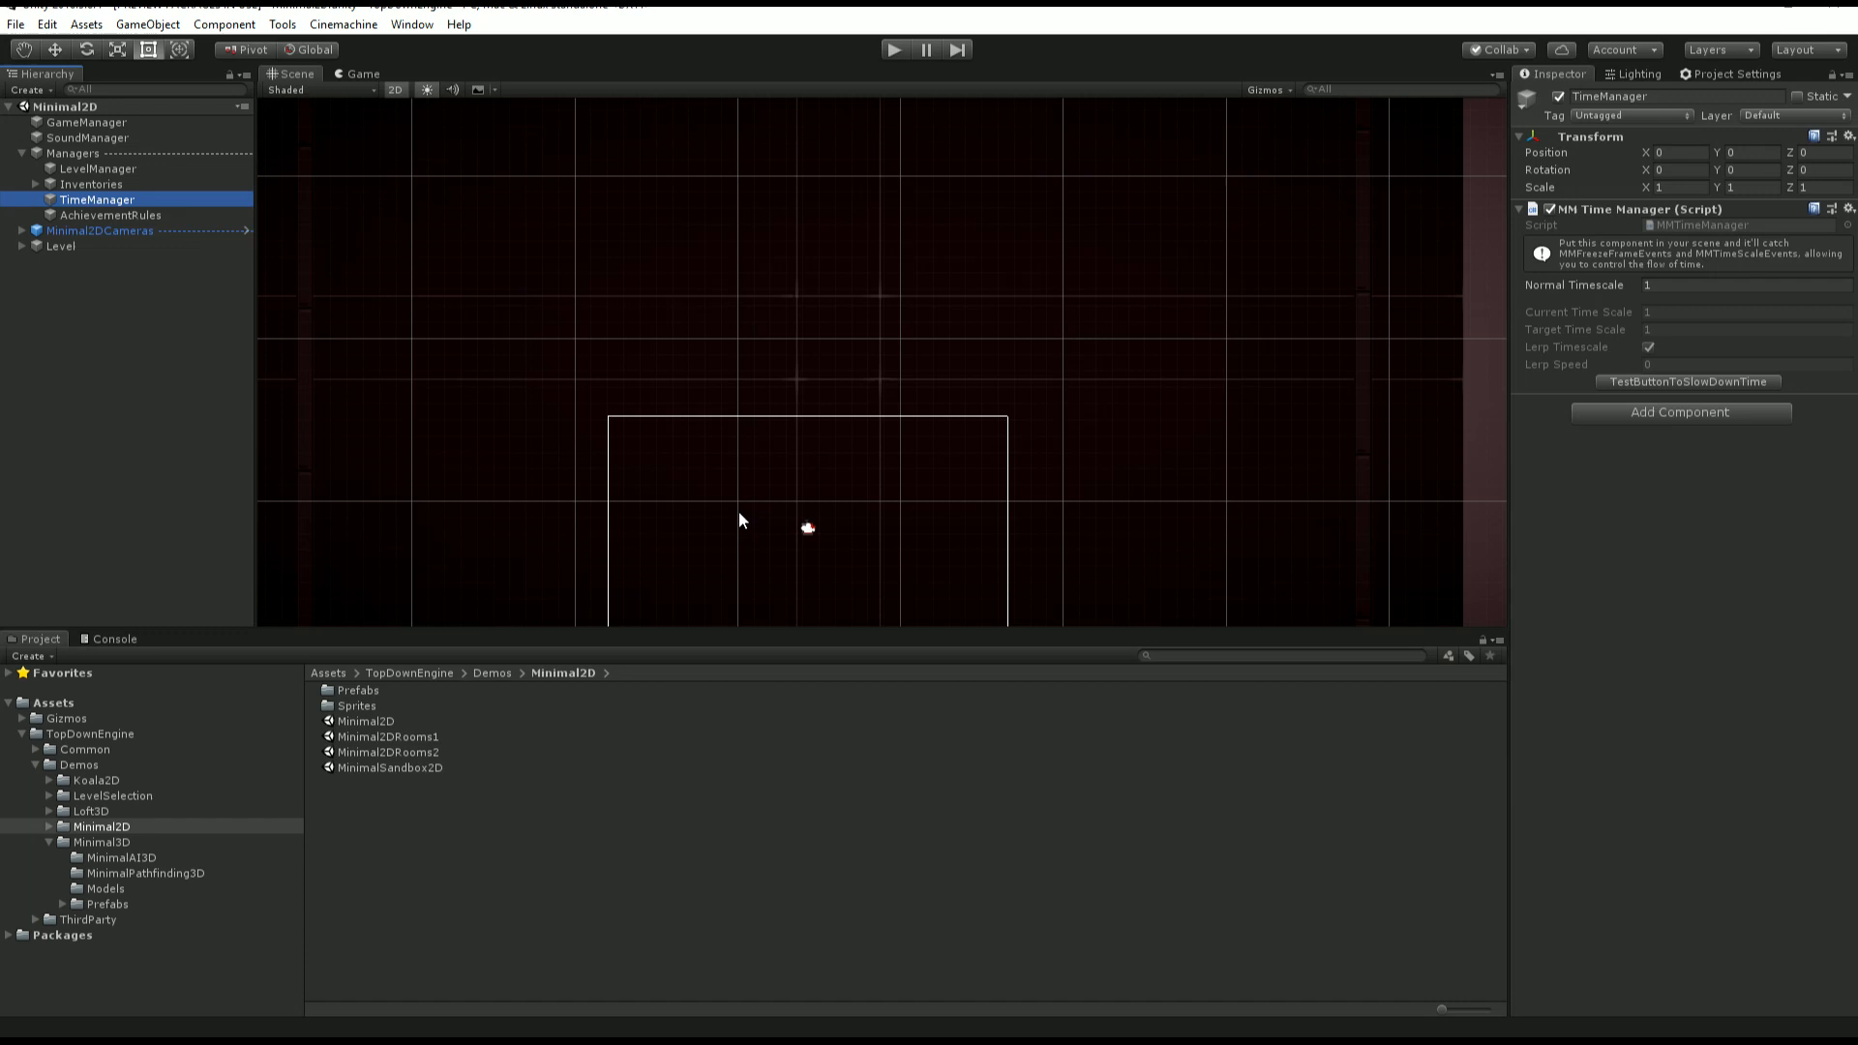
{"action": "left_click", "coordinate": [109, 215]}
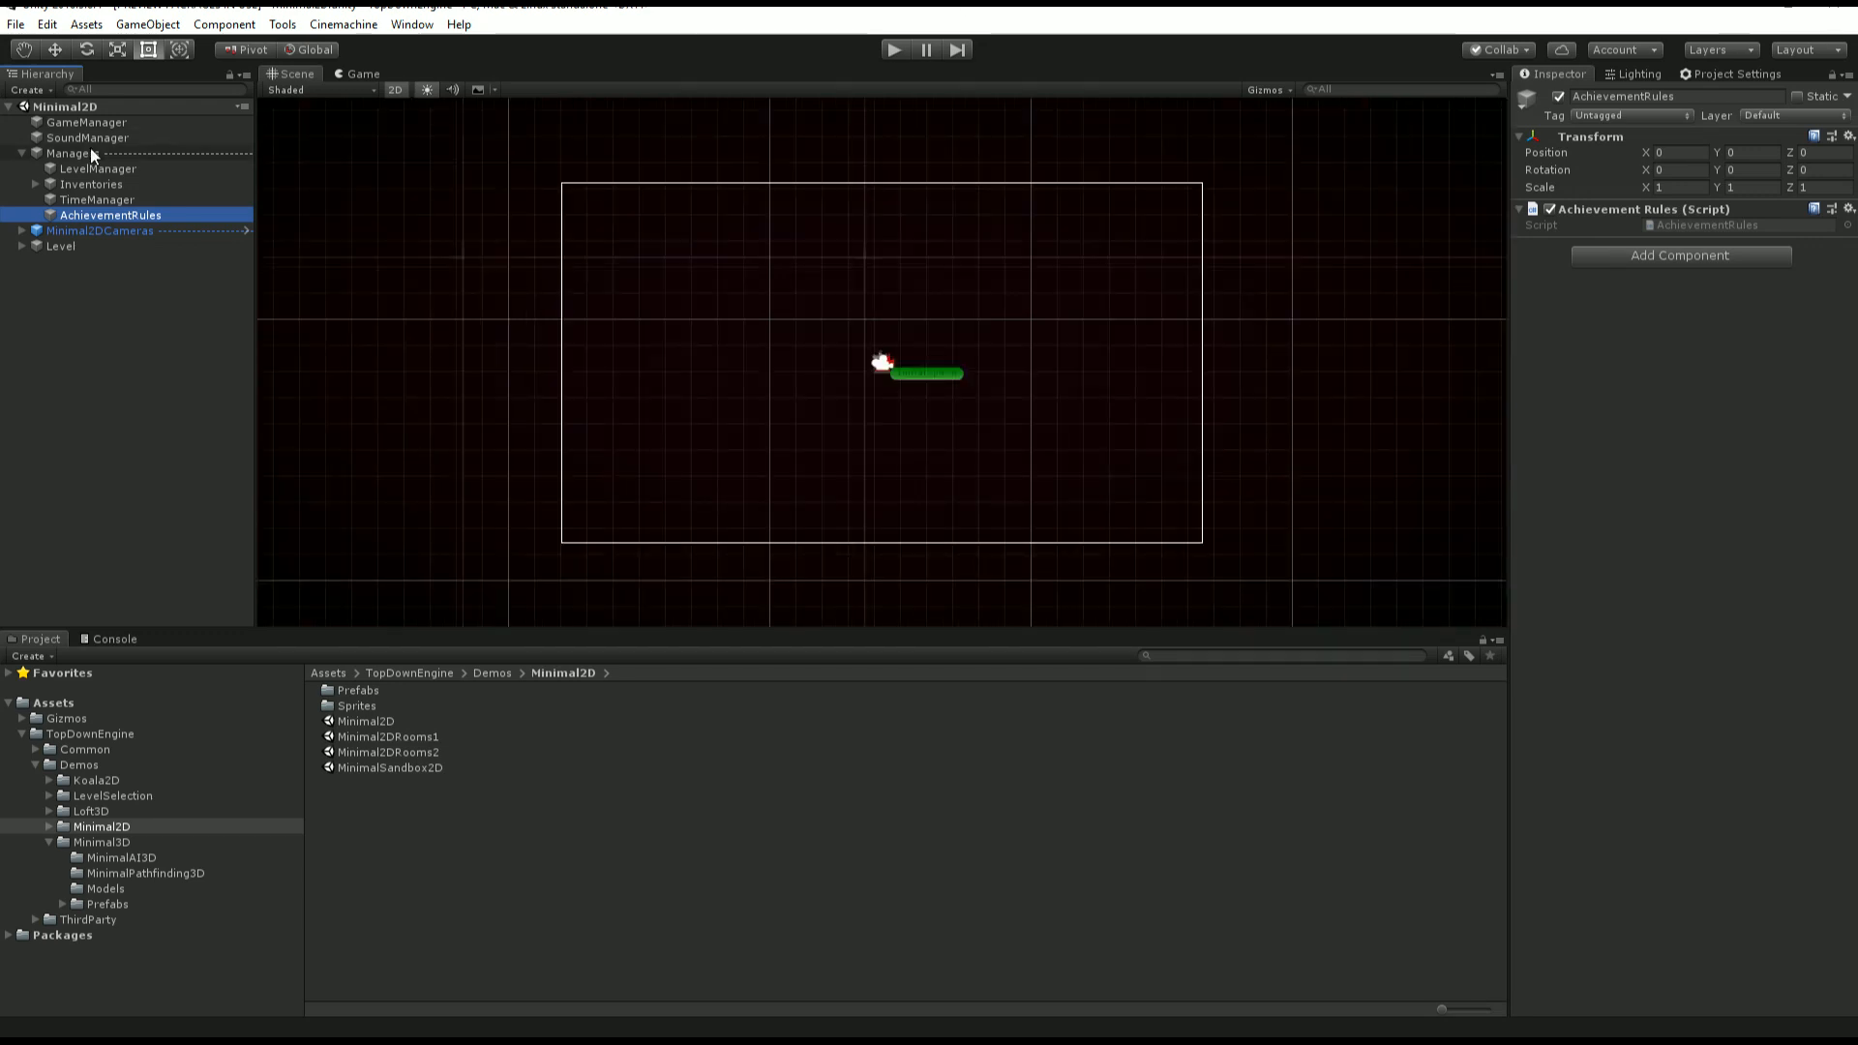
Expand Minimal2DCameras and inspect CM vcam1, then MainCamera's camera and post-processing settings.
{"action": "left_click", "coordinate": [101, 231]}
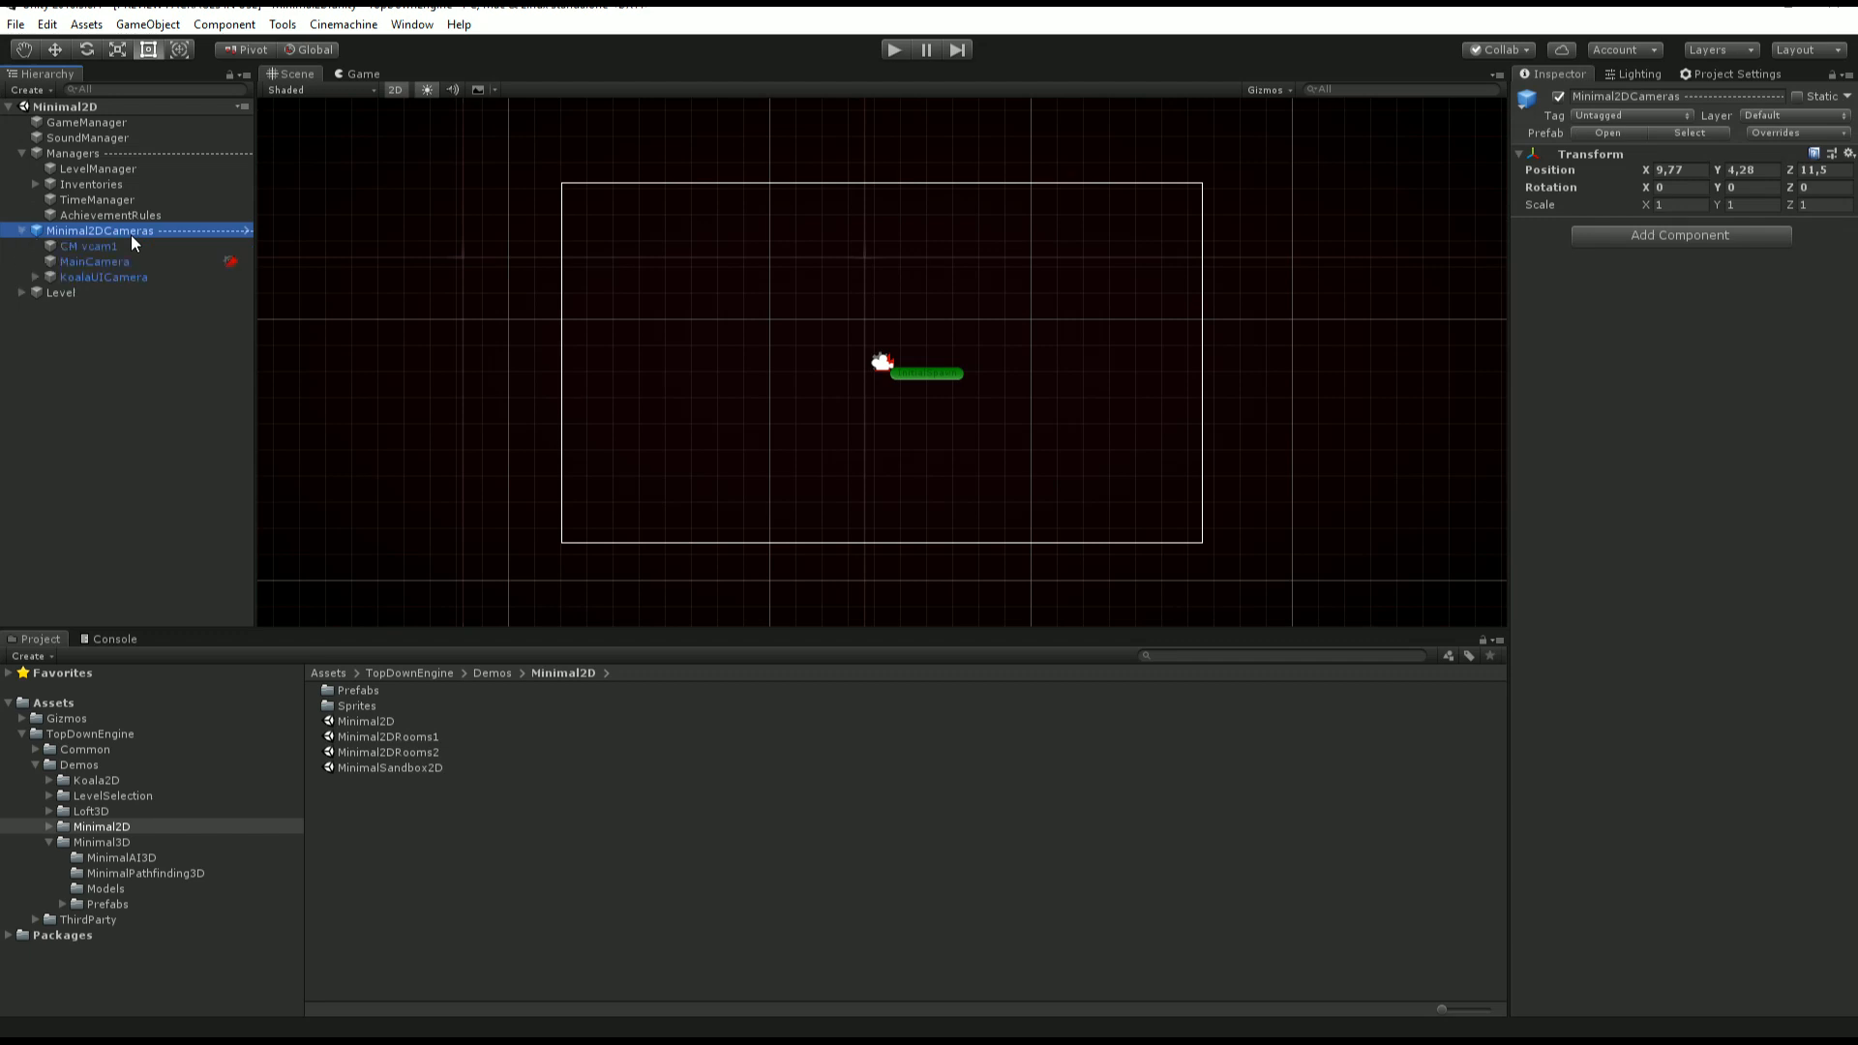
{"action": "left_click", "coordinate": [89, 246]}
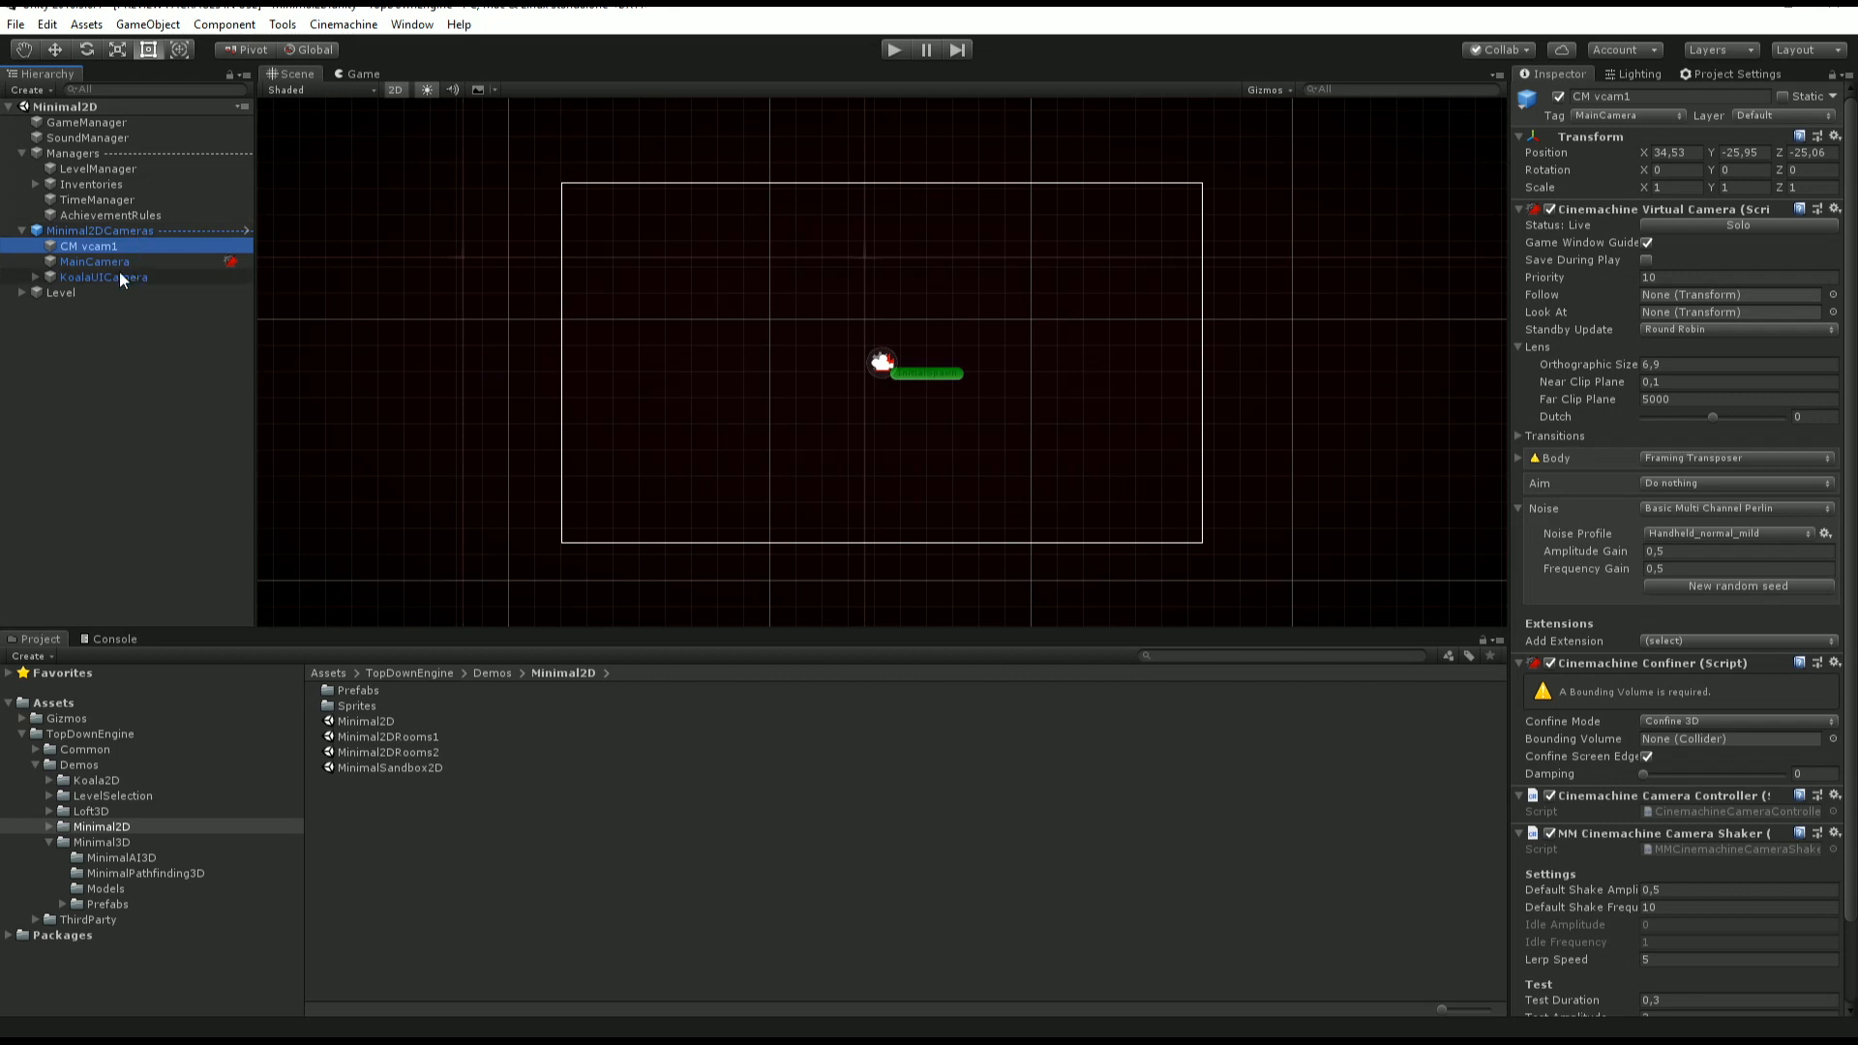
{"action": "mouse_move", "coordinate": [133, 257]}
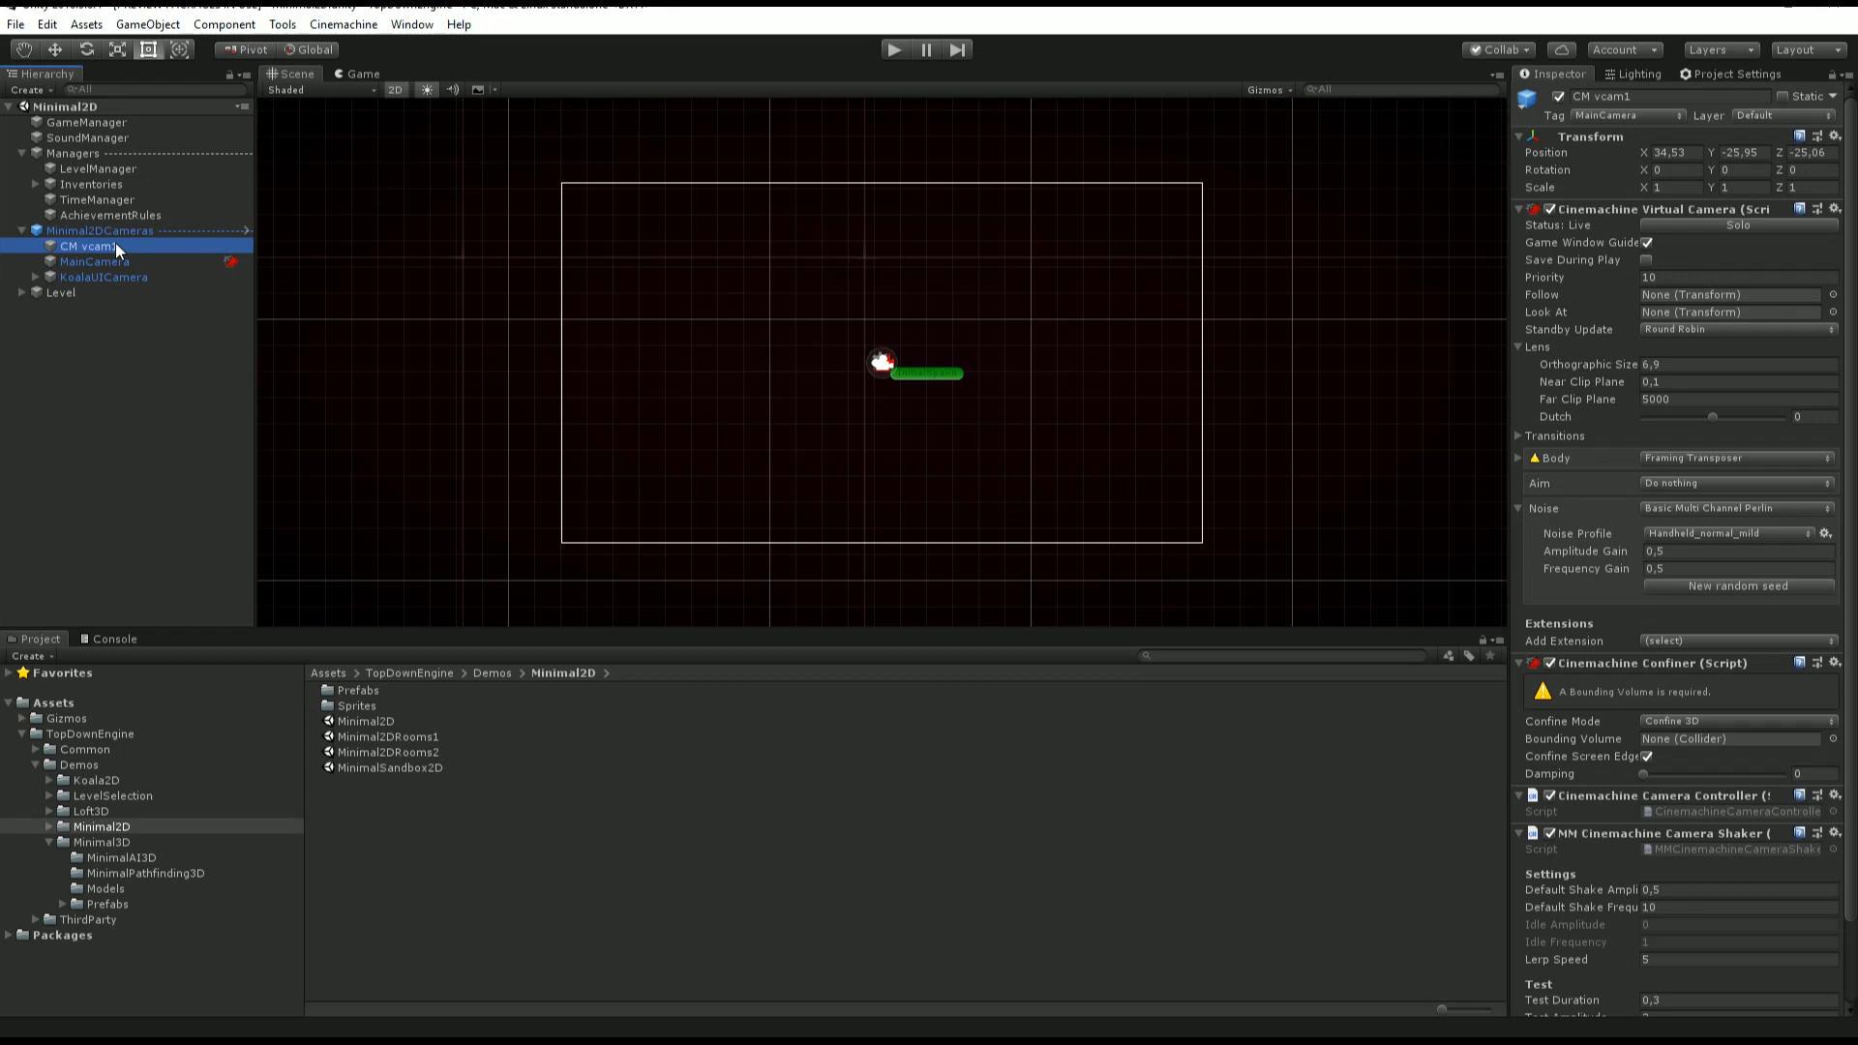
{"action": "left_click", "coordinate": [95, 261]}
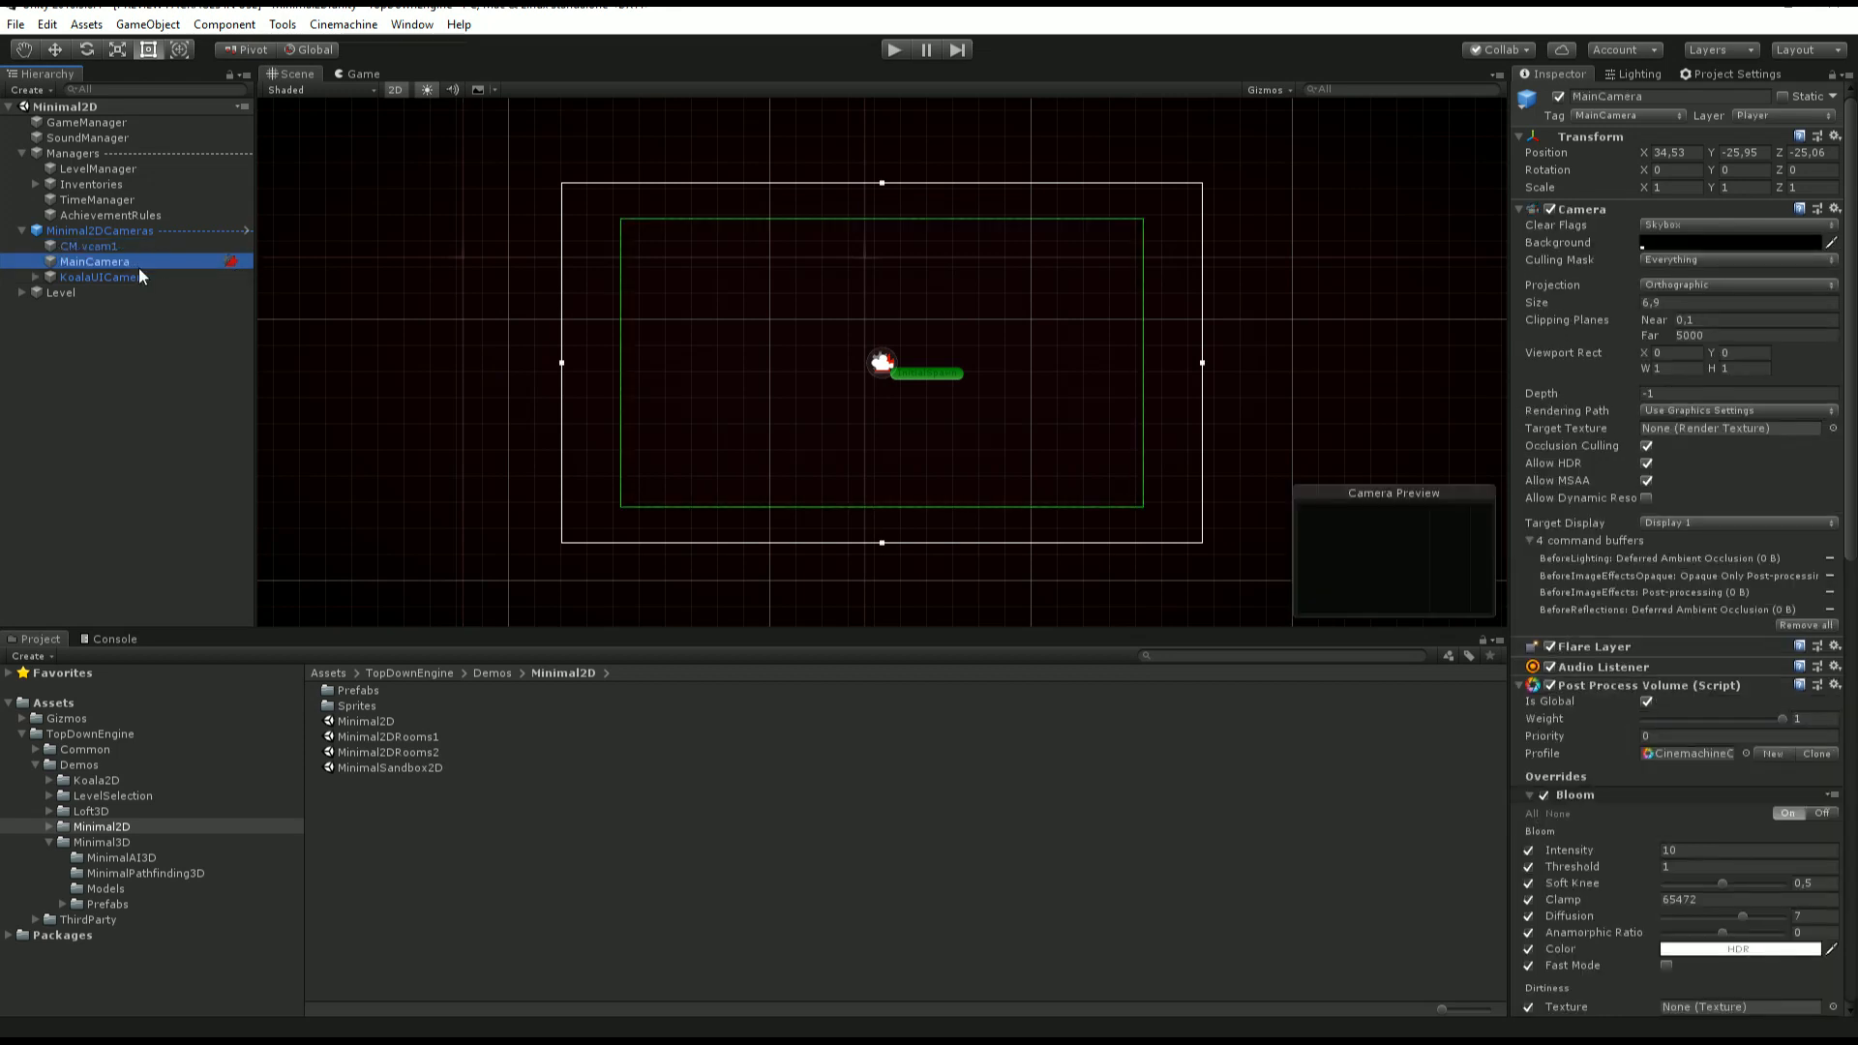
{"action": "mouse_move", "coordinate": [1713, 509]}
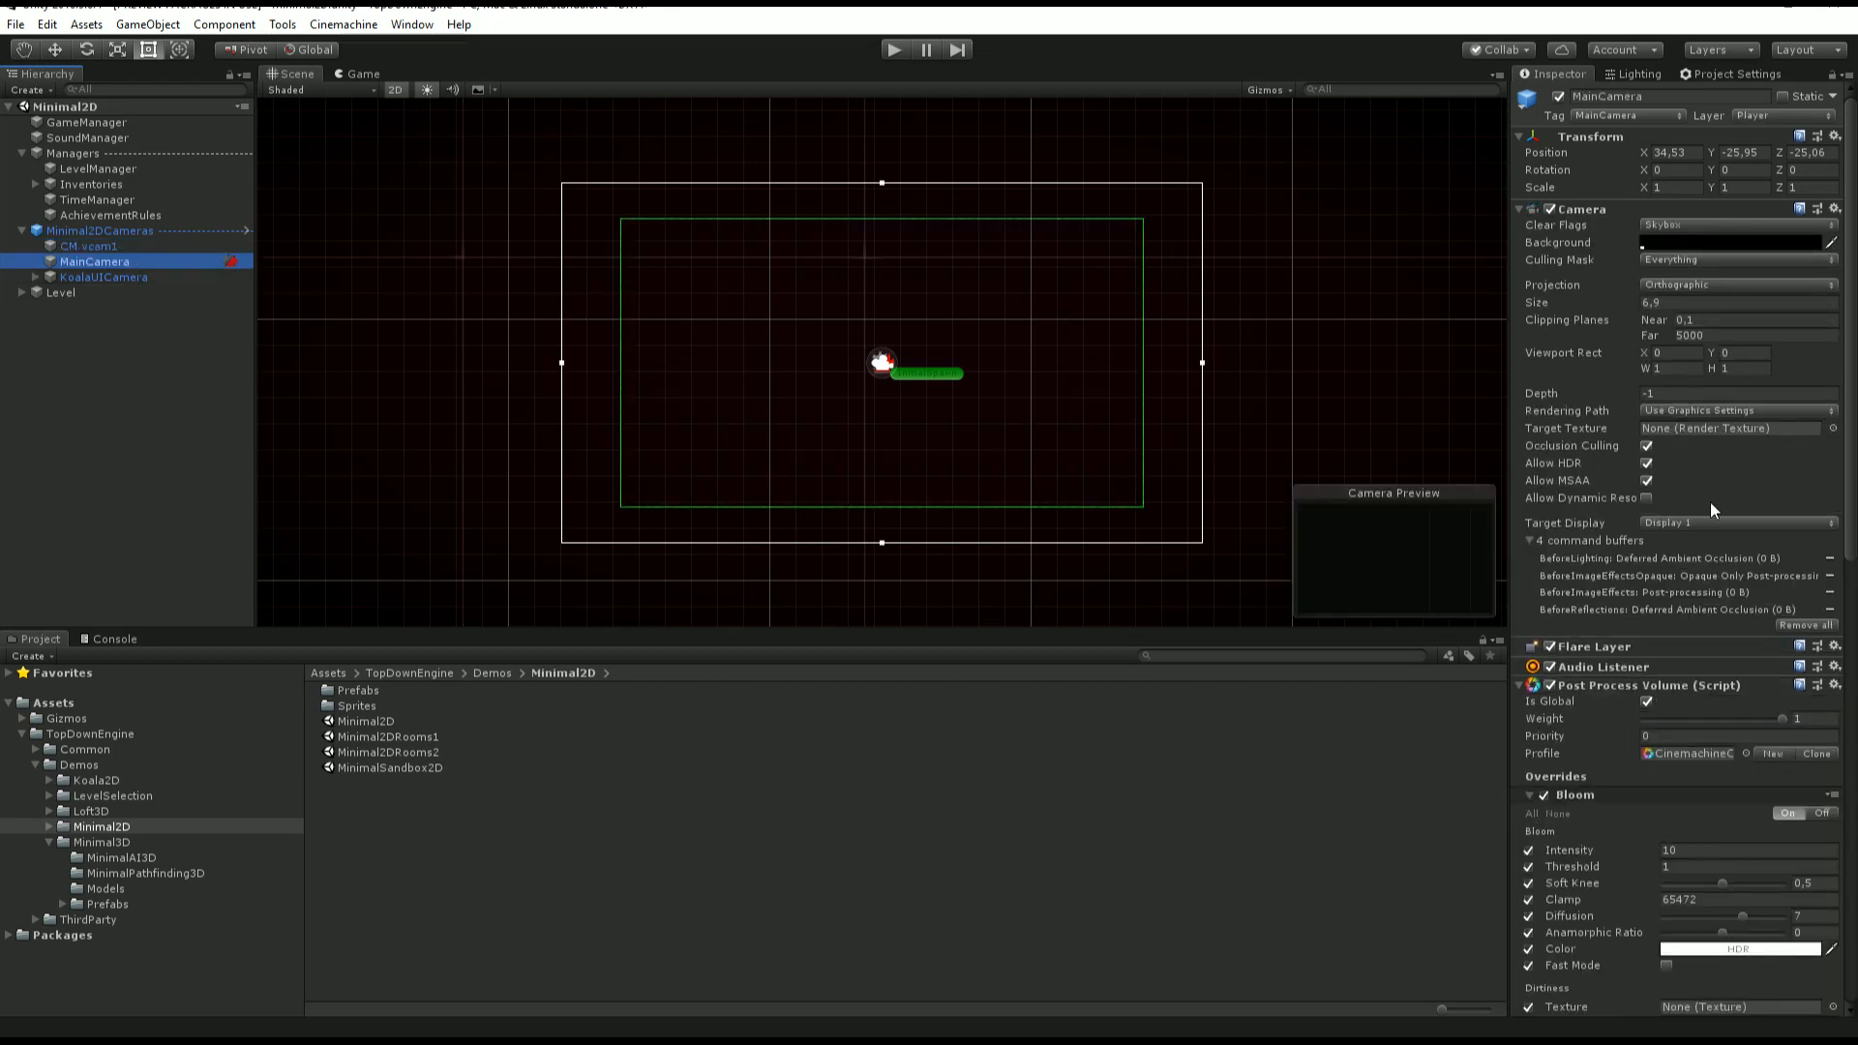
Fold MainCamera's Vignette and Bloom overrides, then inspect KoalaUICamera's GUI Manager and Input Manager.
{"action": "scroll", "scroll_direction": "down", "scroll_amount": 3}
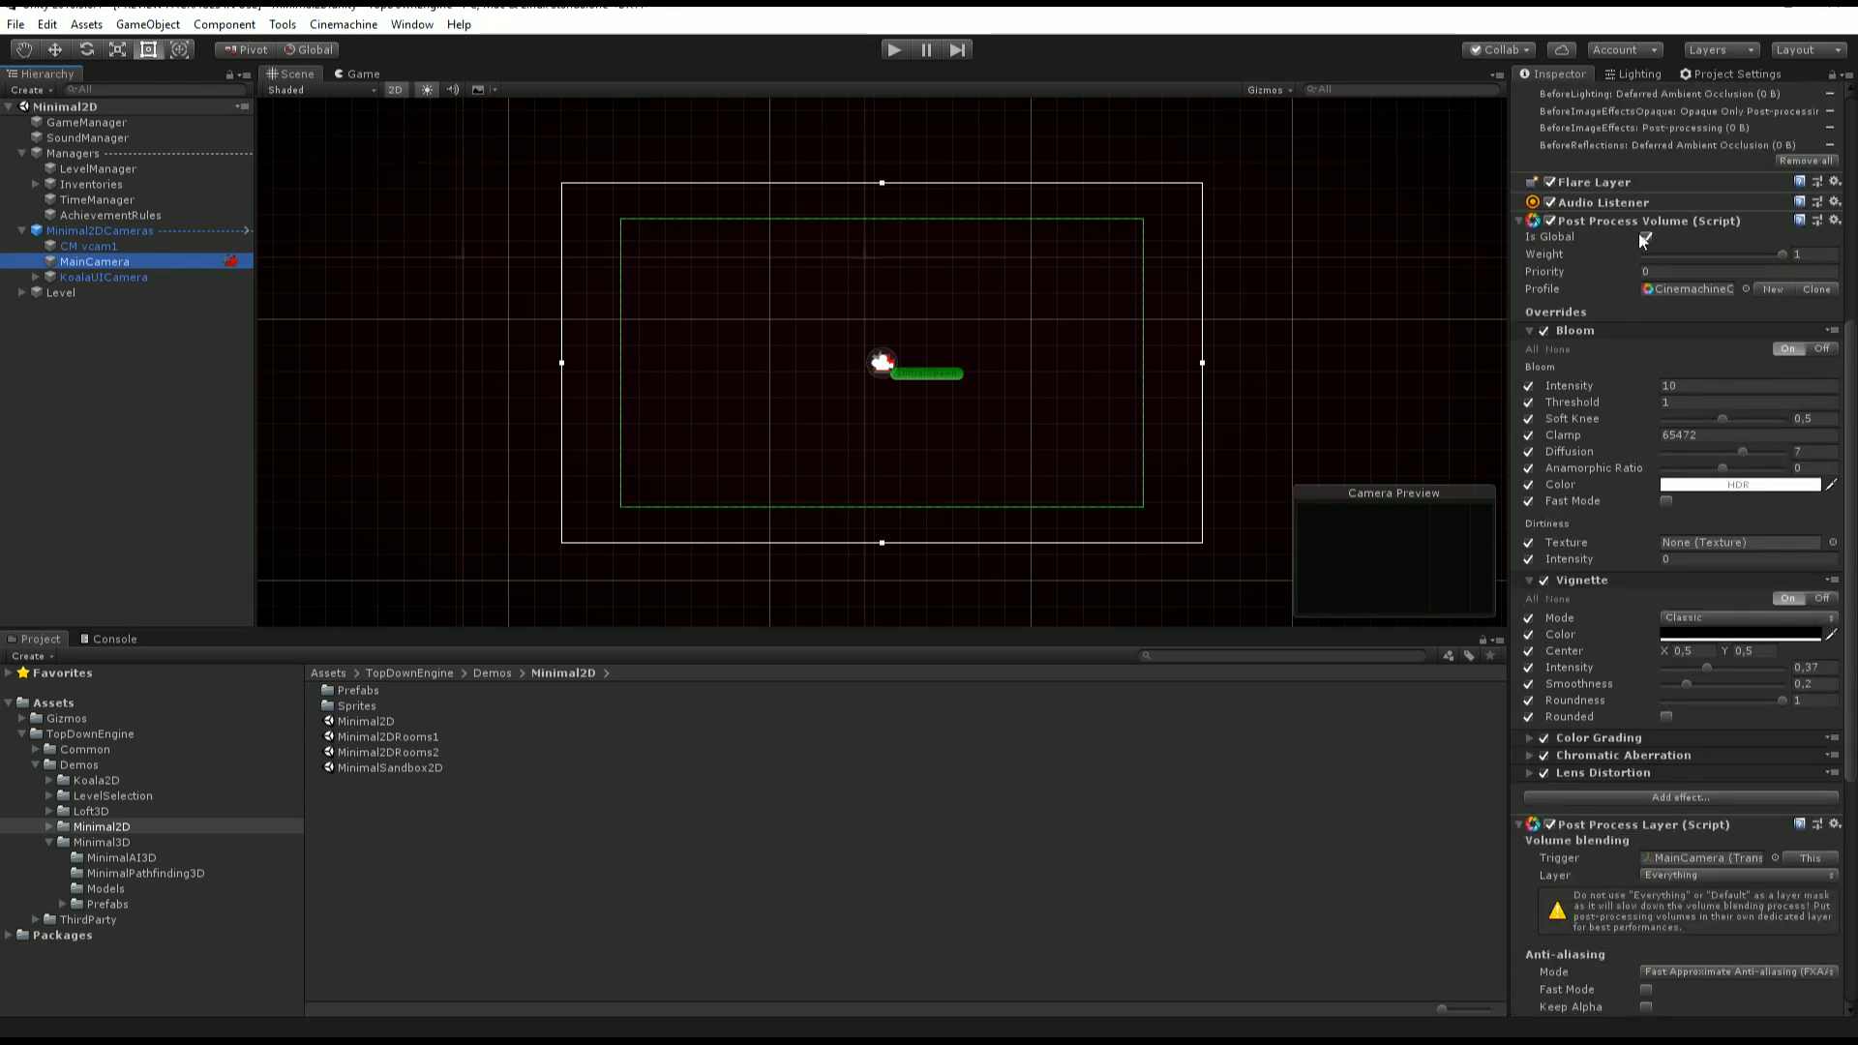
{"action": "left_click", "coordinate": [1645, 236]}
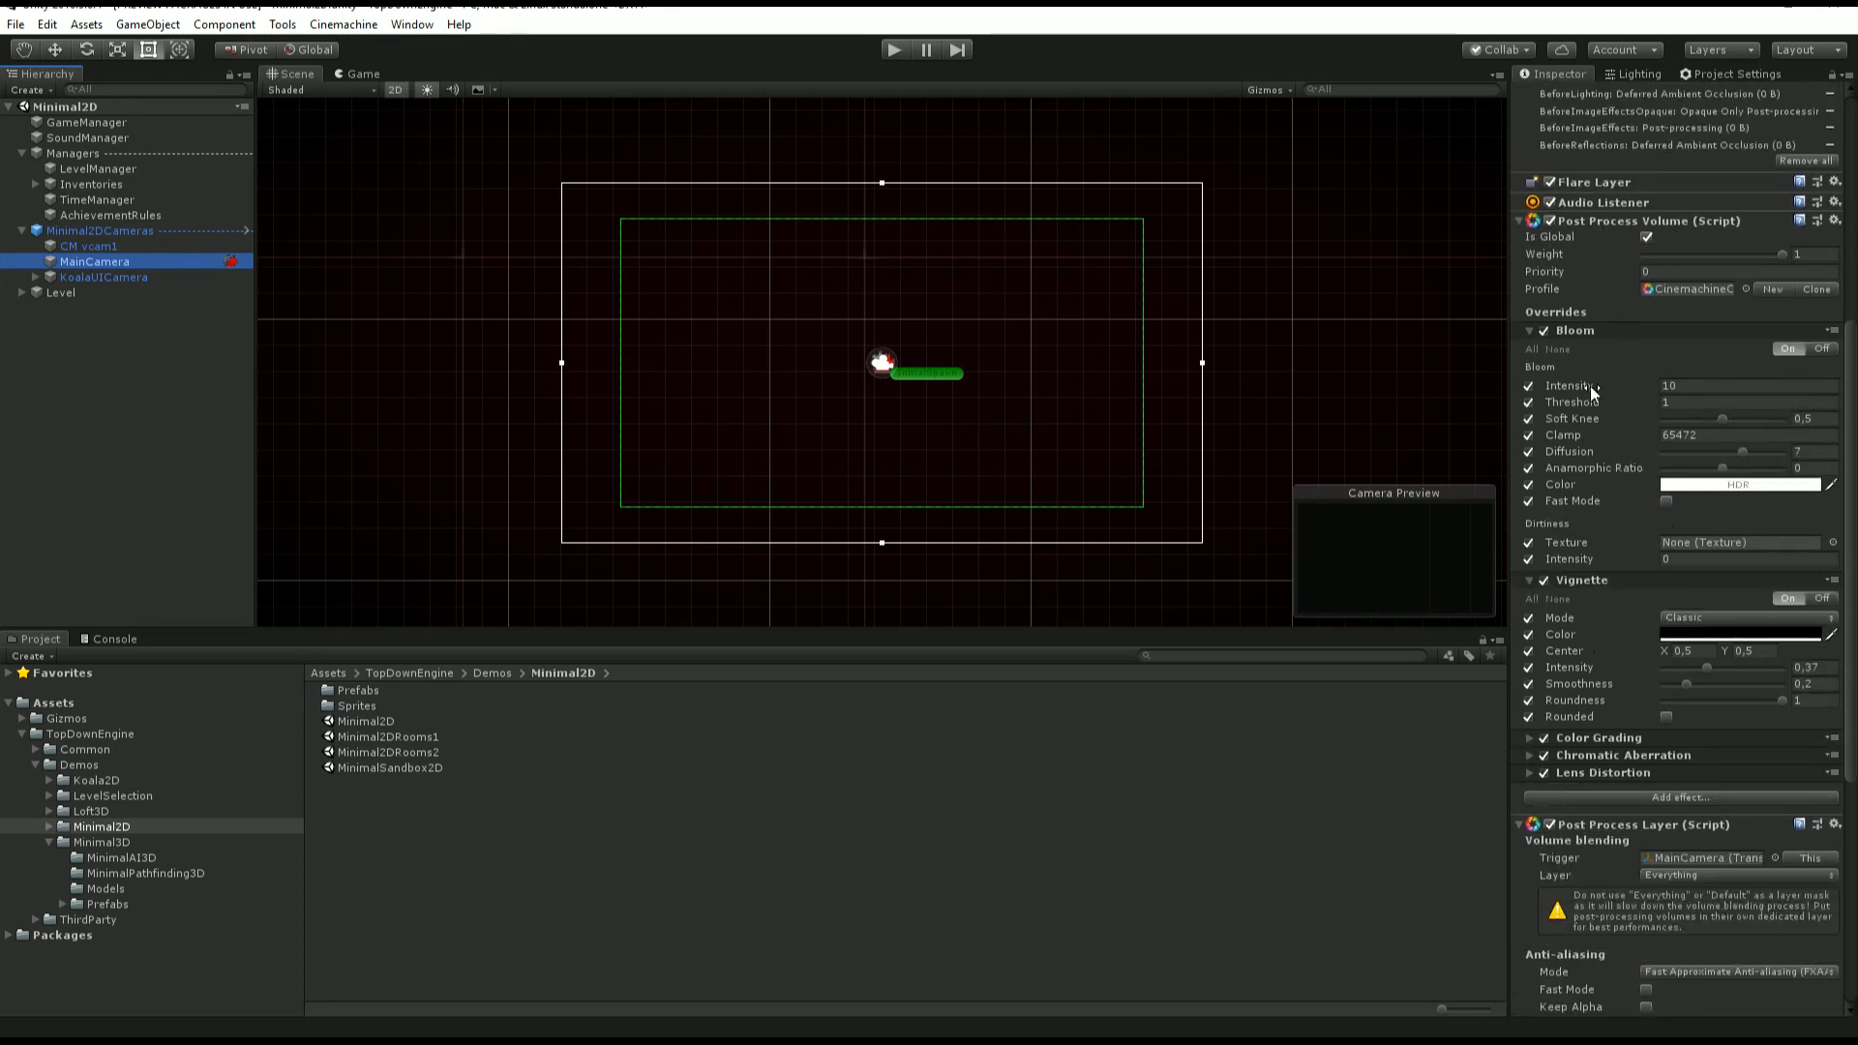
{"action": "left_click", "coordinate": [1529, 329]}
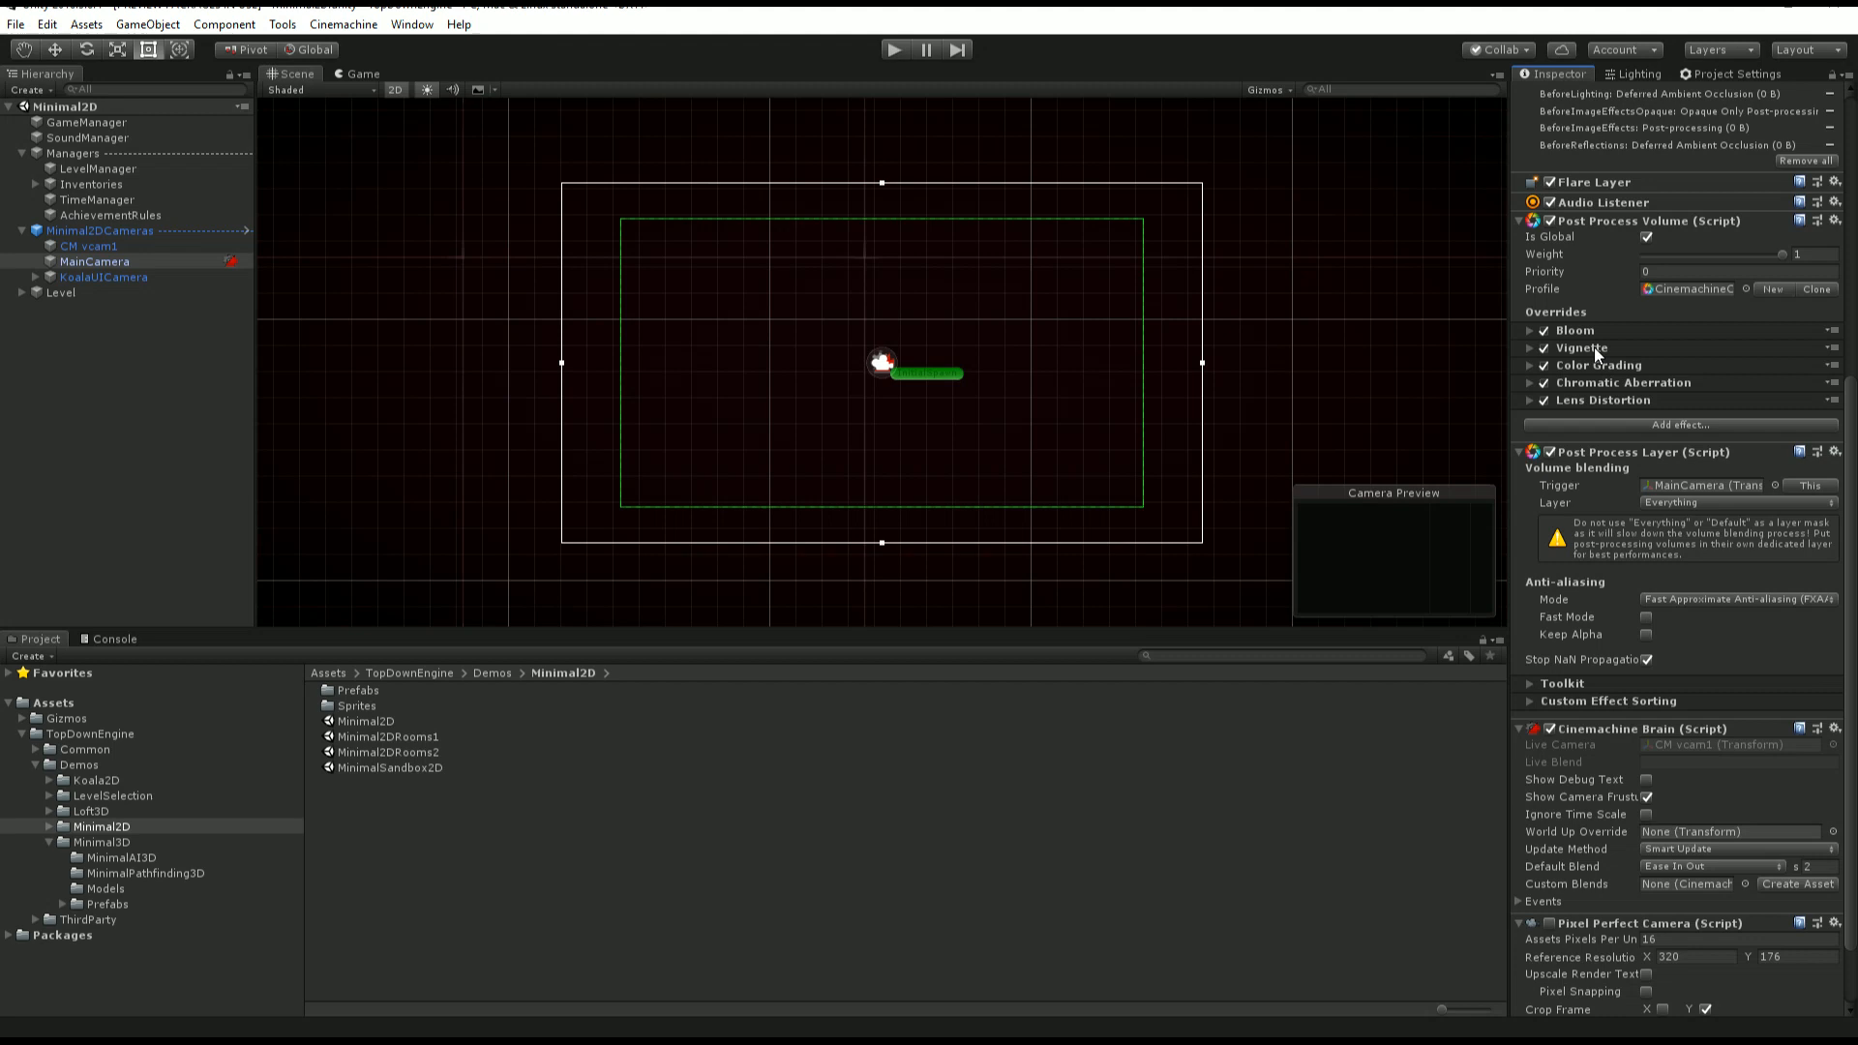
{"action": "mouse_move", "coordinate": [1608, 381]}
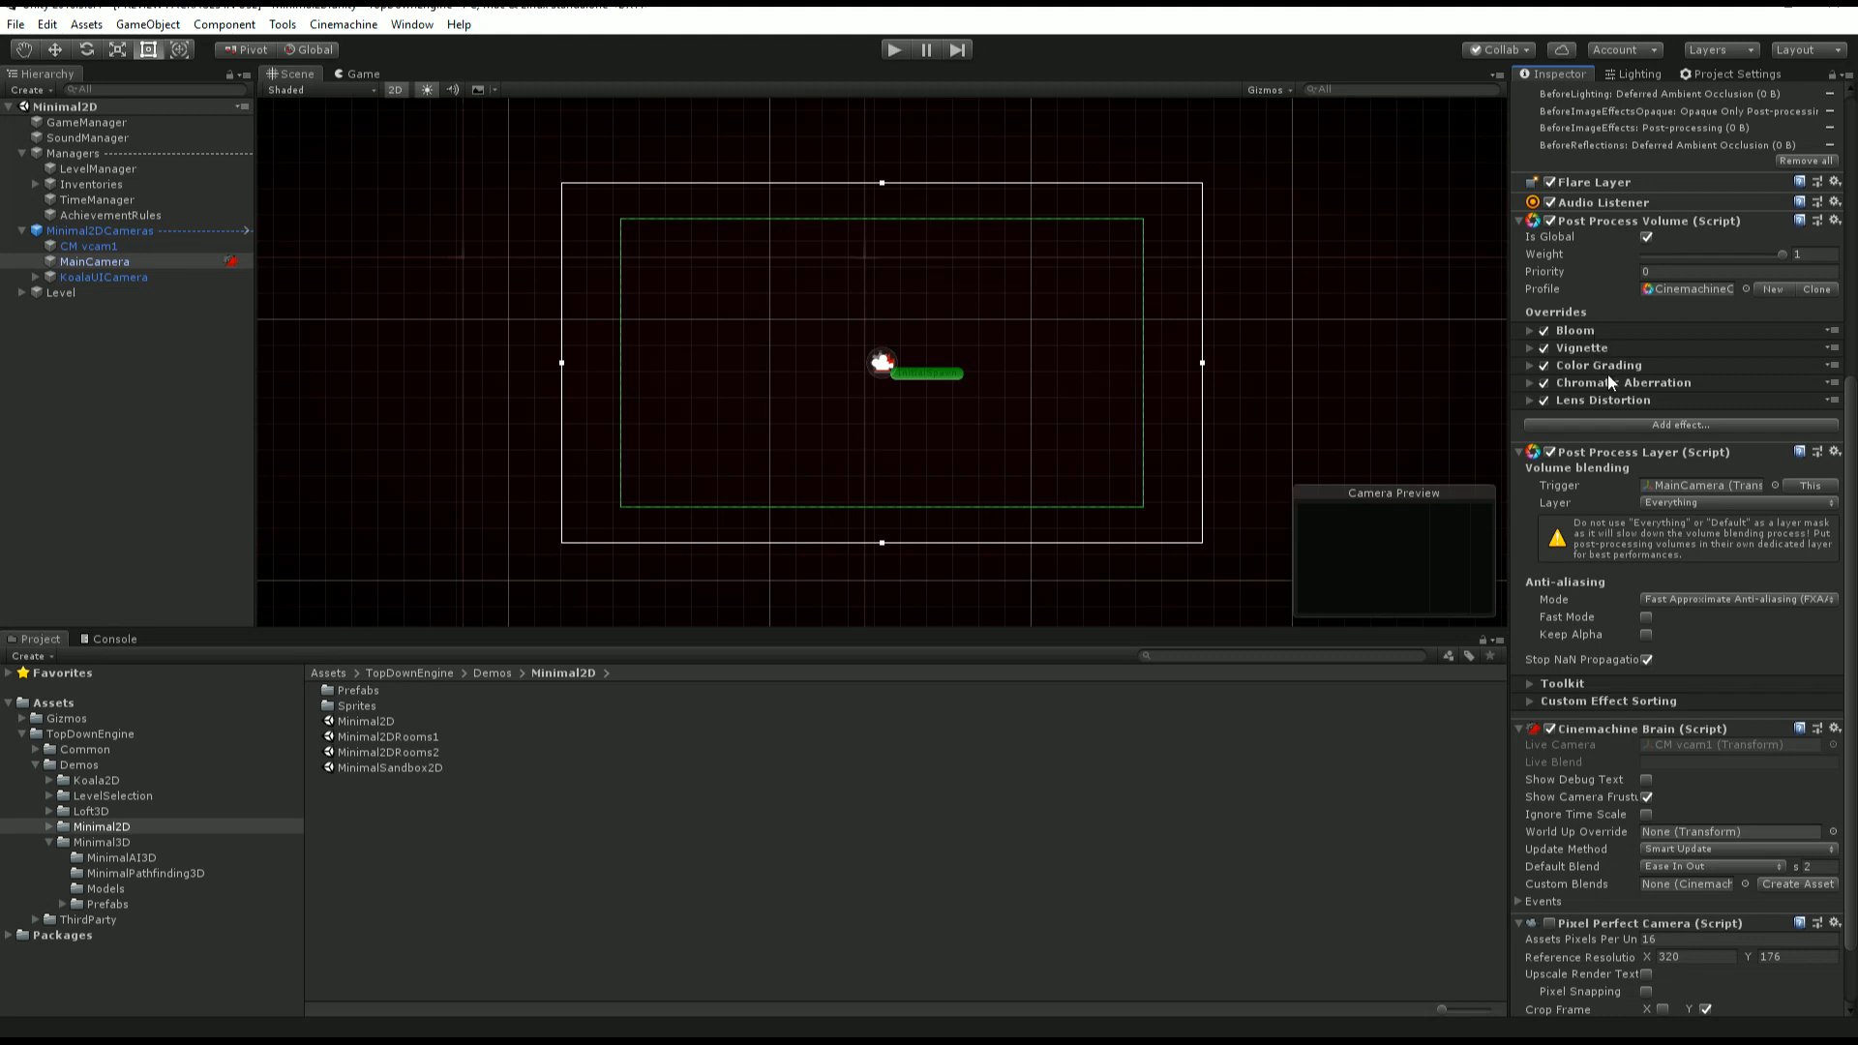
{"action": "mouse_move", "coordinate": [1620, 418]}
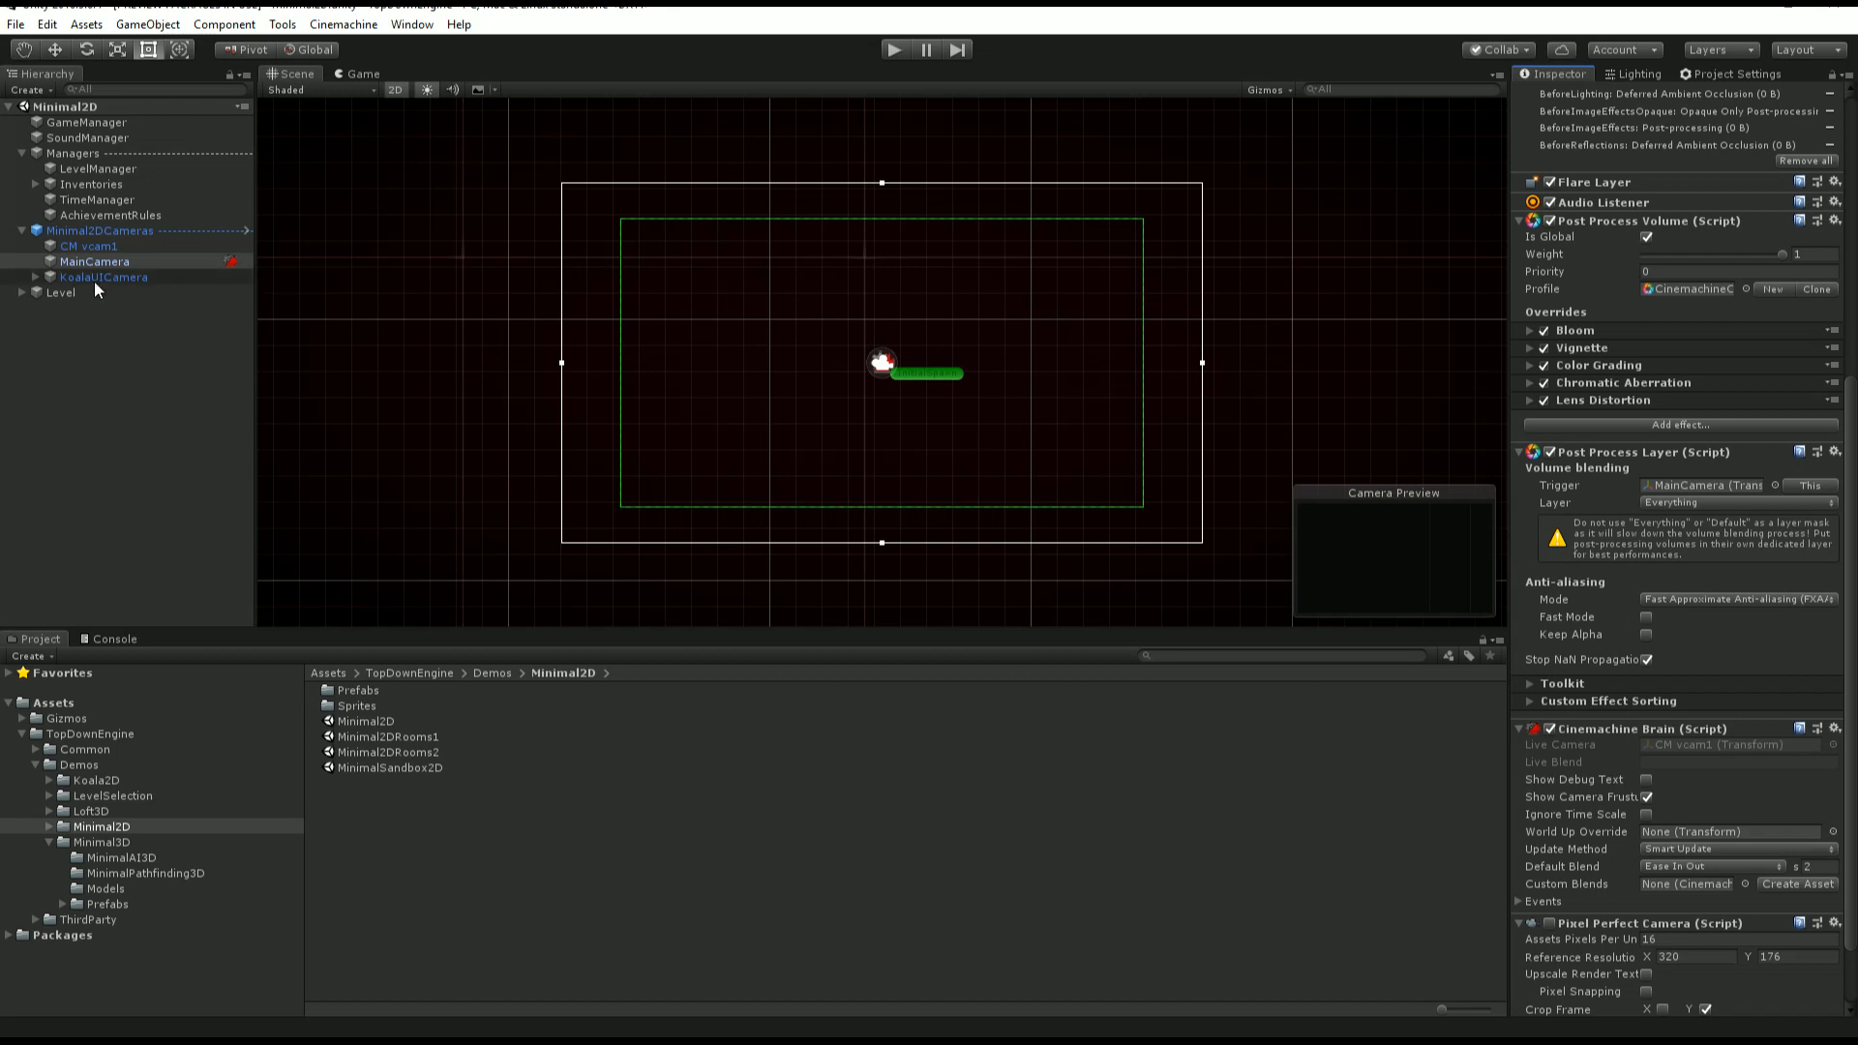
{"action": "left_click", "coordinate": [105, 277]}
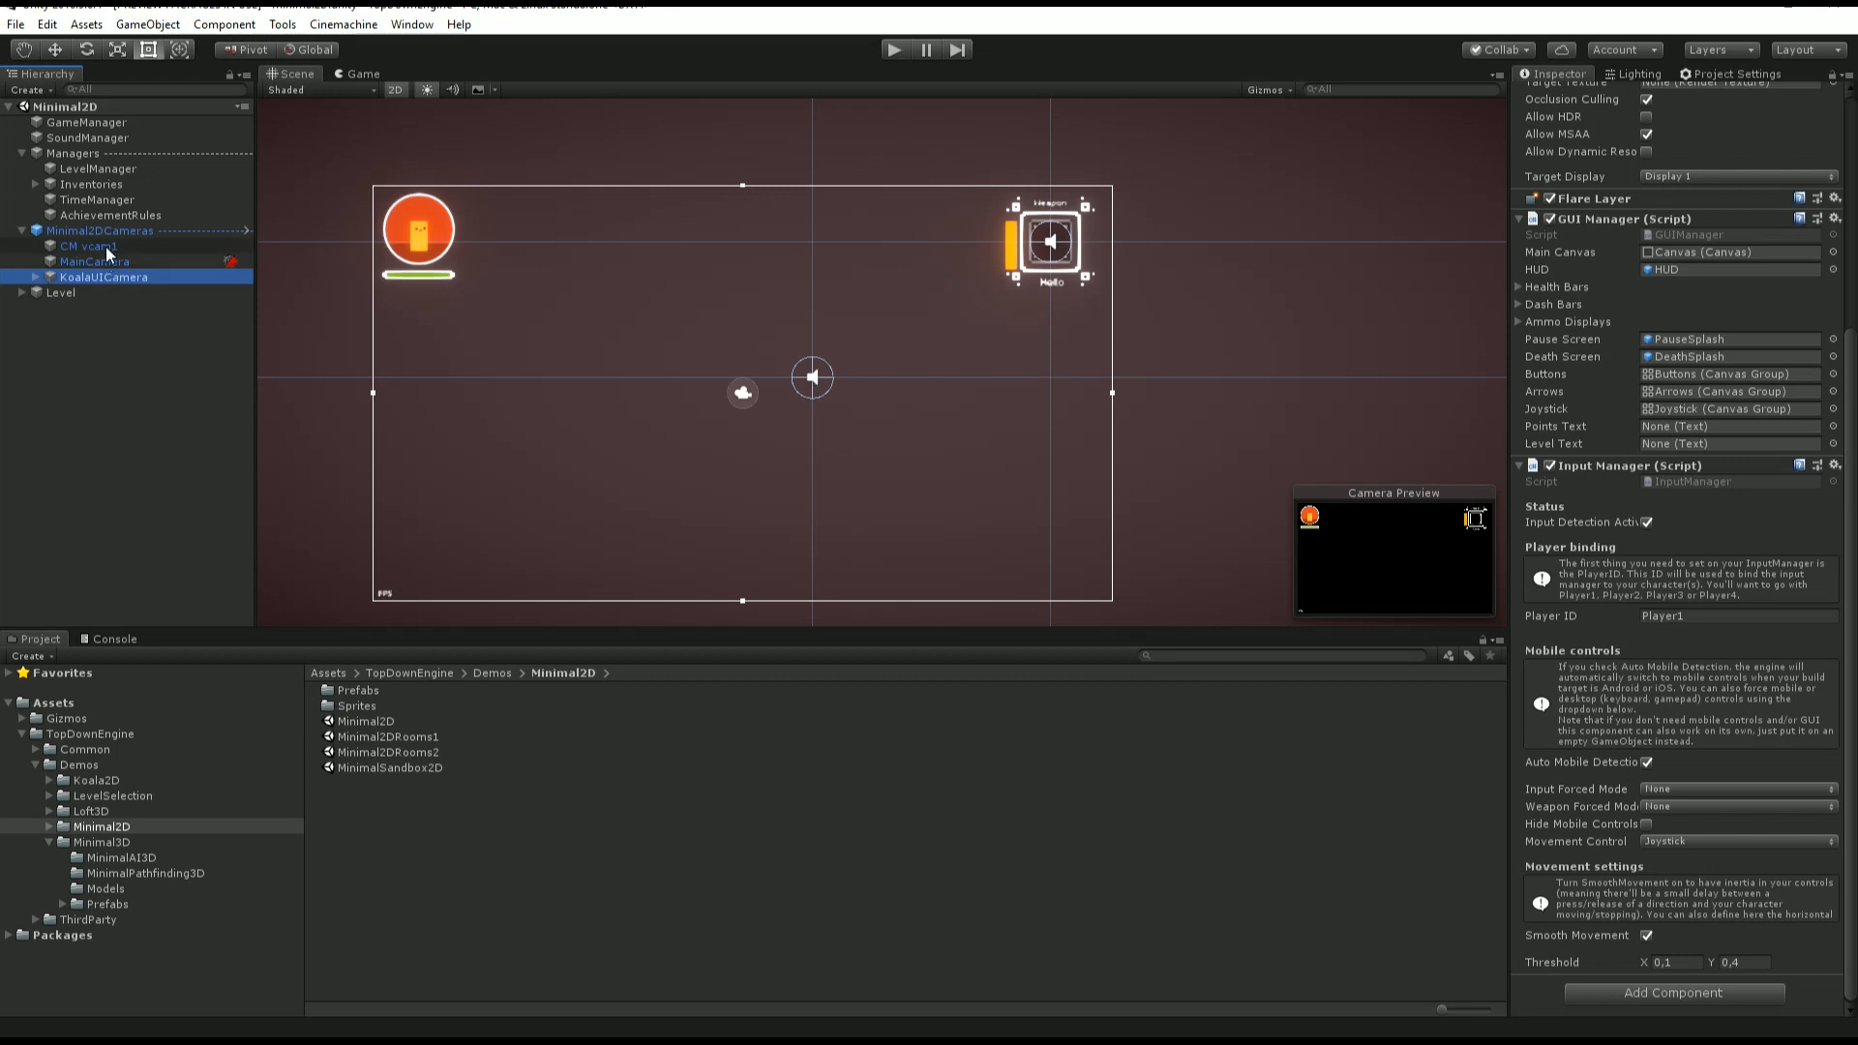
Inspect the Canvas UI elements Joystick, PauseButton, Fader, PauseSplash and DeathSplash, then expand the Level group.
{"action": "left_click", "coordinate": [35, 276]}
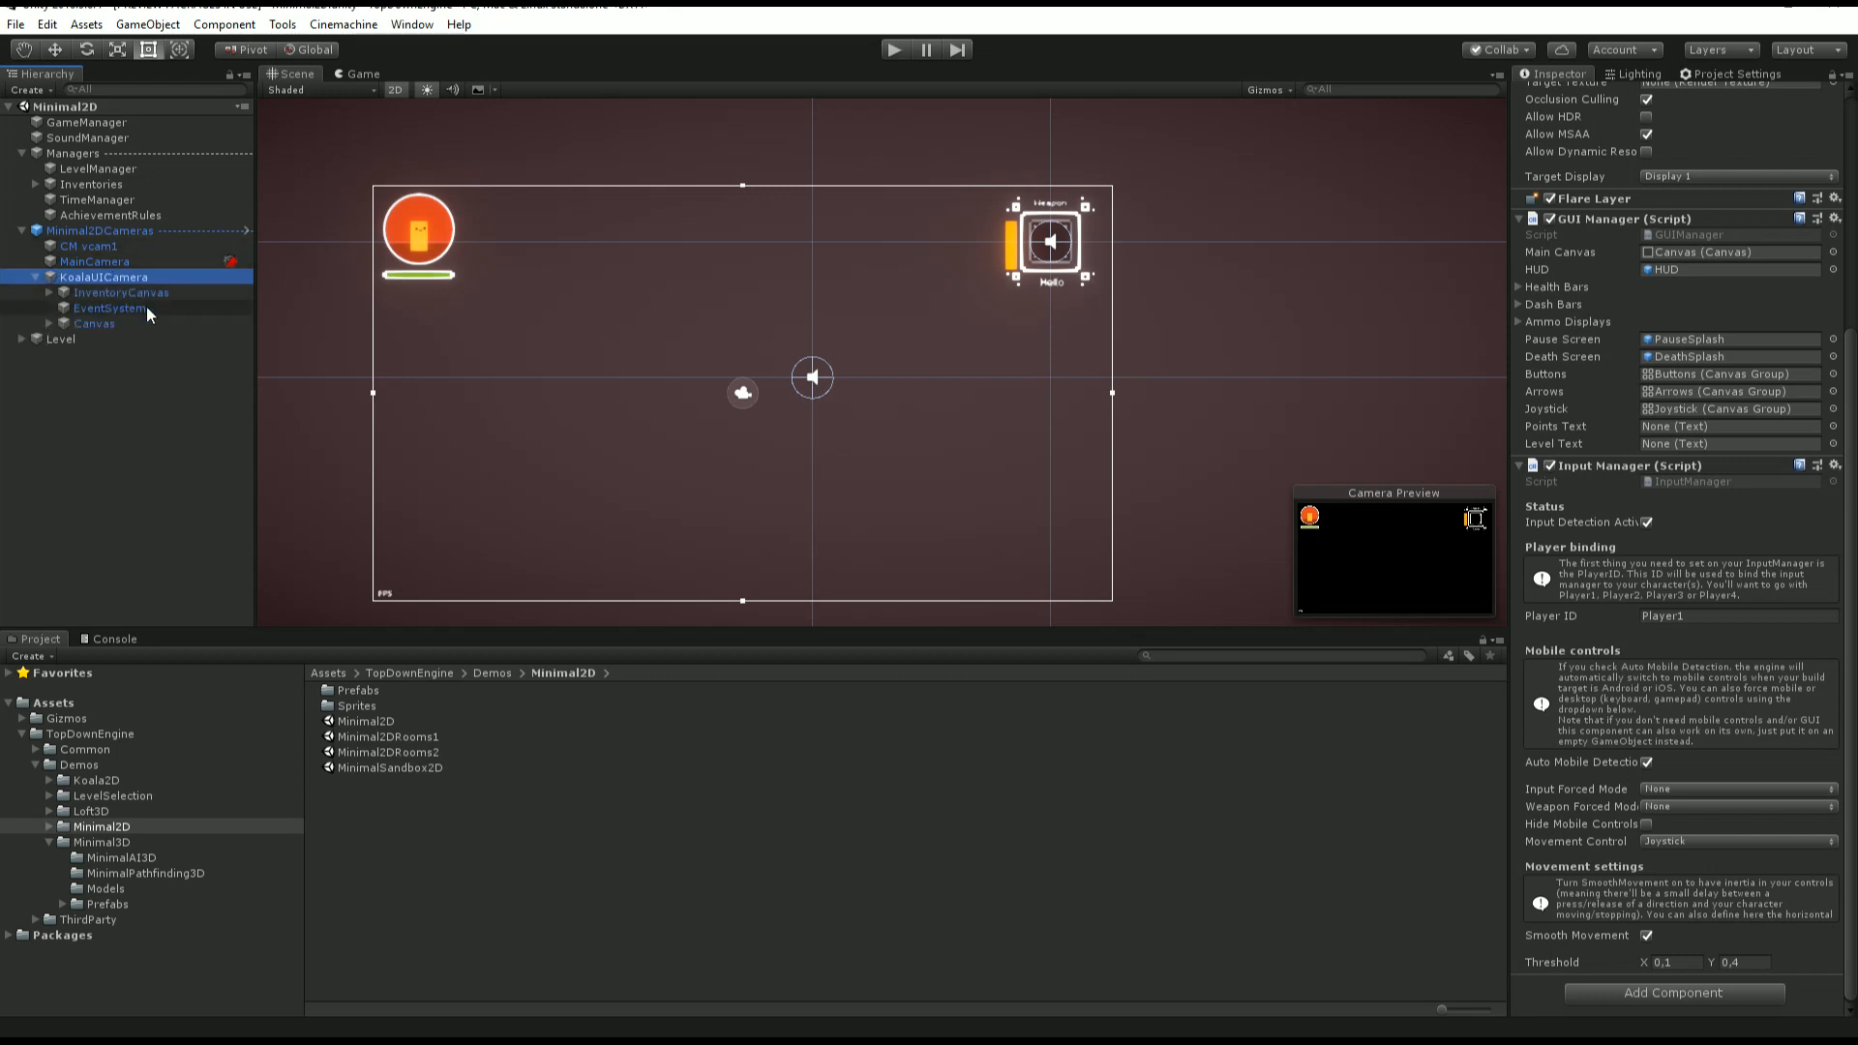
{"action": "left_click", "coordinate": [47, 323]}
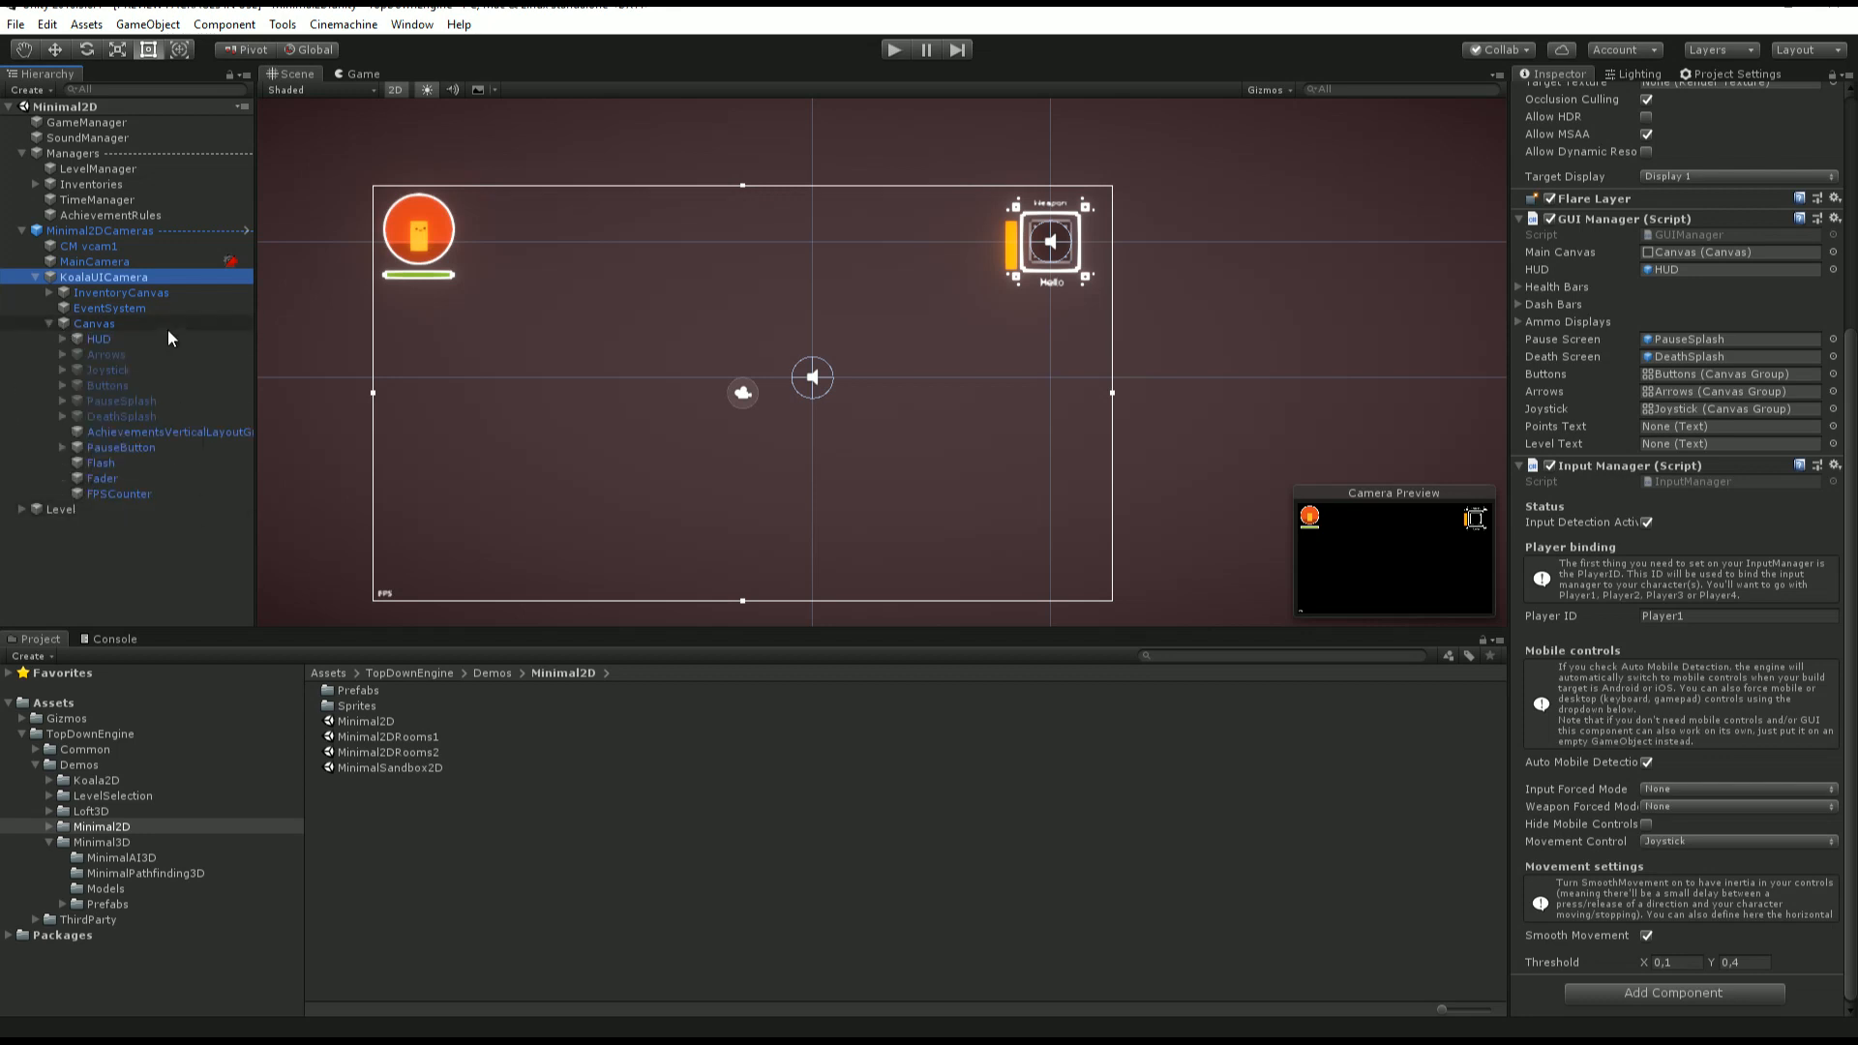
{"action": "left_click", "coordinate": [107, 370]}
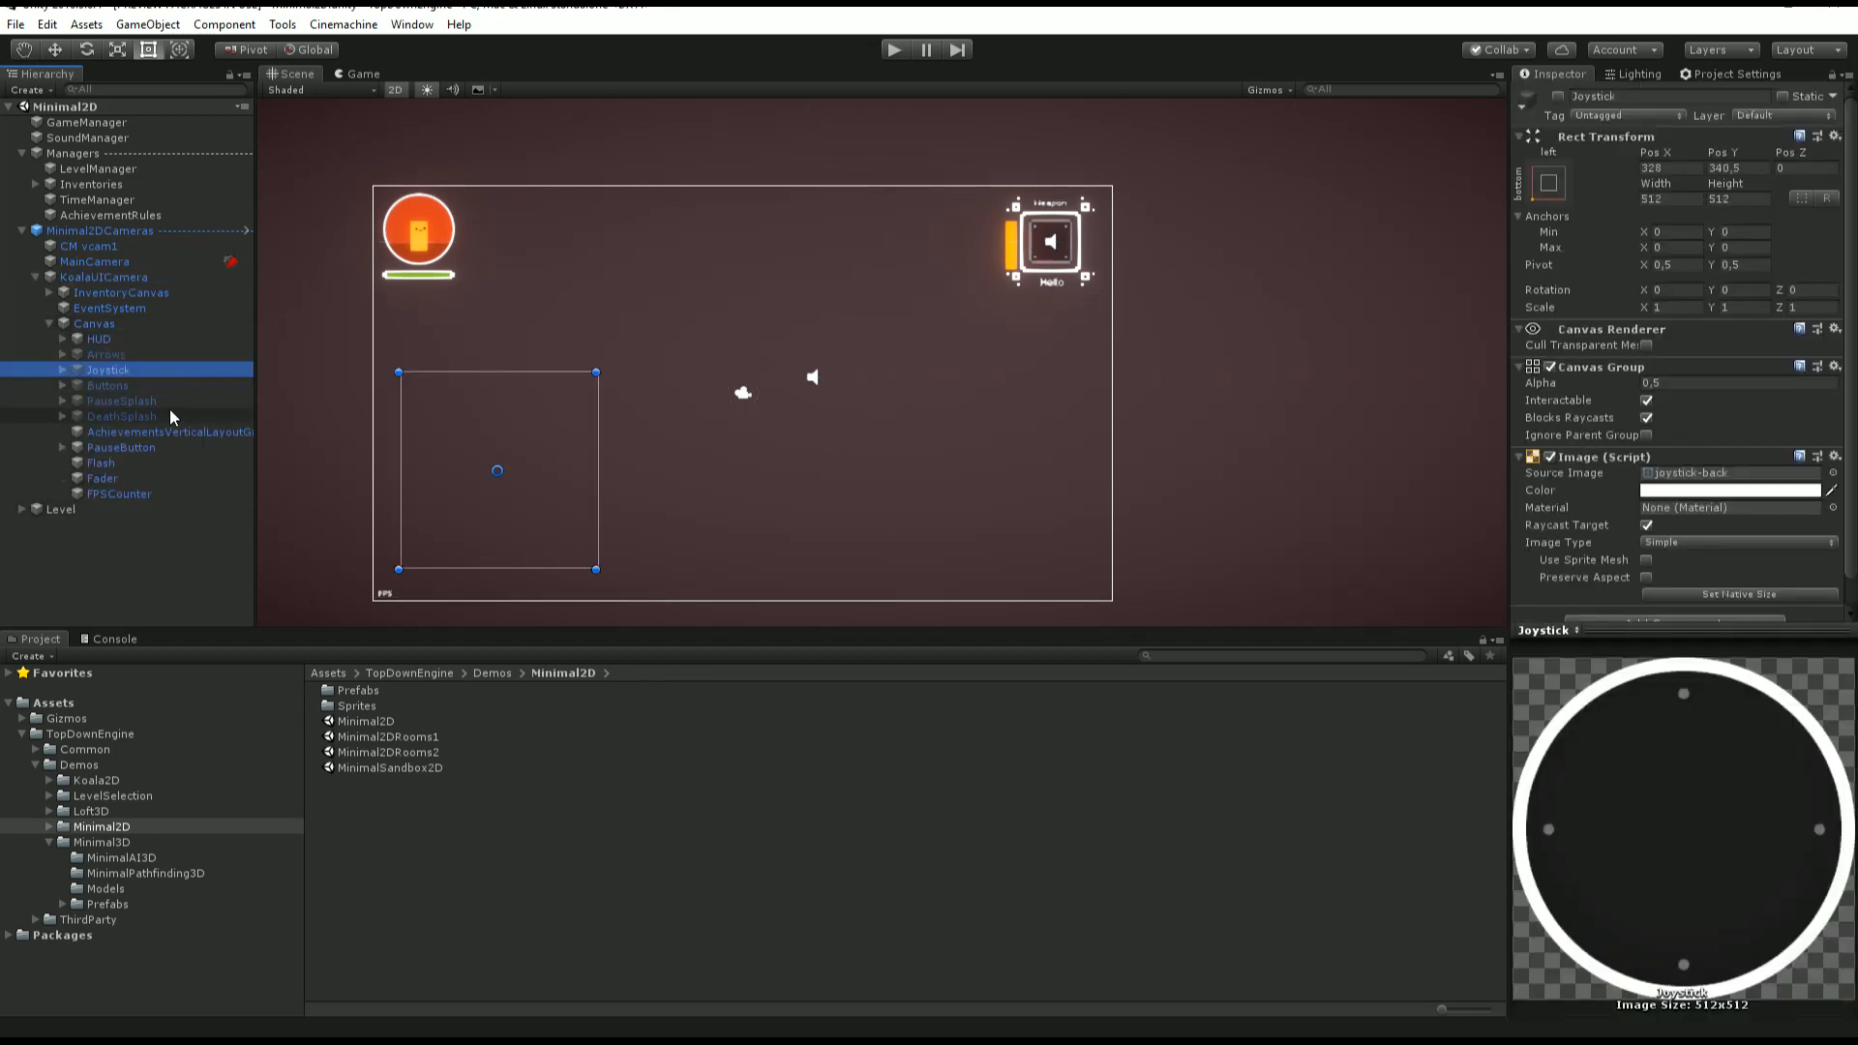
{"action": "left_click", "coordinate": [122, 447]}
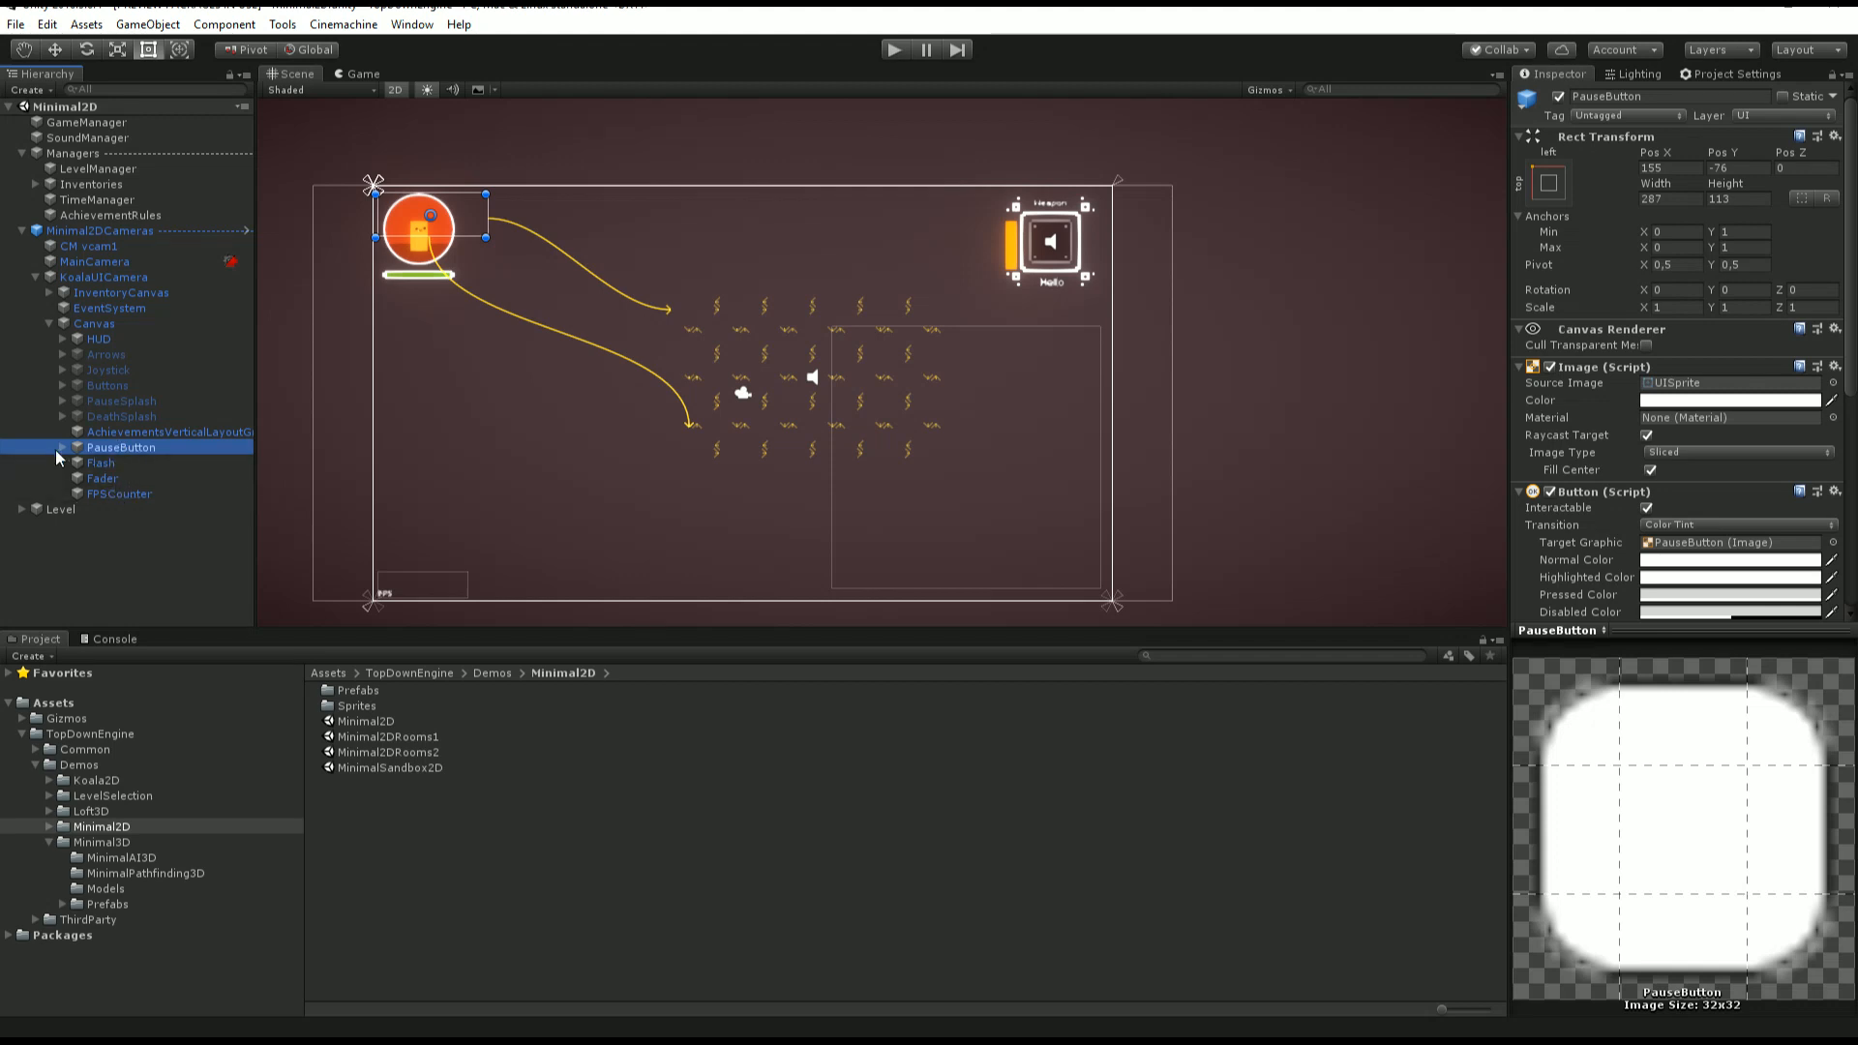
{"action": "left_click", "coordinate": [103, 493]}
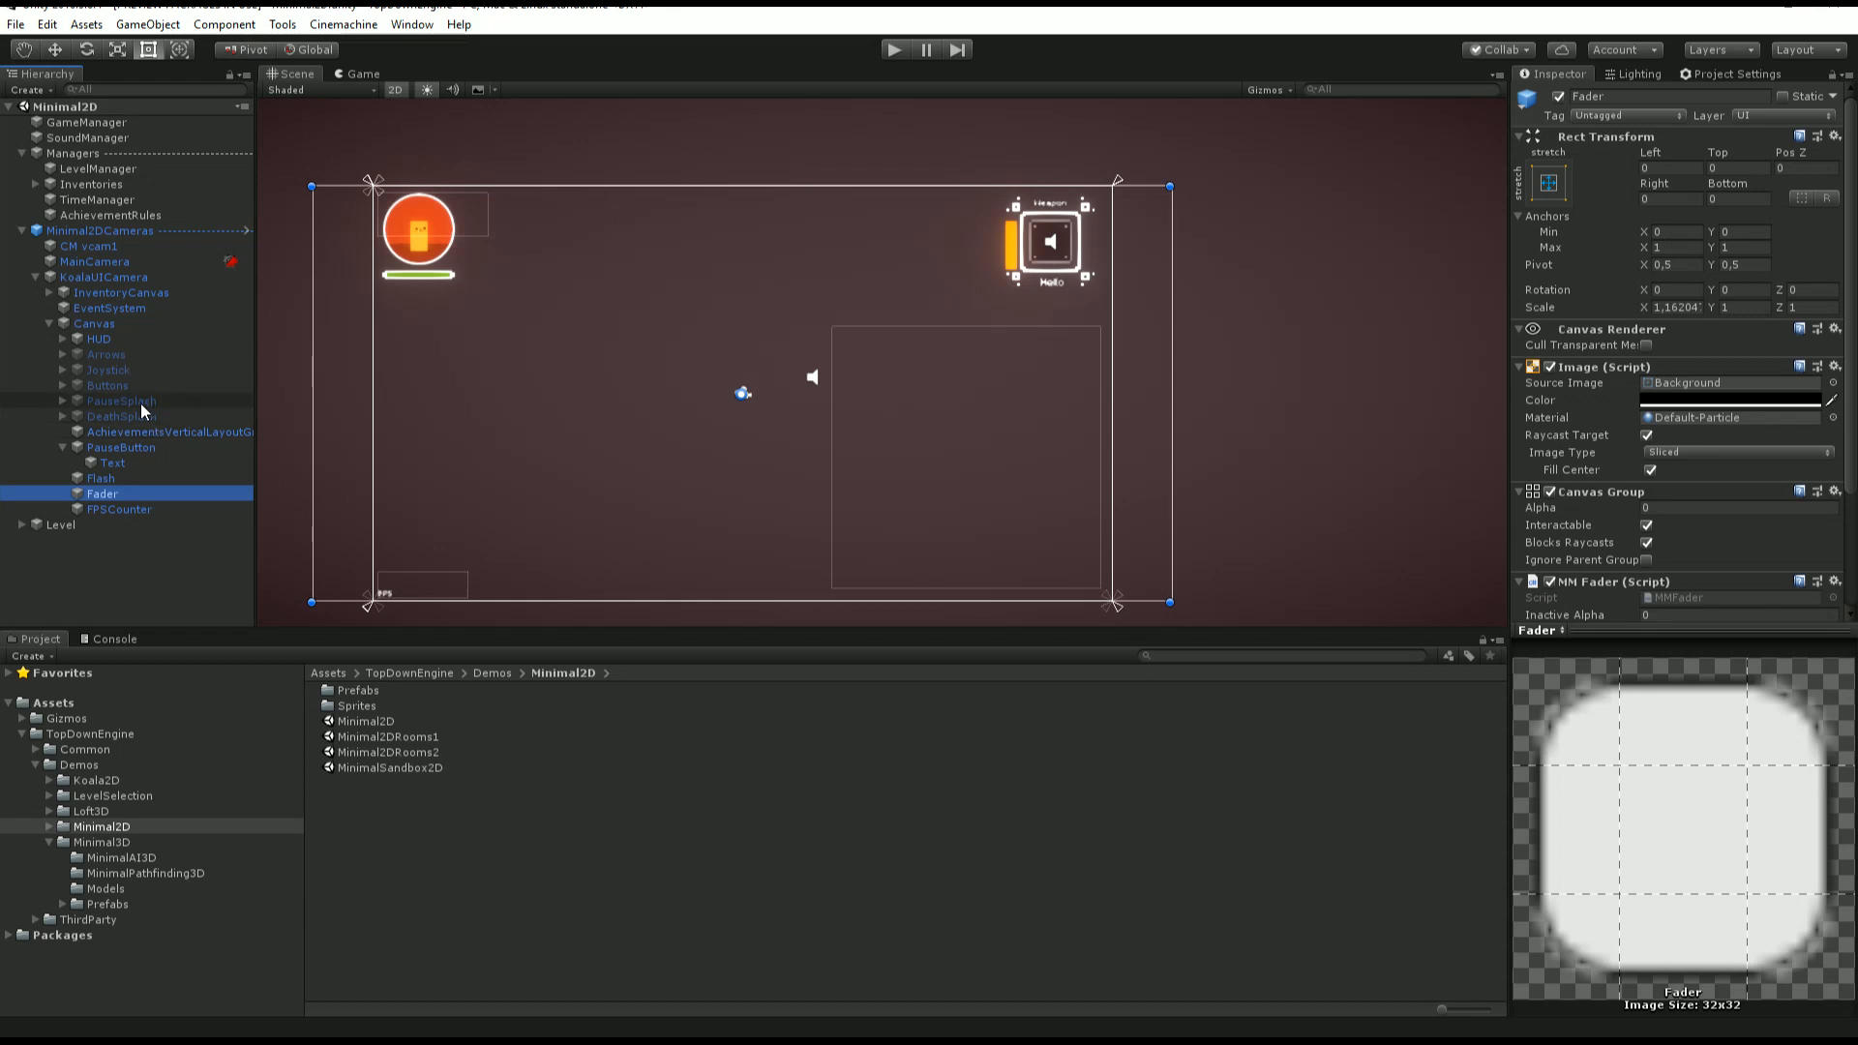
{"action": "left_click", "coordinate": [119, 401]}
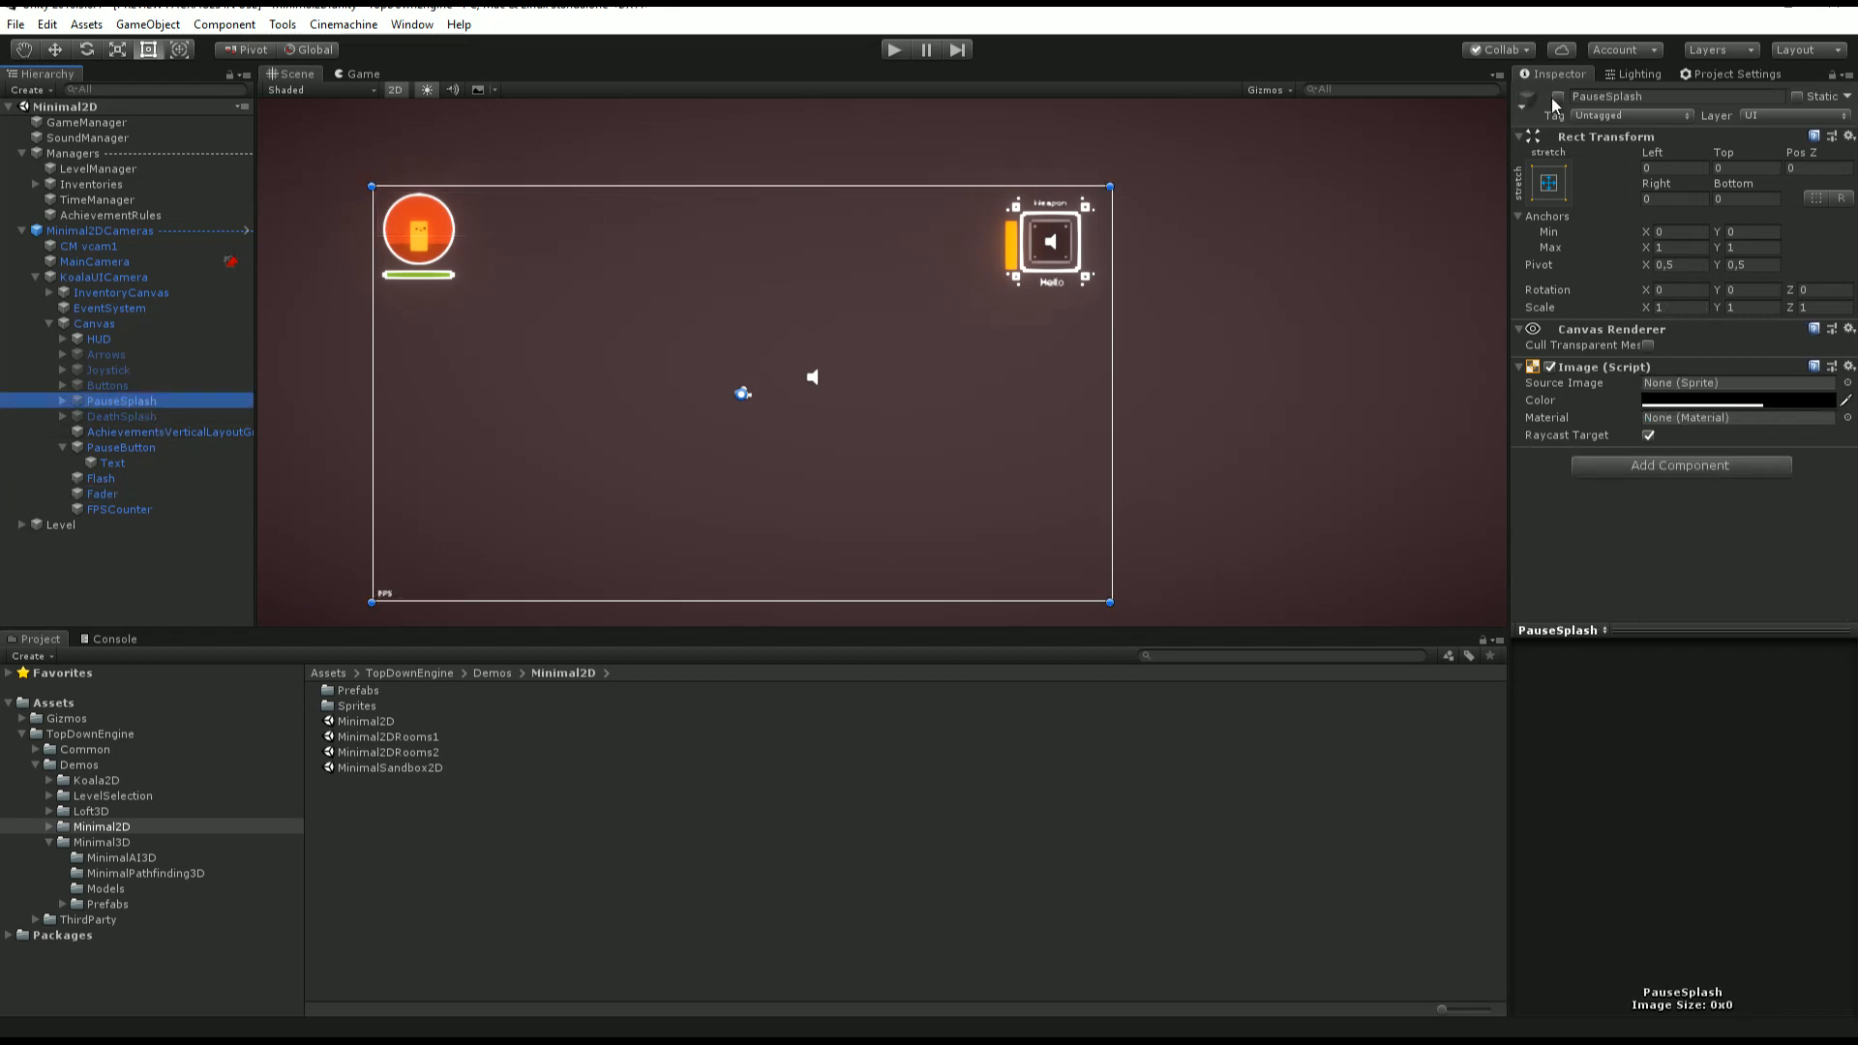
{"action": "left_click", "coordinate": [120, 416]}
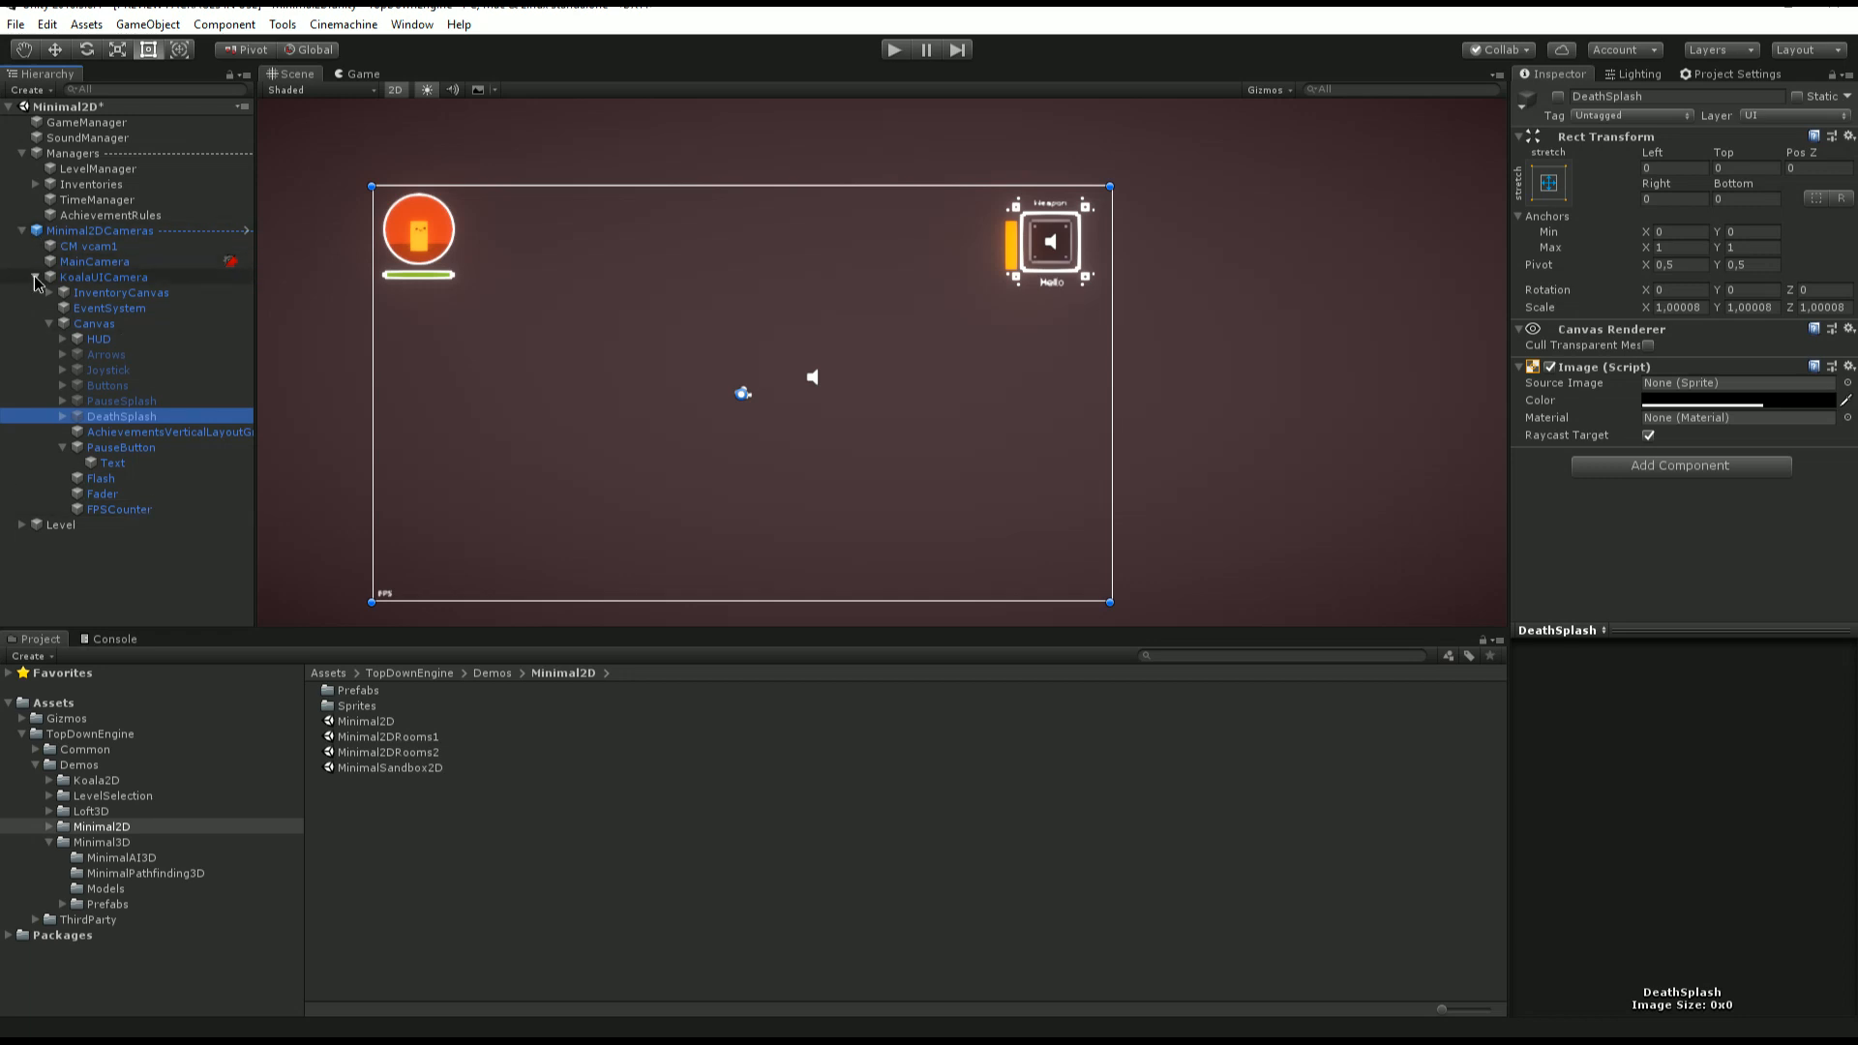
{"action": "left_click", "coordinate": [21, 231]}
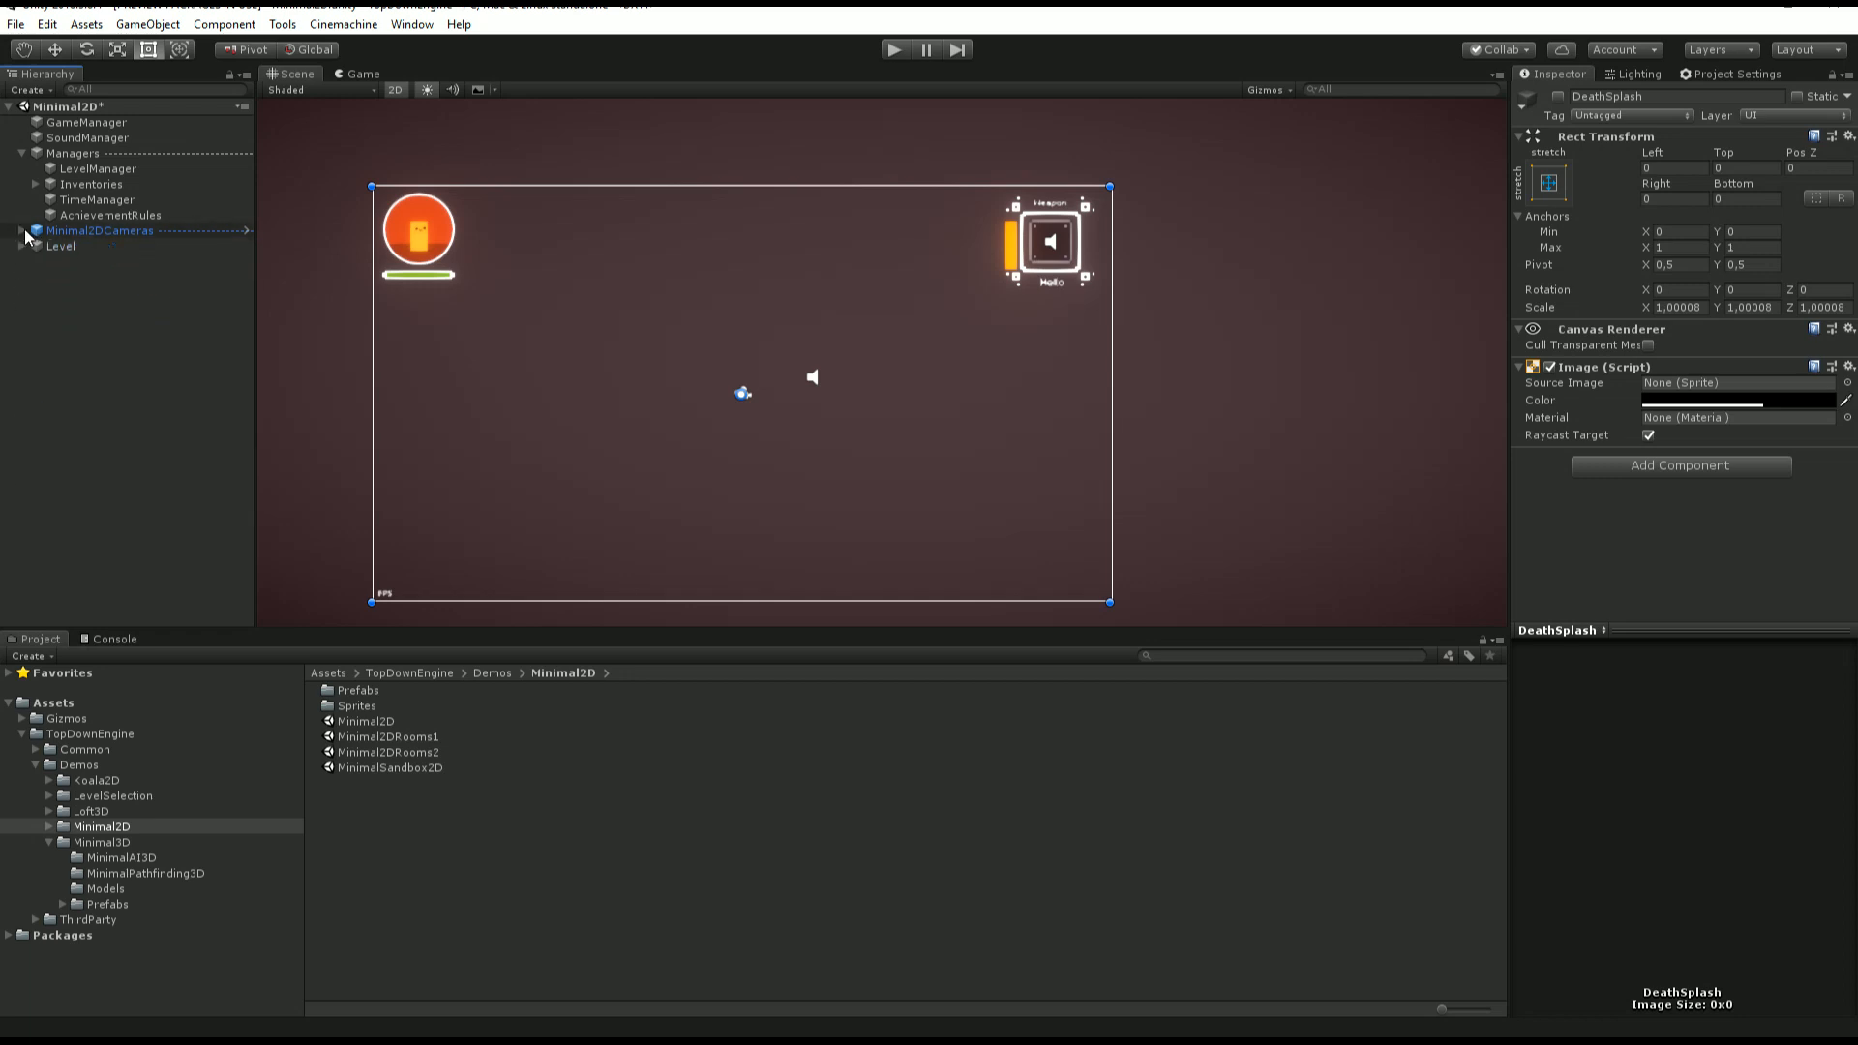
{"action": "left_click", "coordinate": [112, 215]}
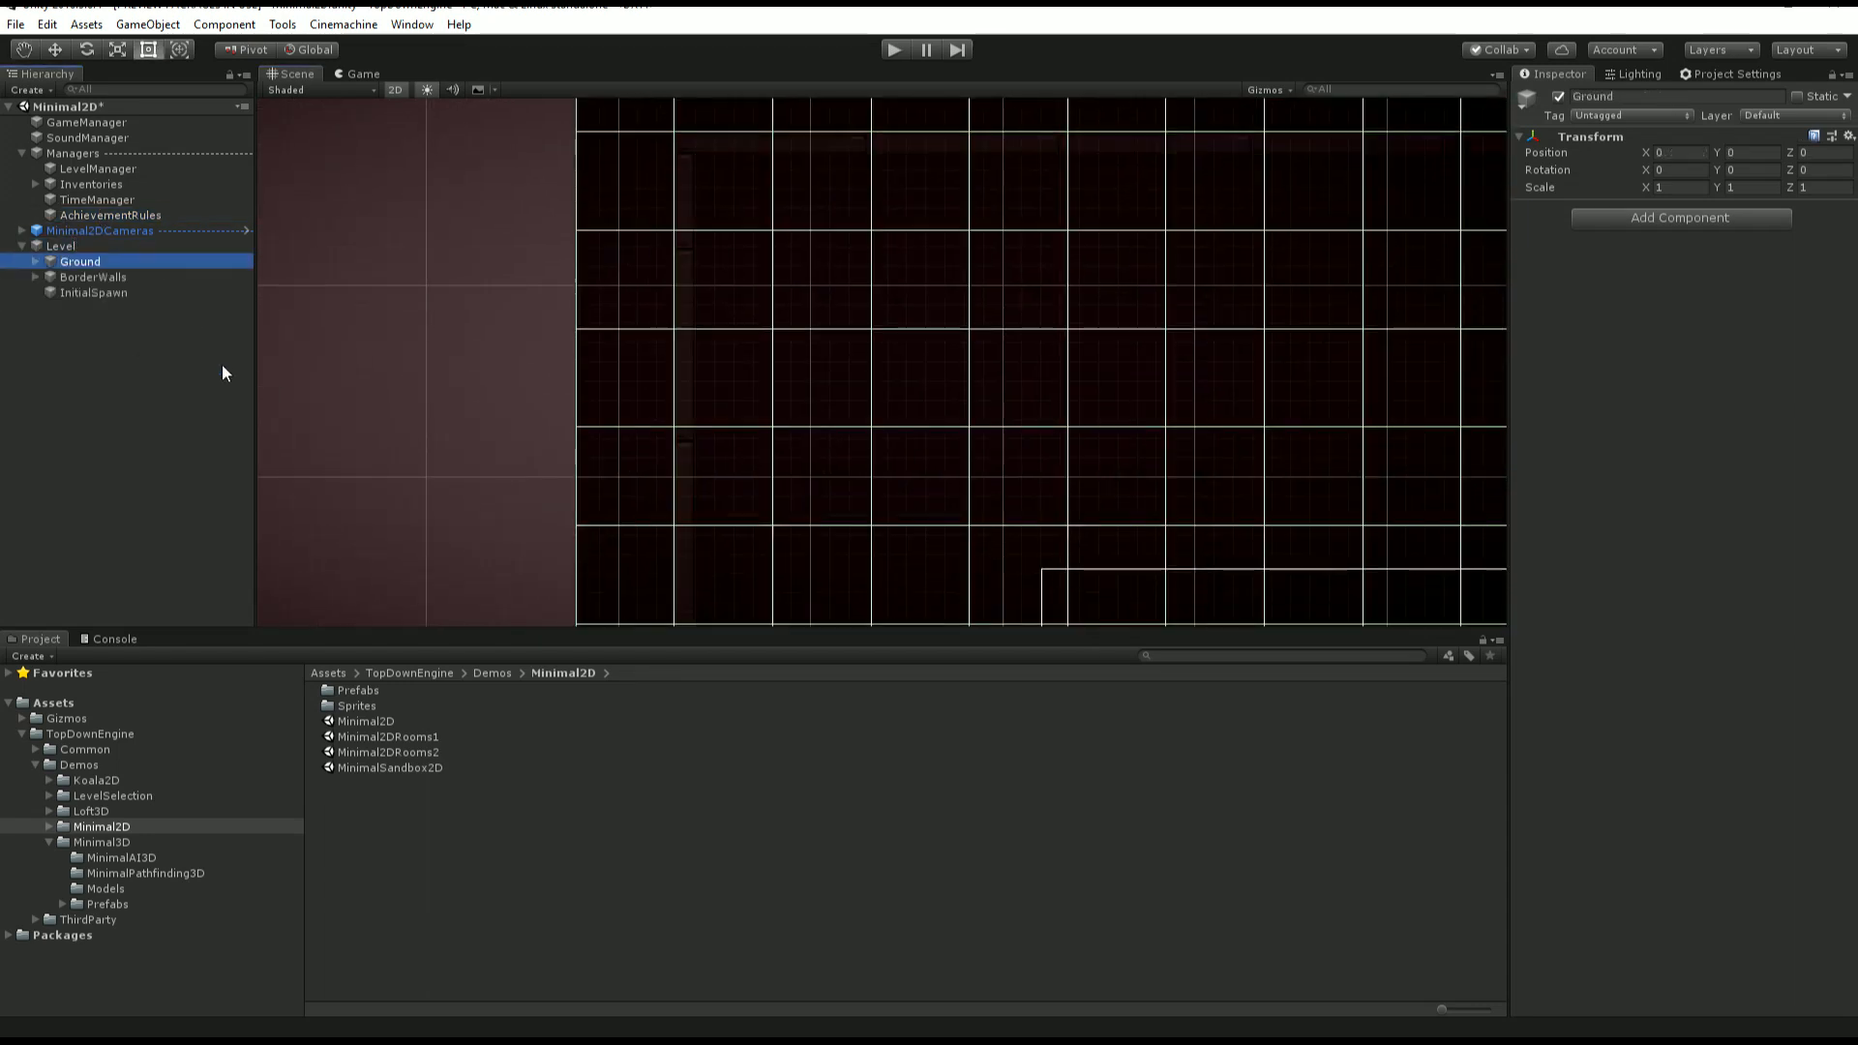
Inspect BorderWalls and the InitialSpawn checkpoint, then briefly play-test the Minimal2D scene.
{"action": "left_click", "coordinate": [93, 277]}
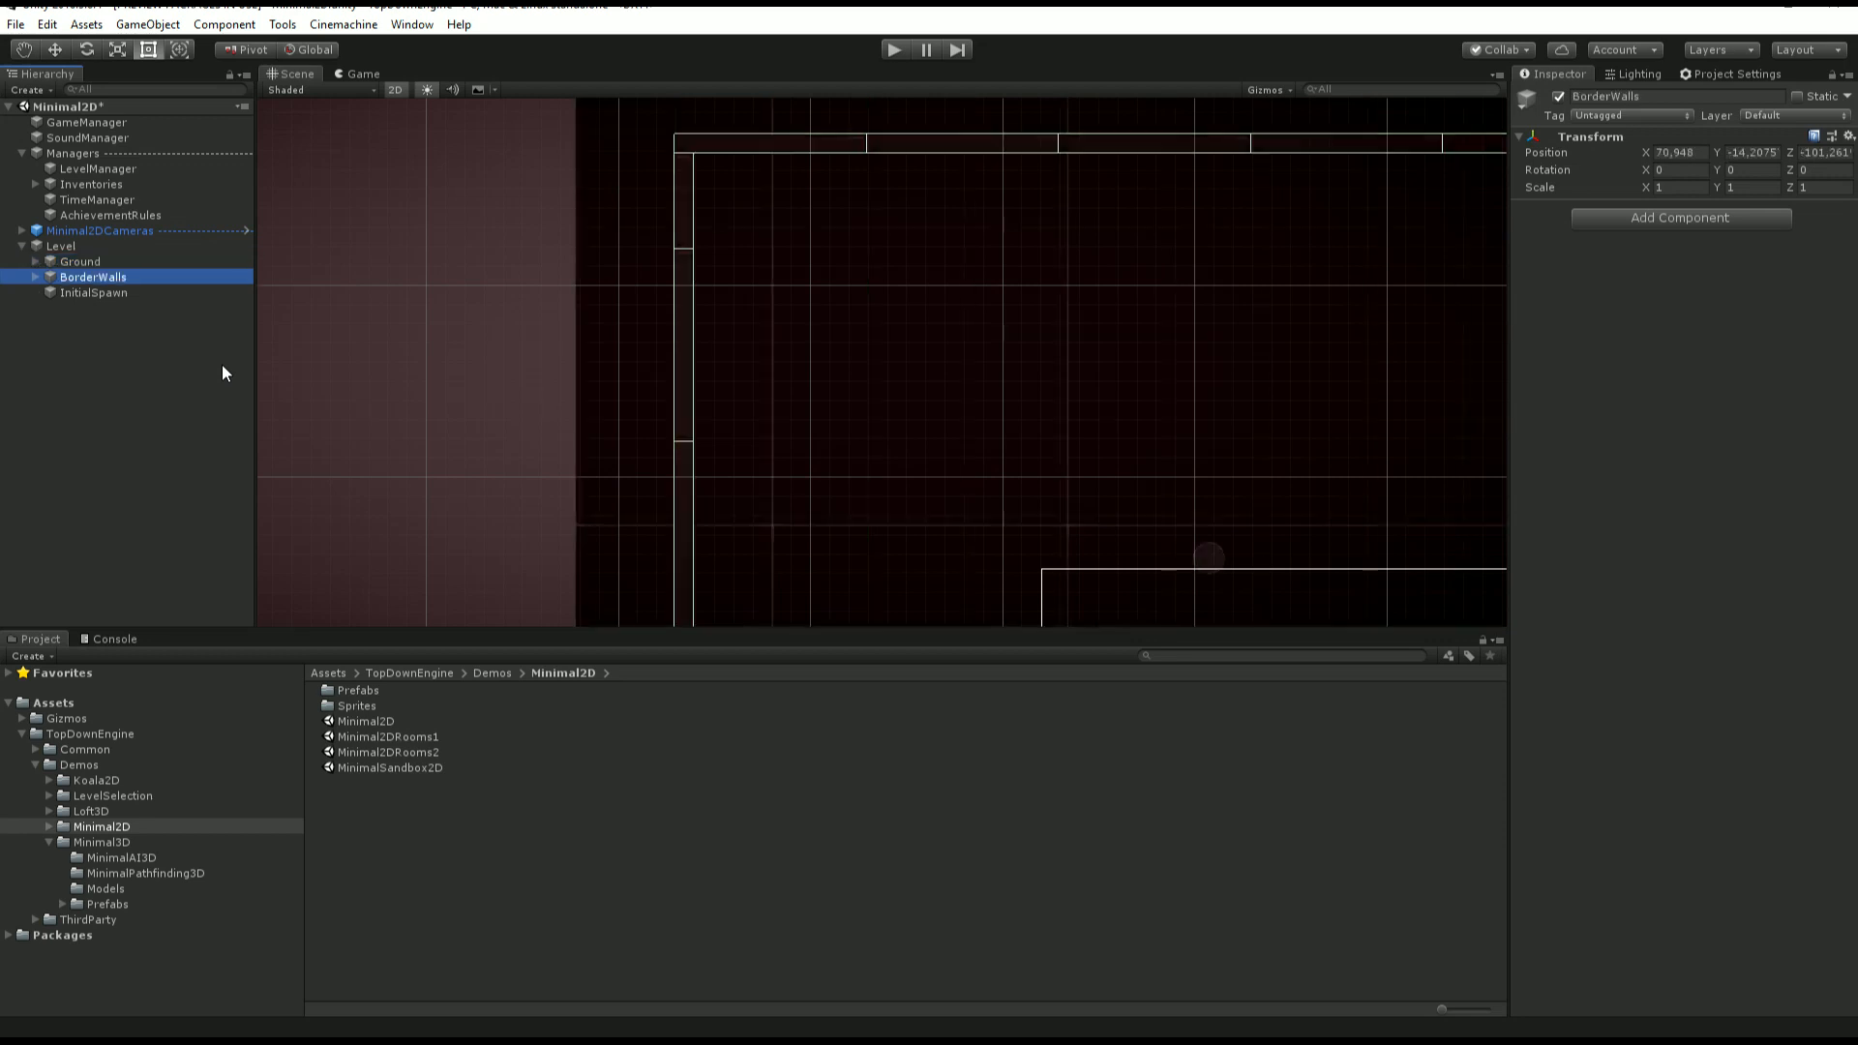
{"action": "left_click", "coordinate": [92, 292]}
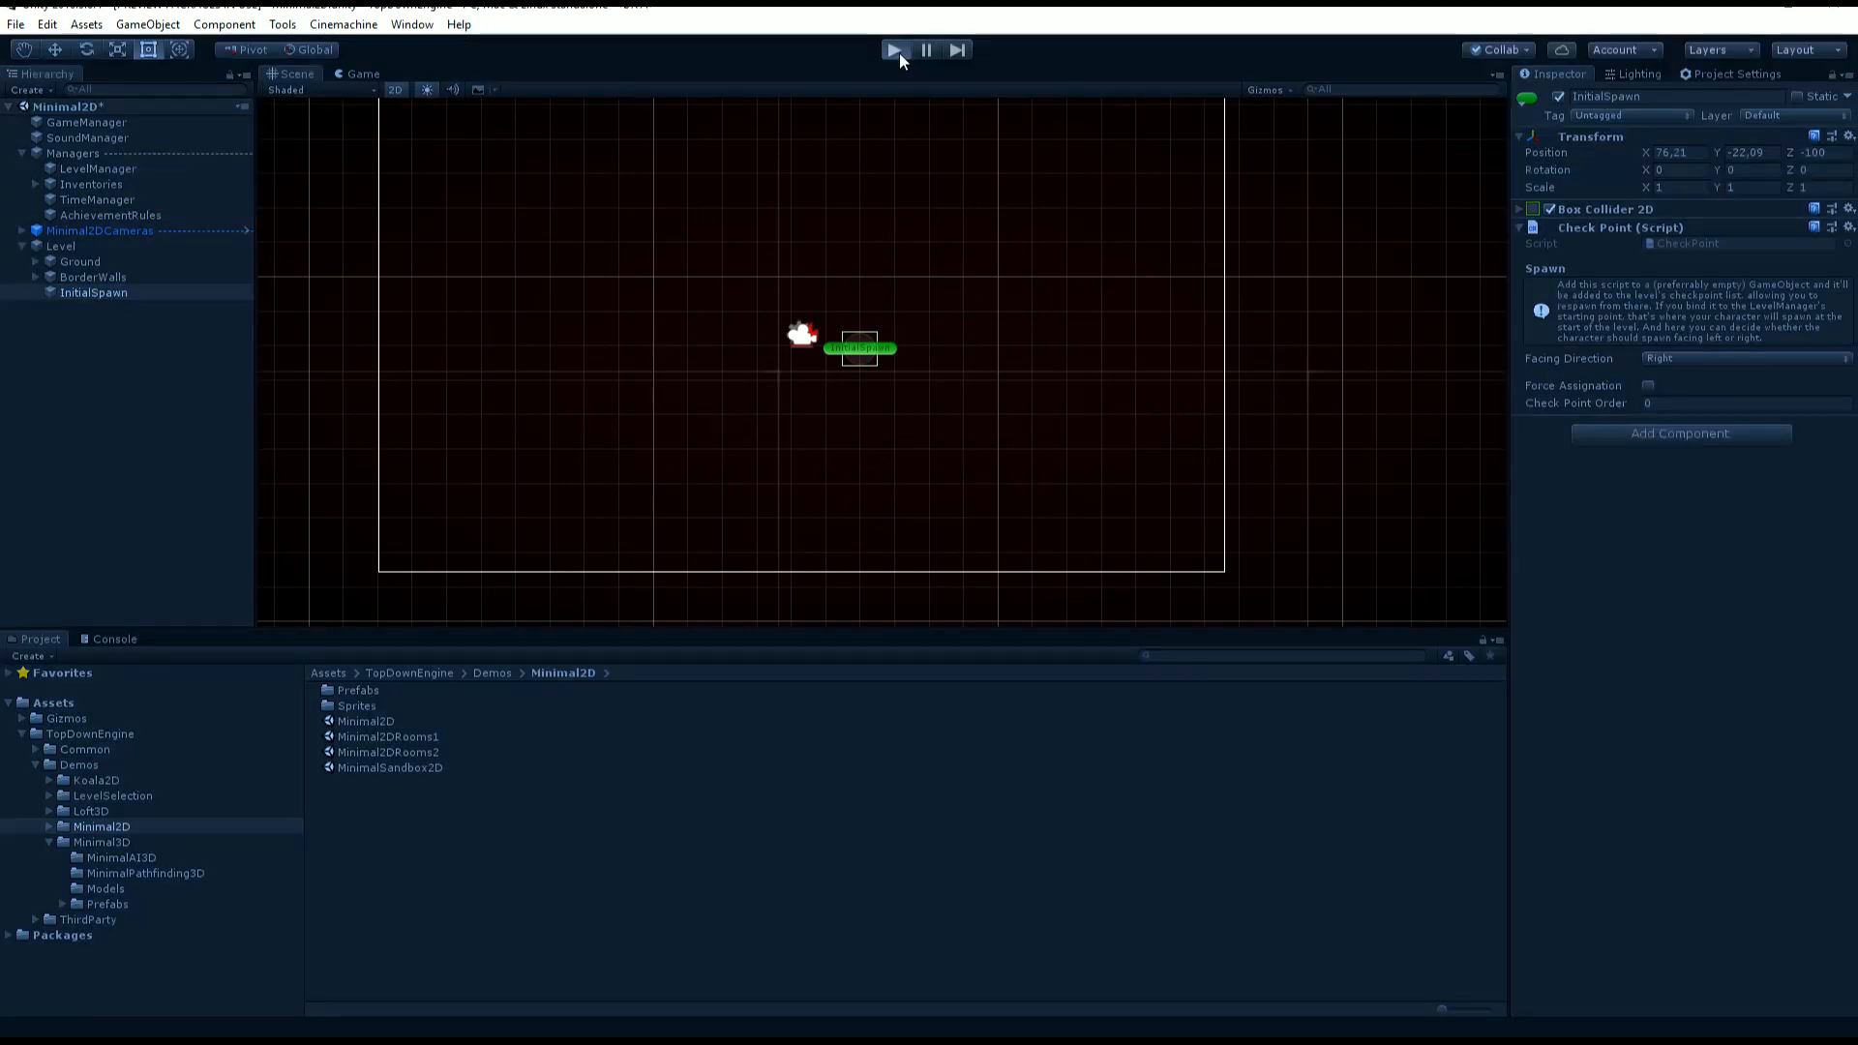
{"action": "left_click", "coordinate": [894, 50]}
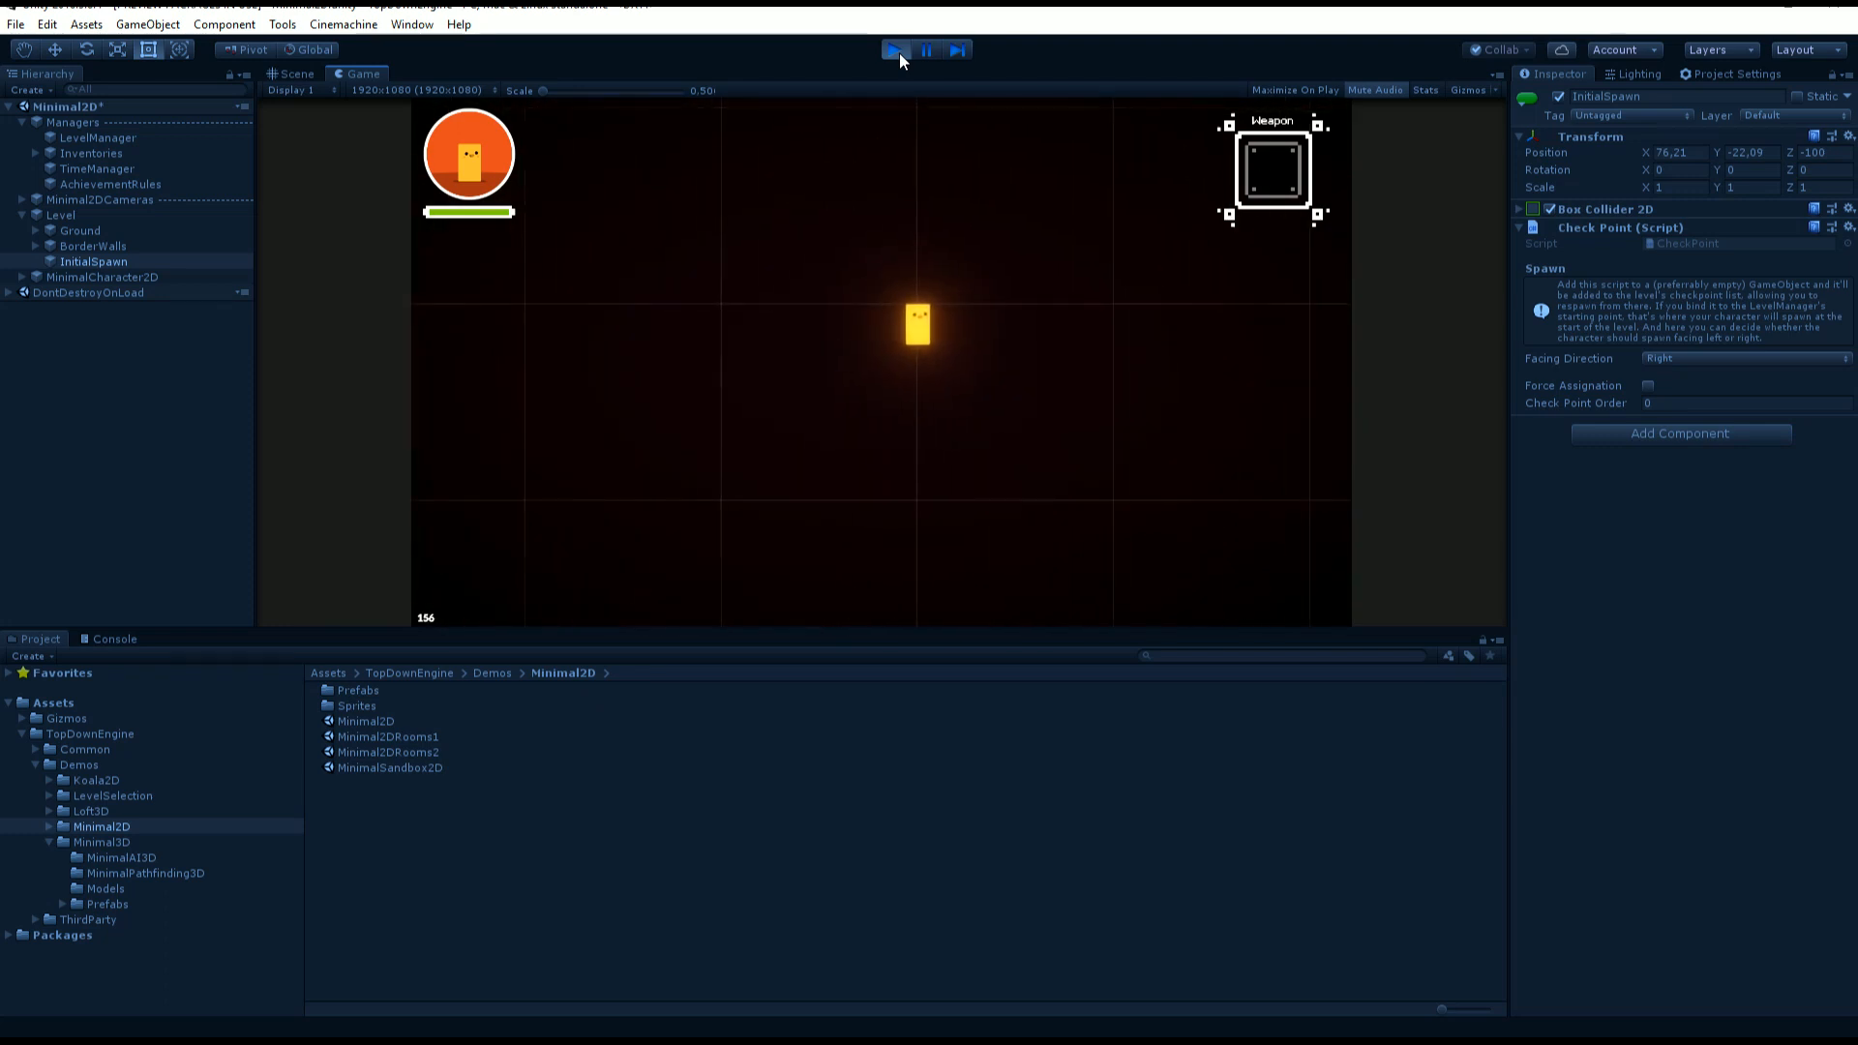
{"action": "left_click", "coordinate": [896, 50]}
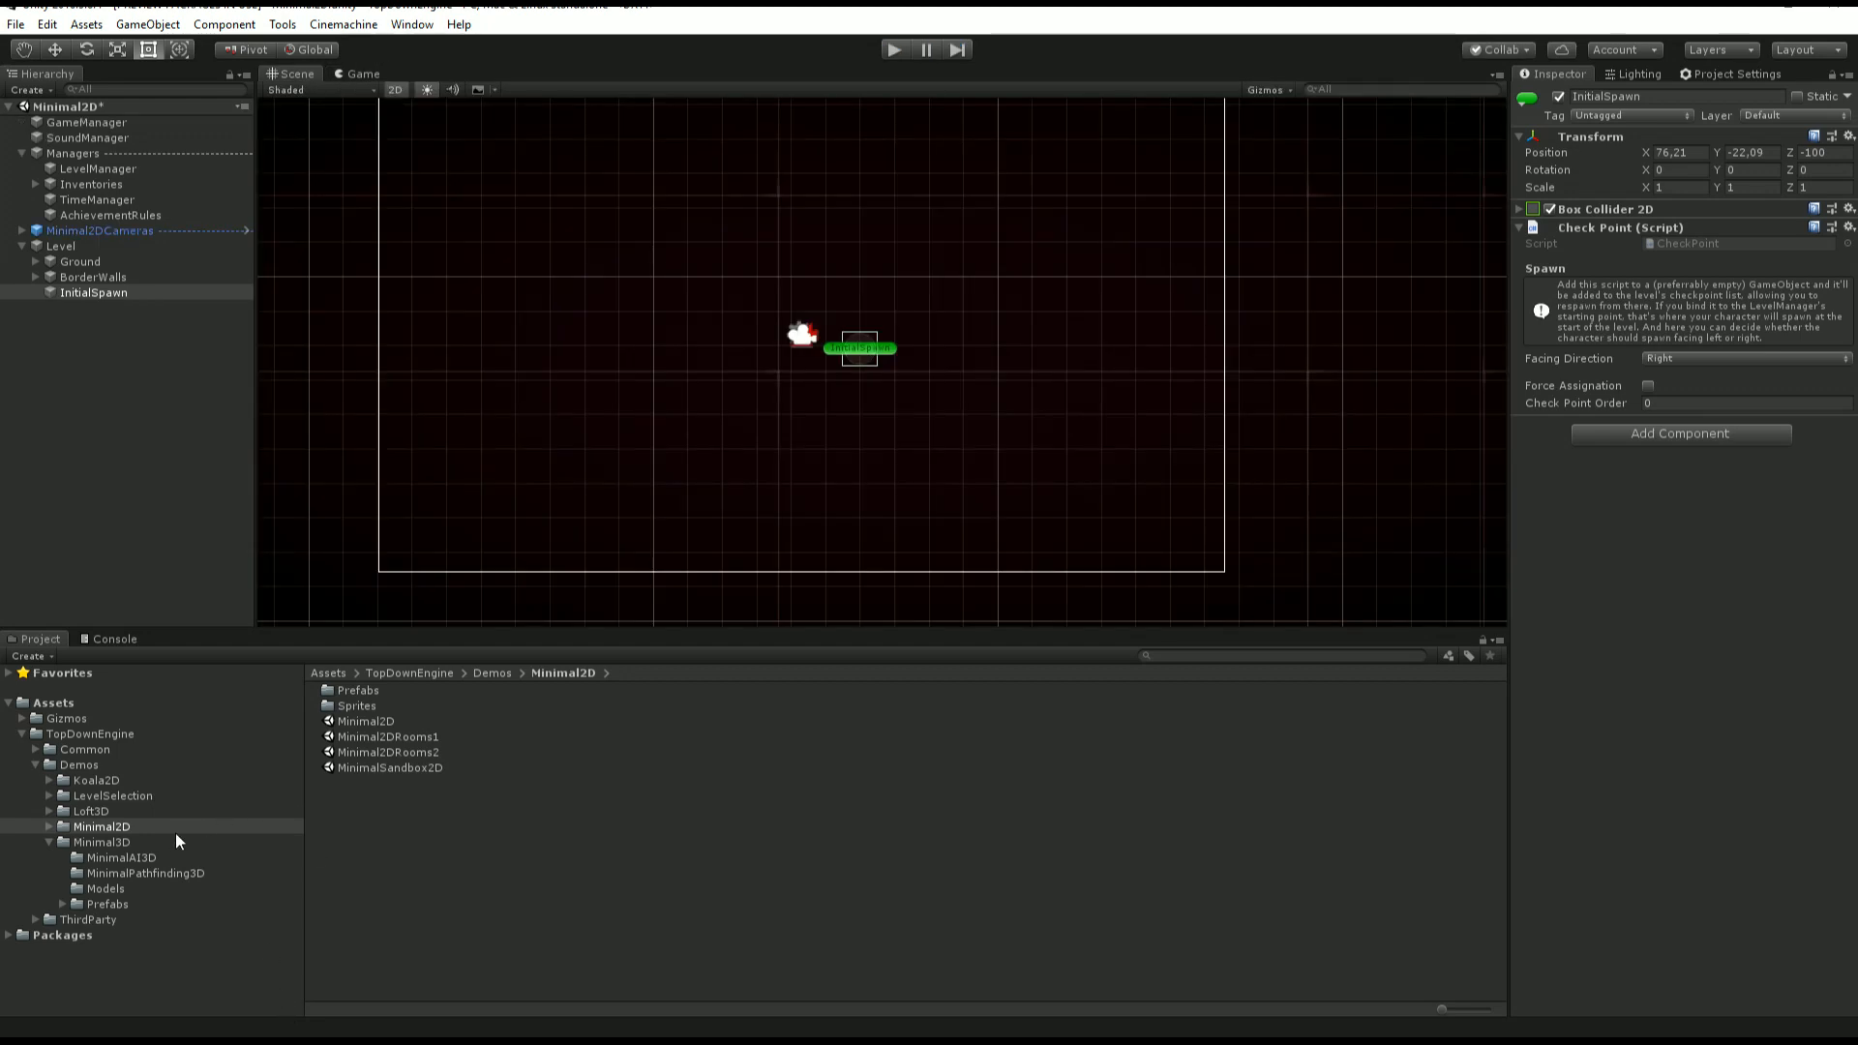
Load MinimalScene3D from the Minimal3D folder, expand Minimal3DCameras and start play-testing it.
{"action": "left_click", "coordinate": [102, 842]}
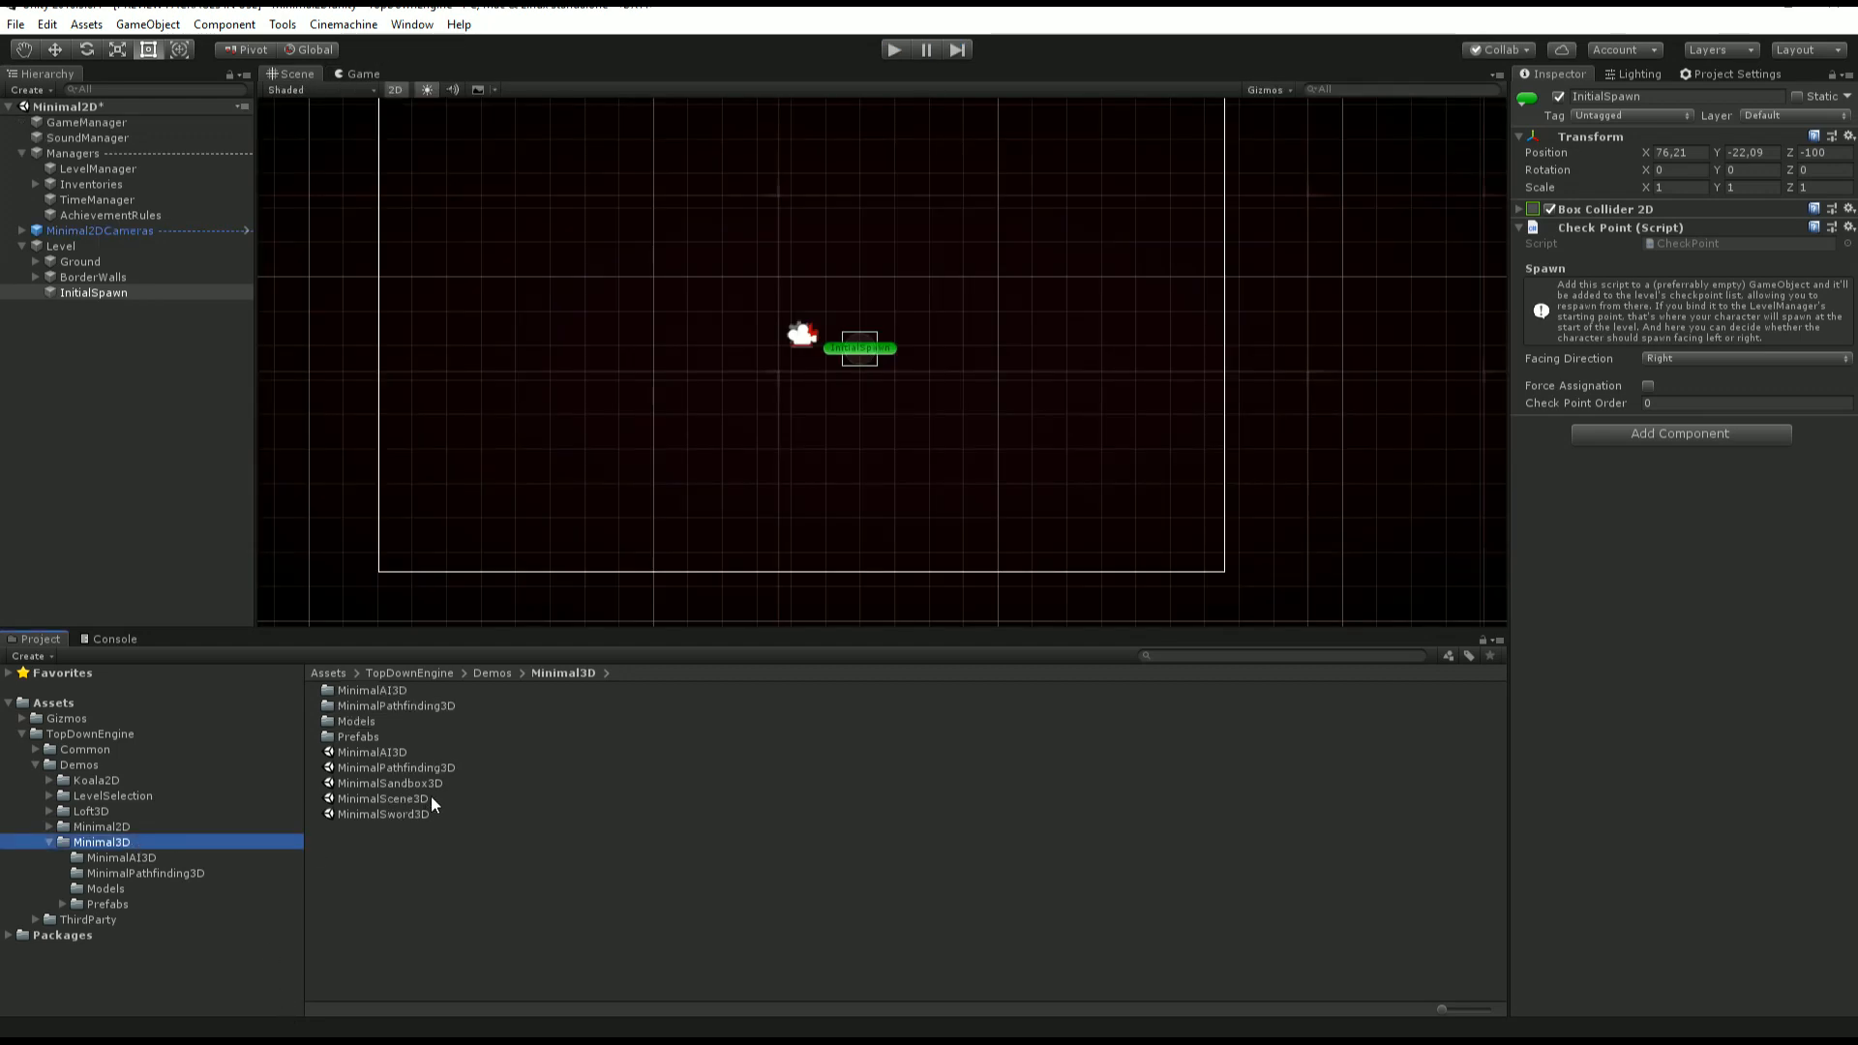
{"action": "double_click", "coordinate": [383, 798]}
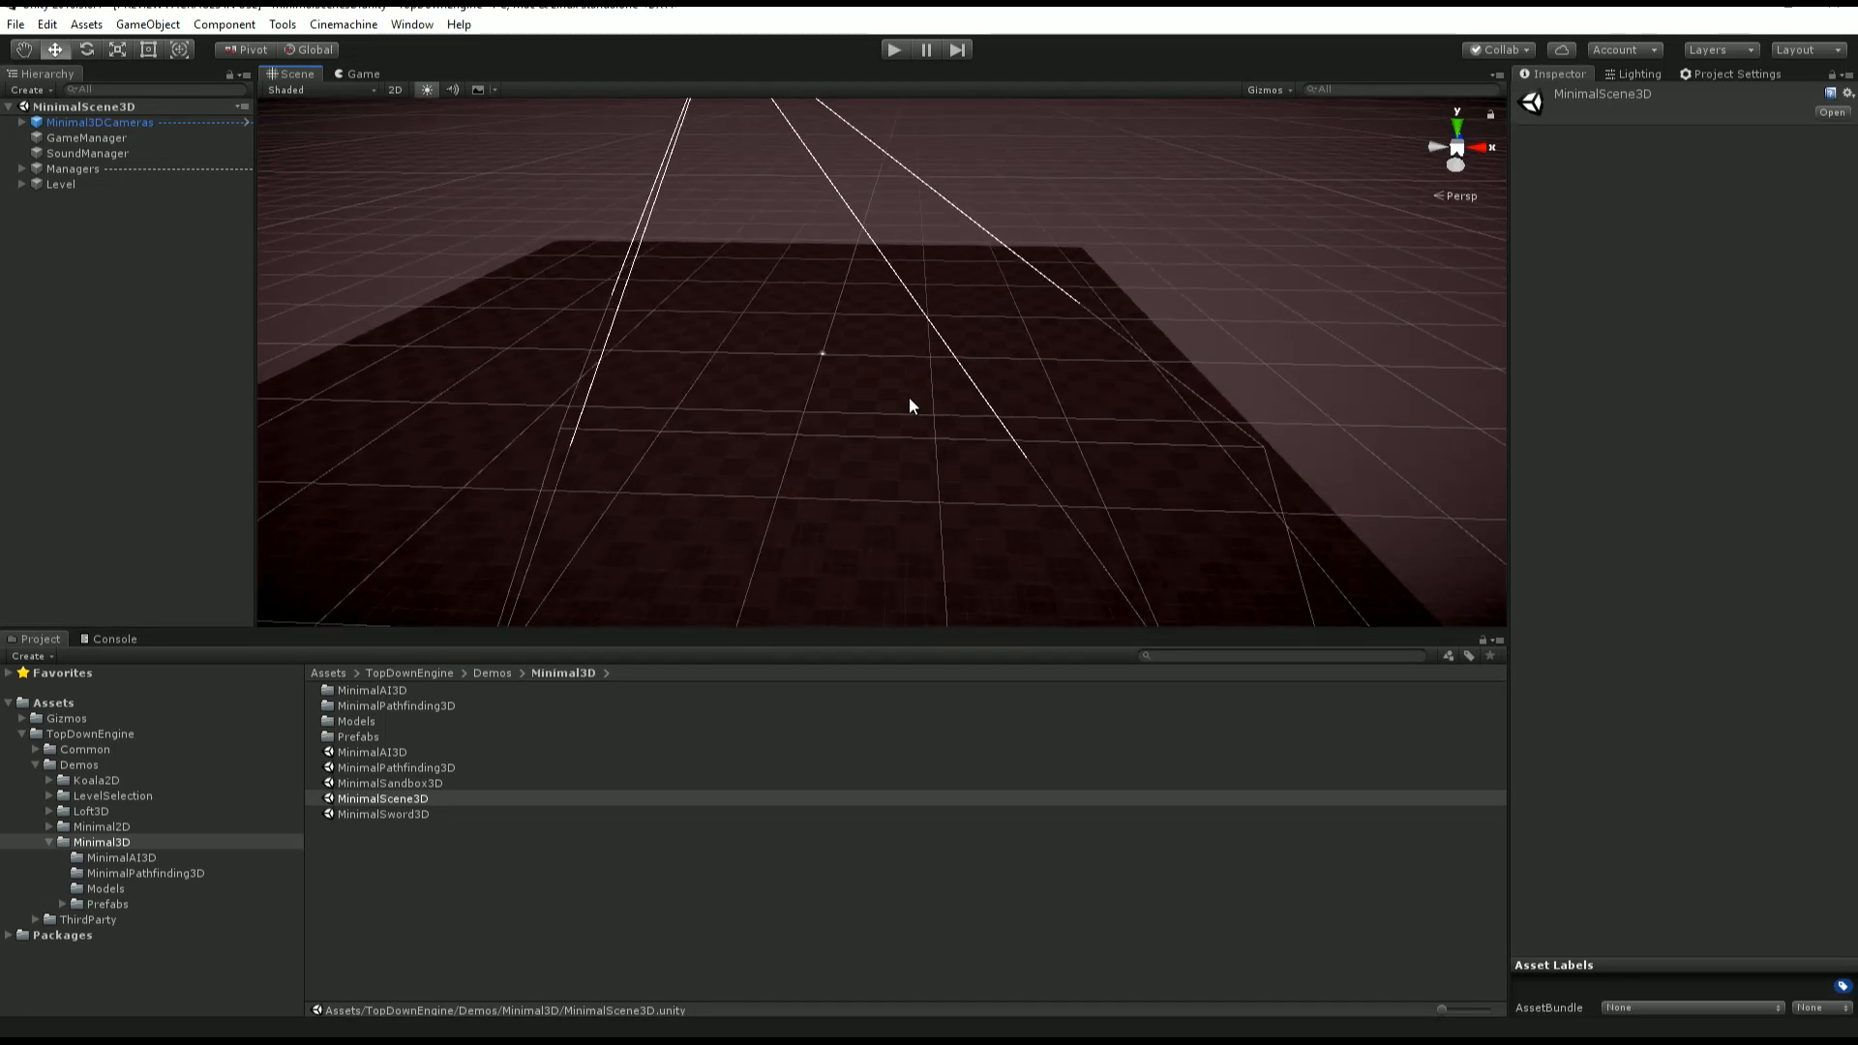
{"action": "mouse_move", "coordinate": [224, 524]}
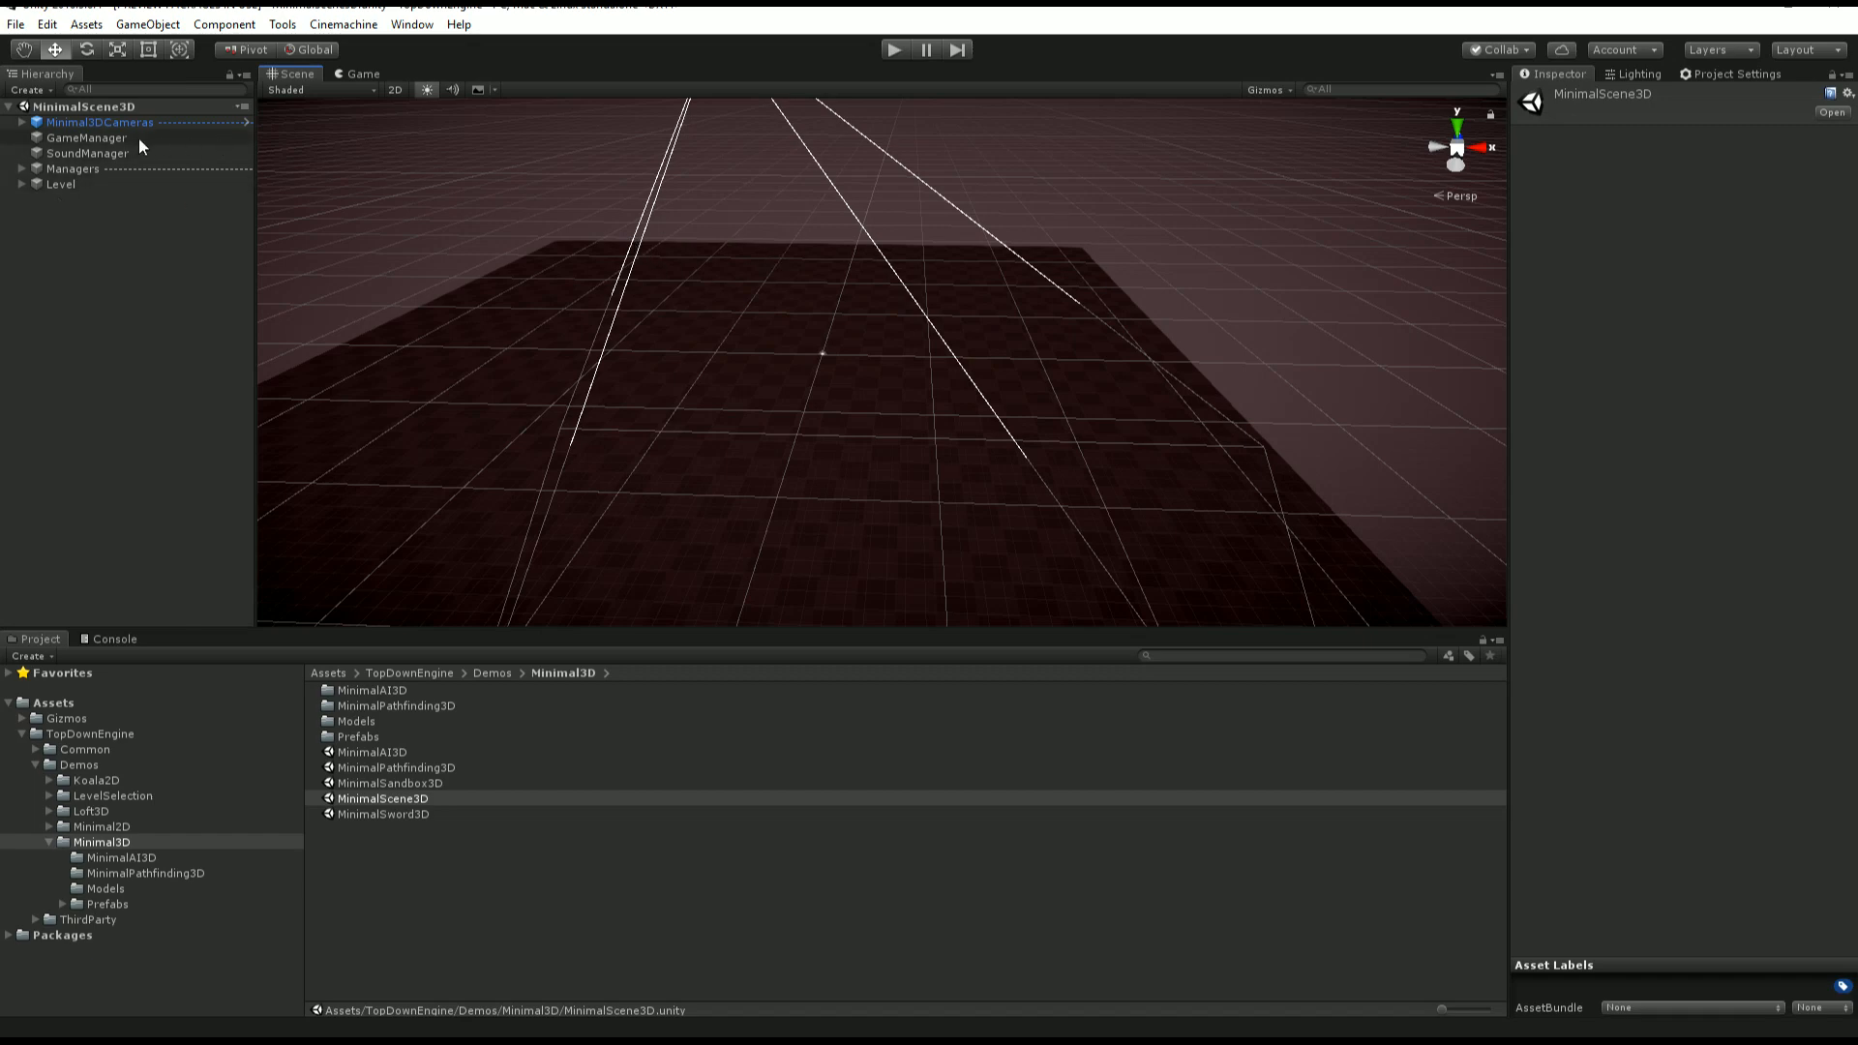
{"action": "left_click", "coordinate": [8, 122]}
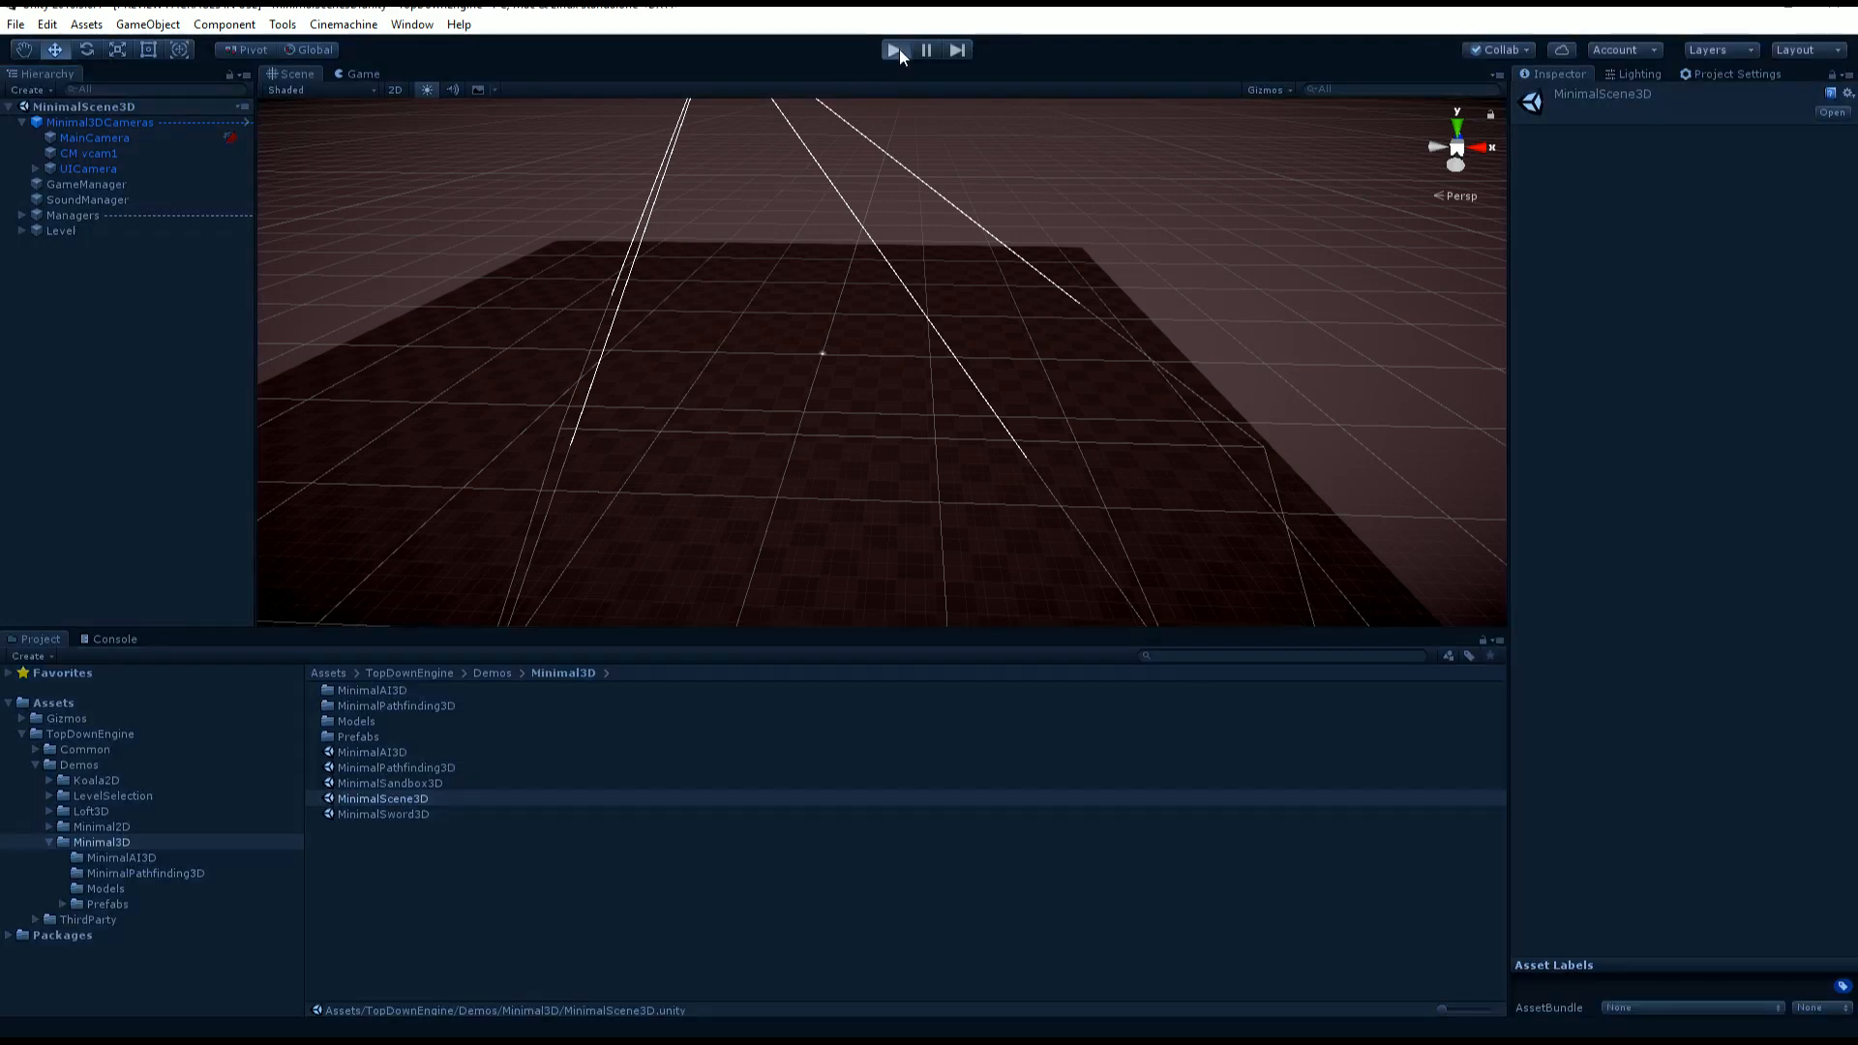
{"action": "left_click", "coordinate": [891, 50]}
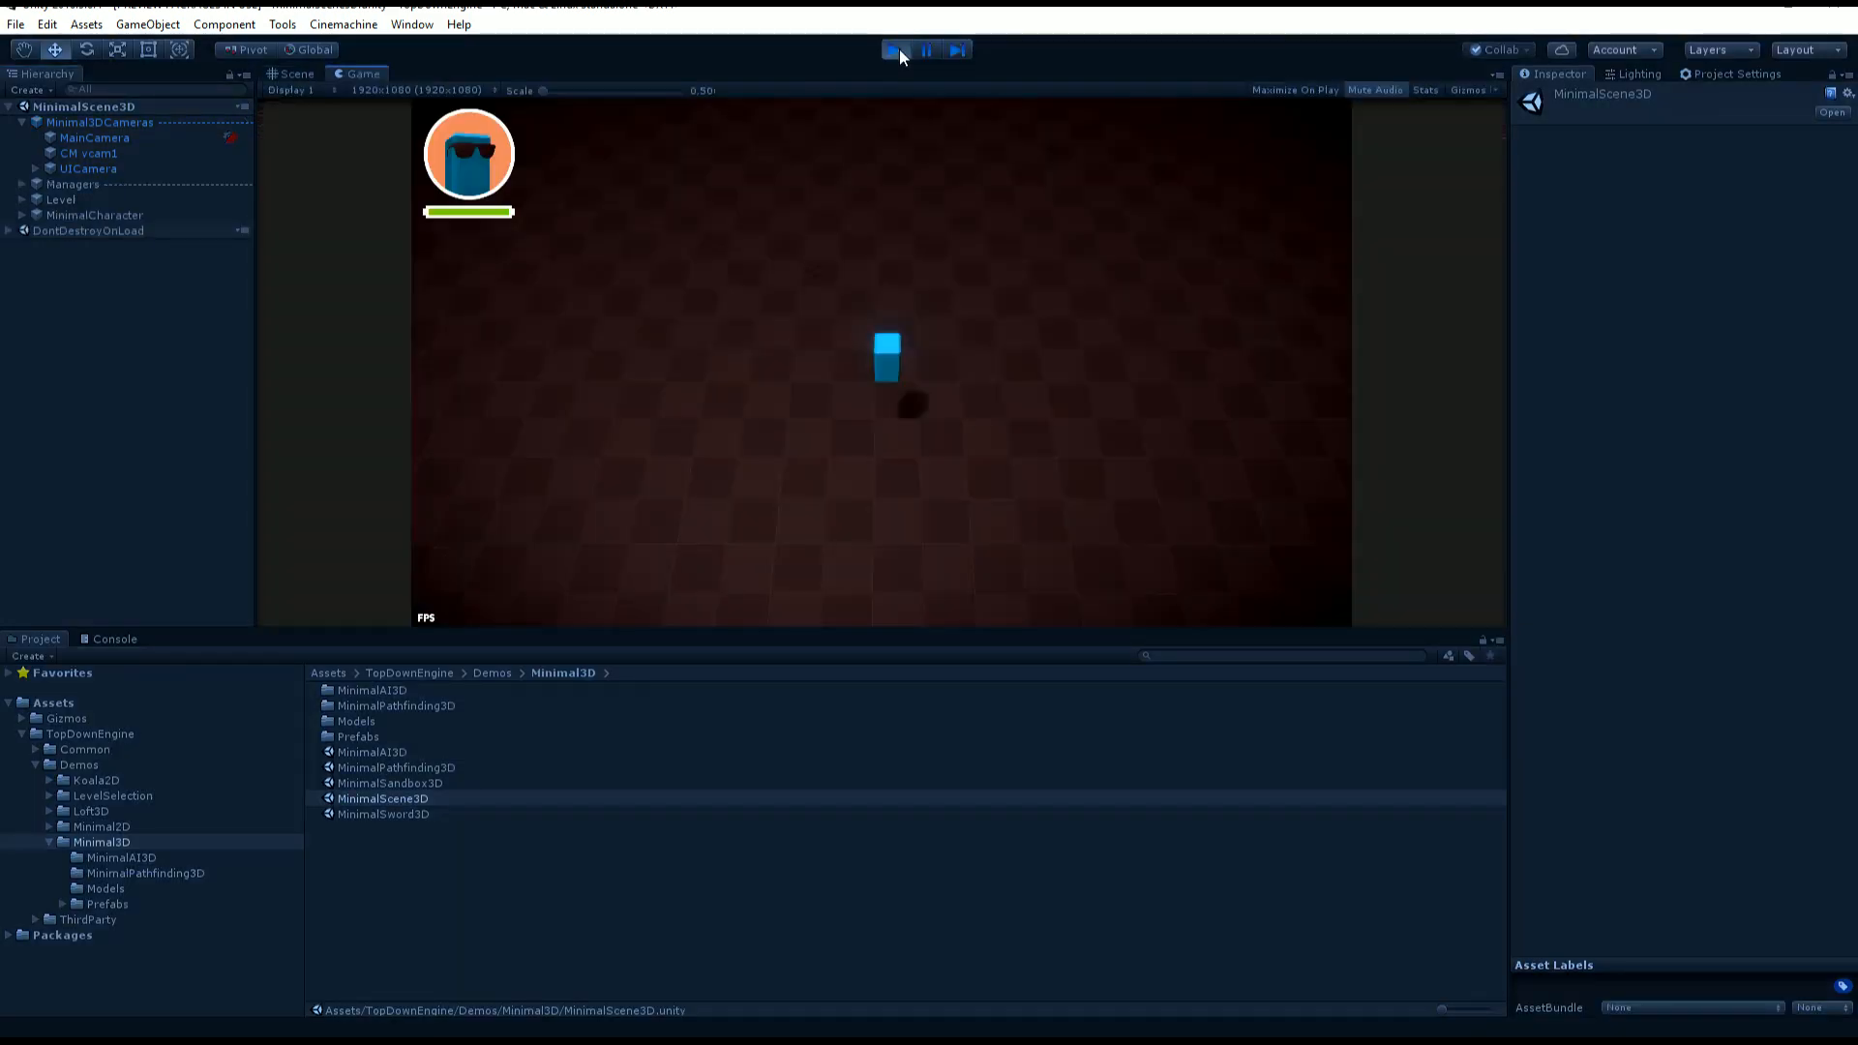